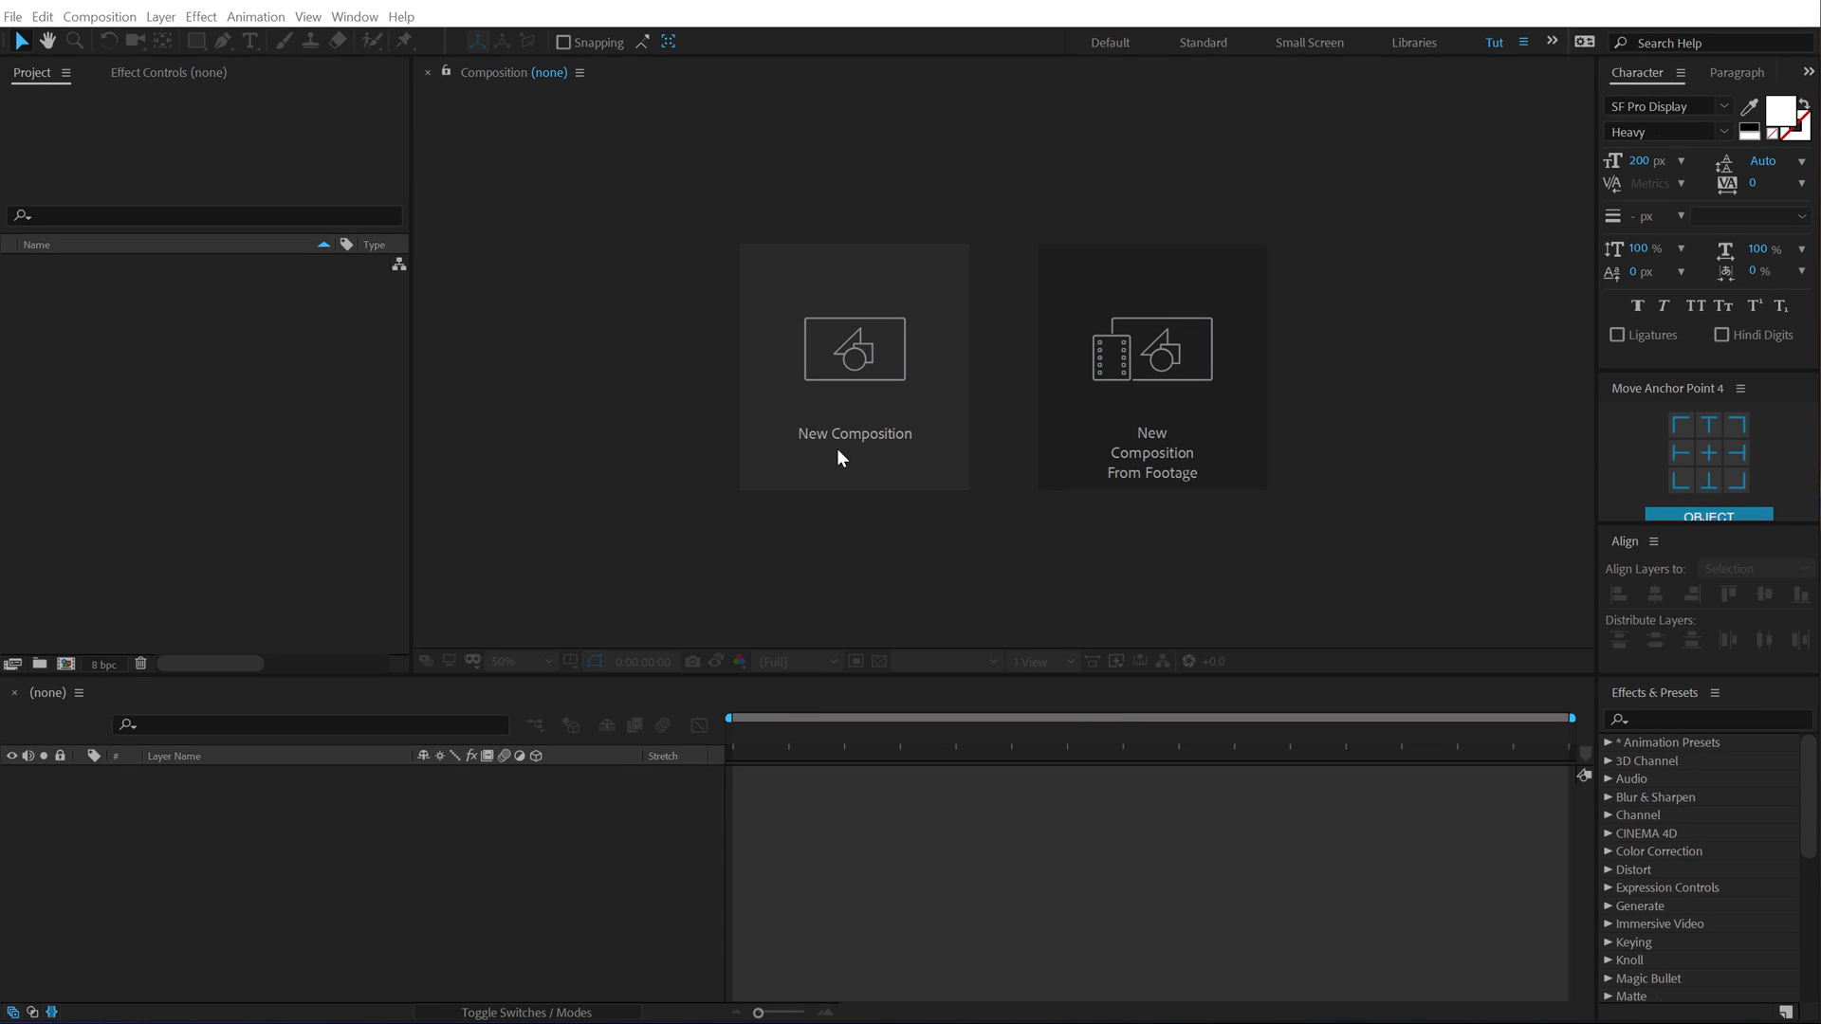
Step: Create a new composition named 'Text', keeping 1920×1080 and 5 seconds
left_click(854, 348)
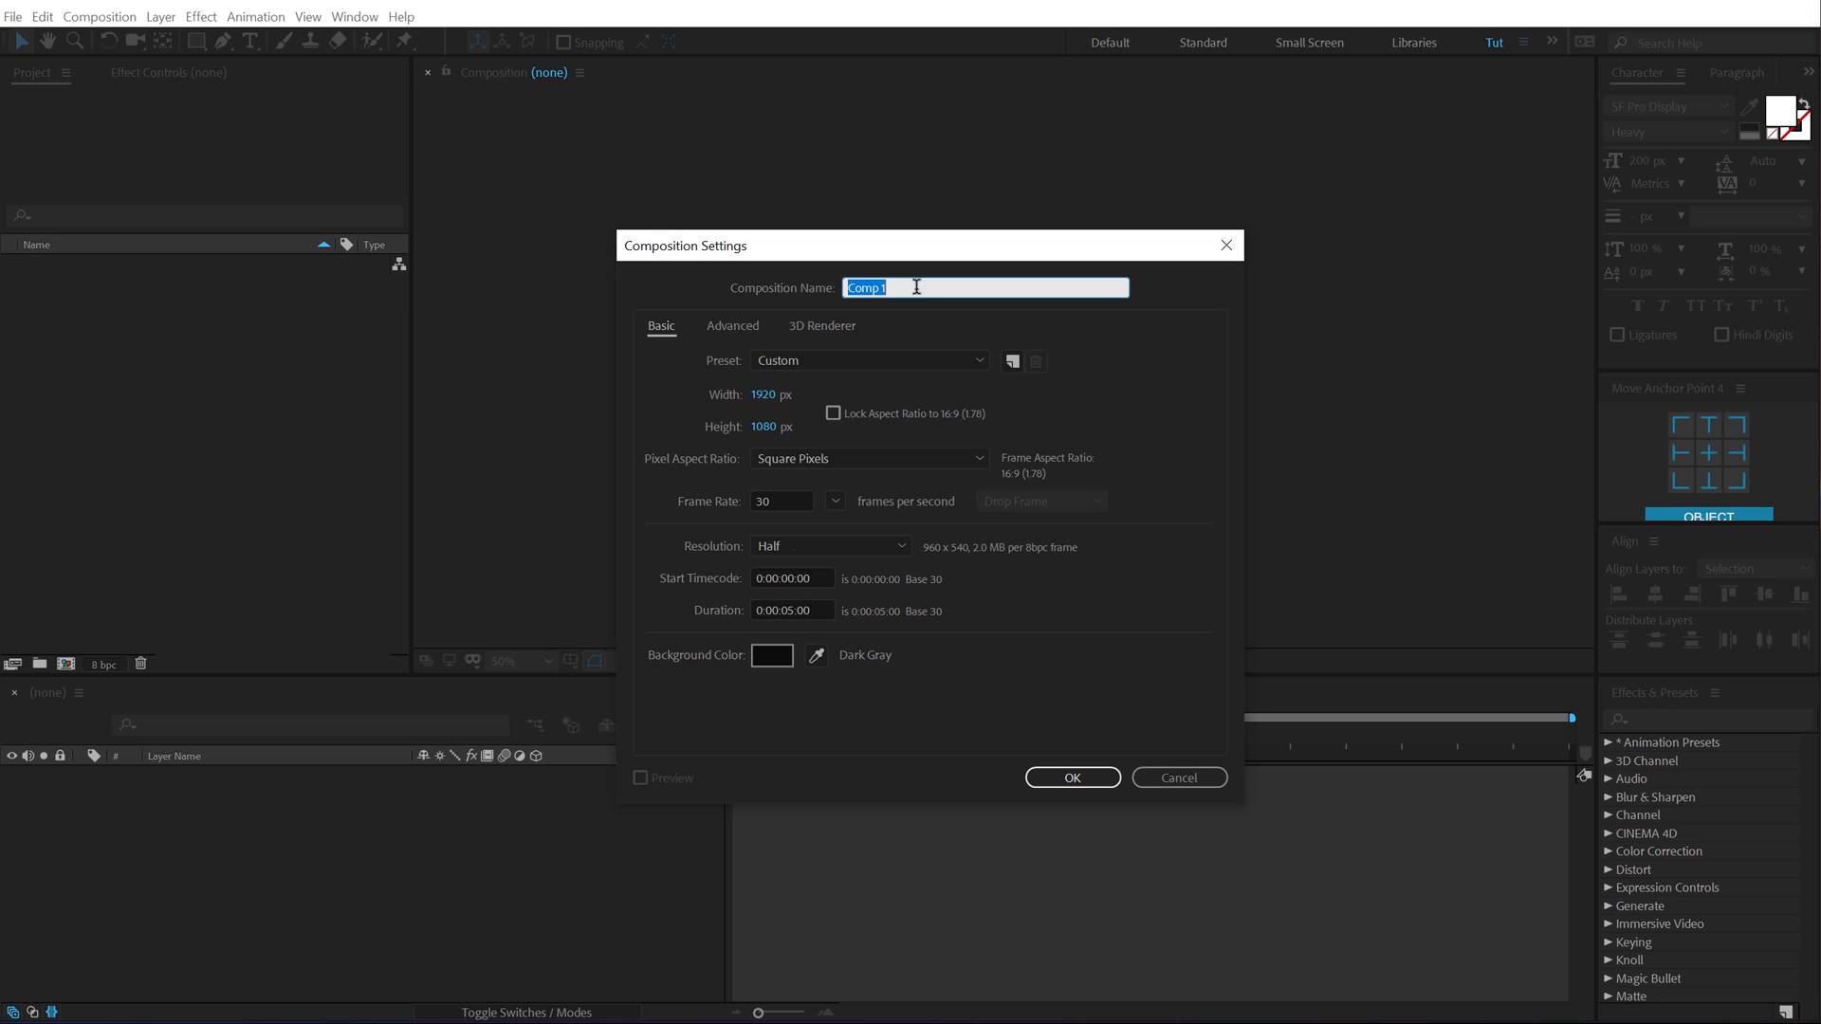
type("Te")
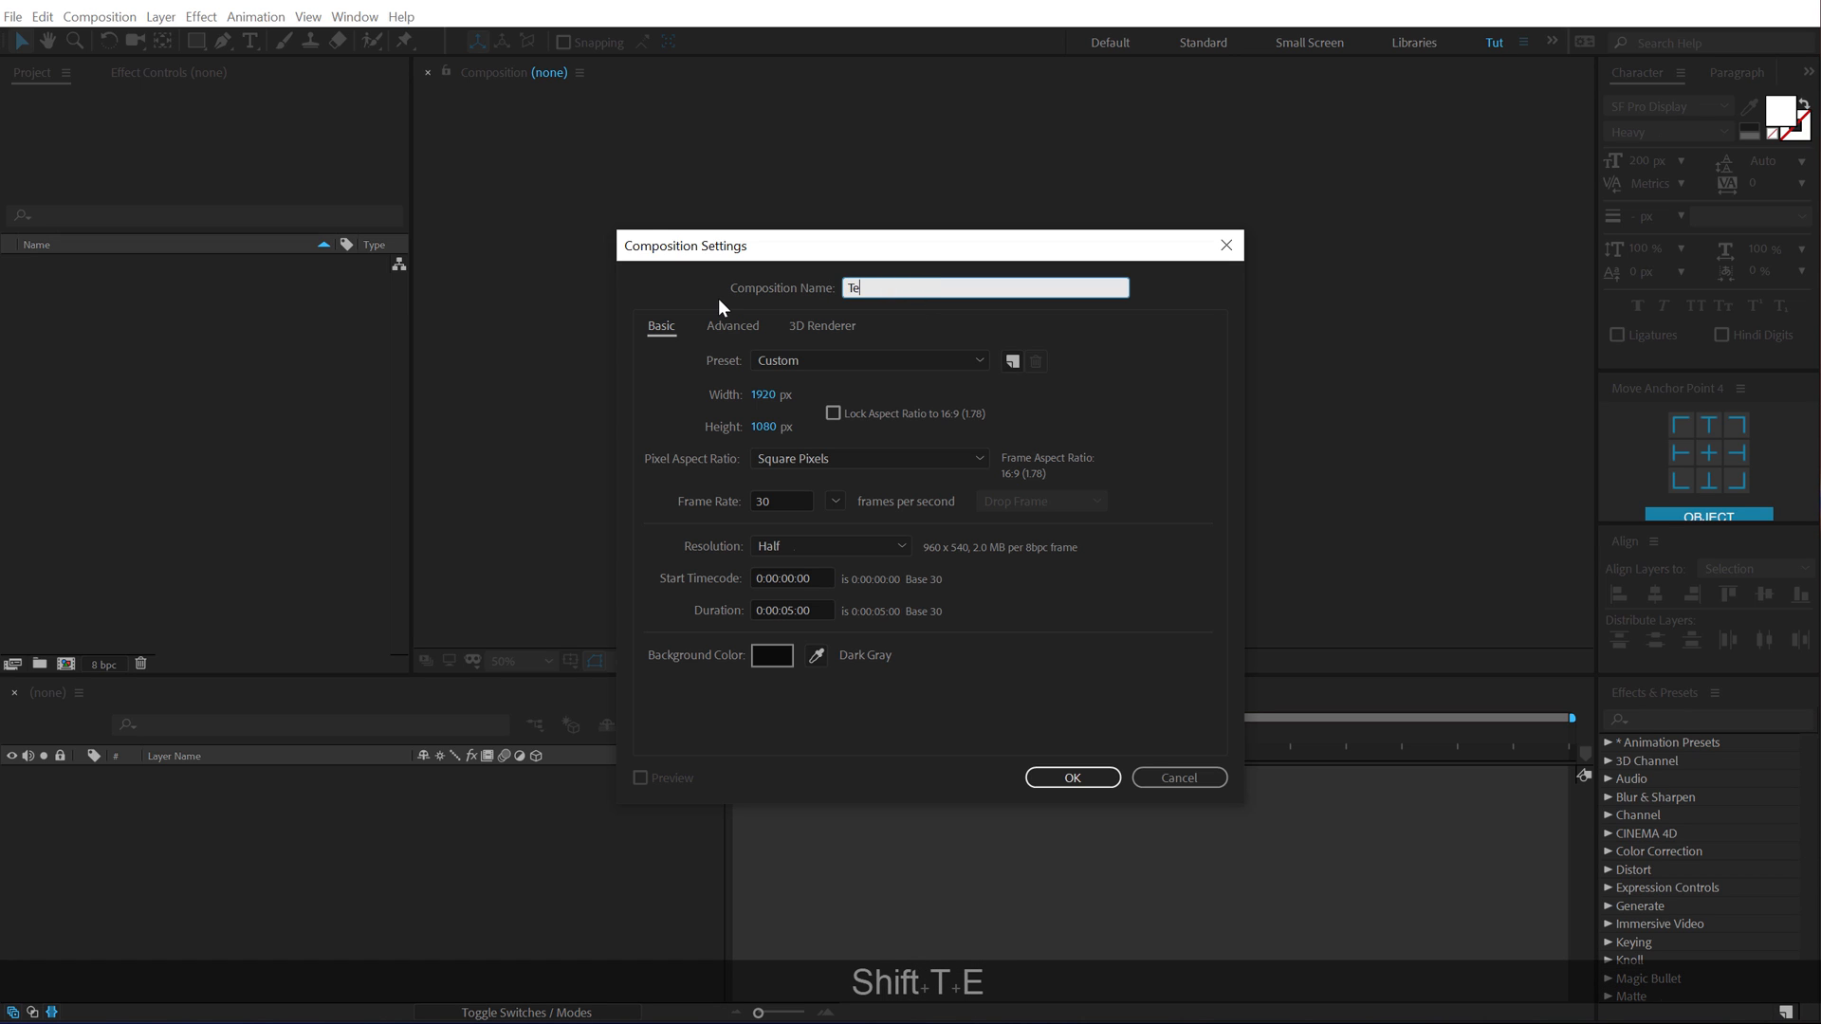
type("xt")
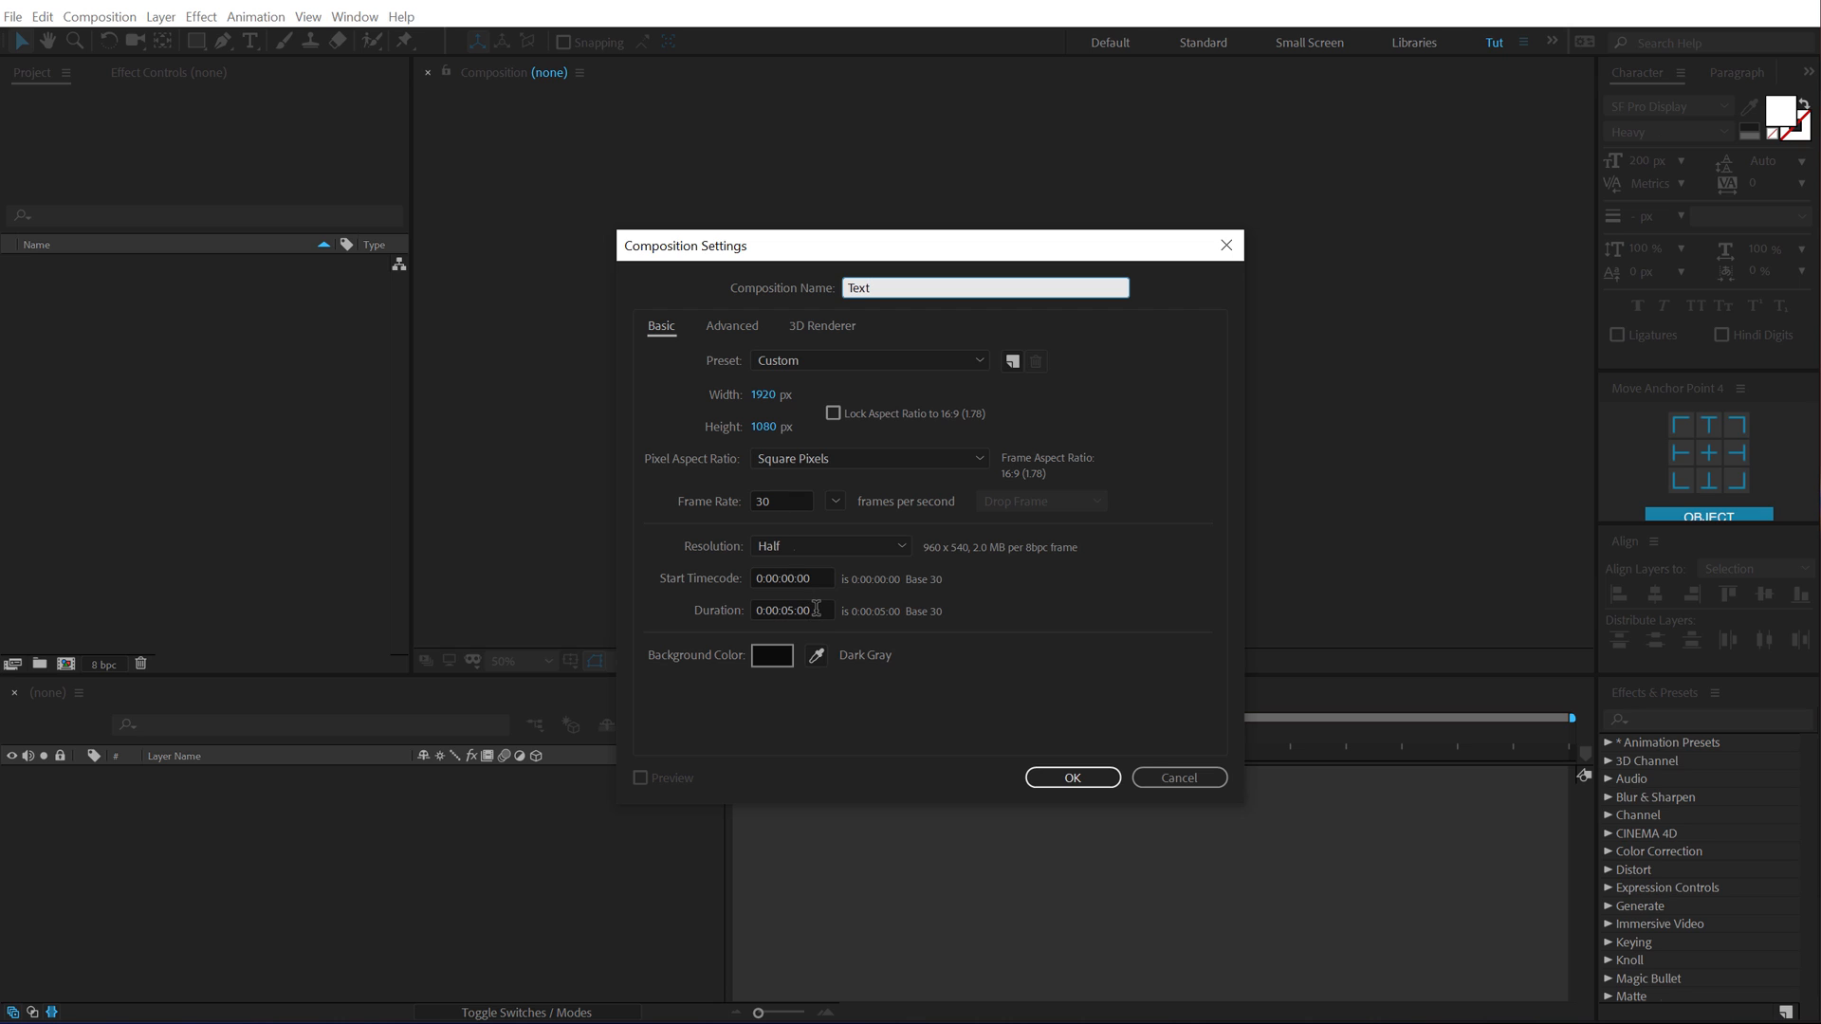
left_click(1070, 777)
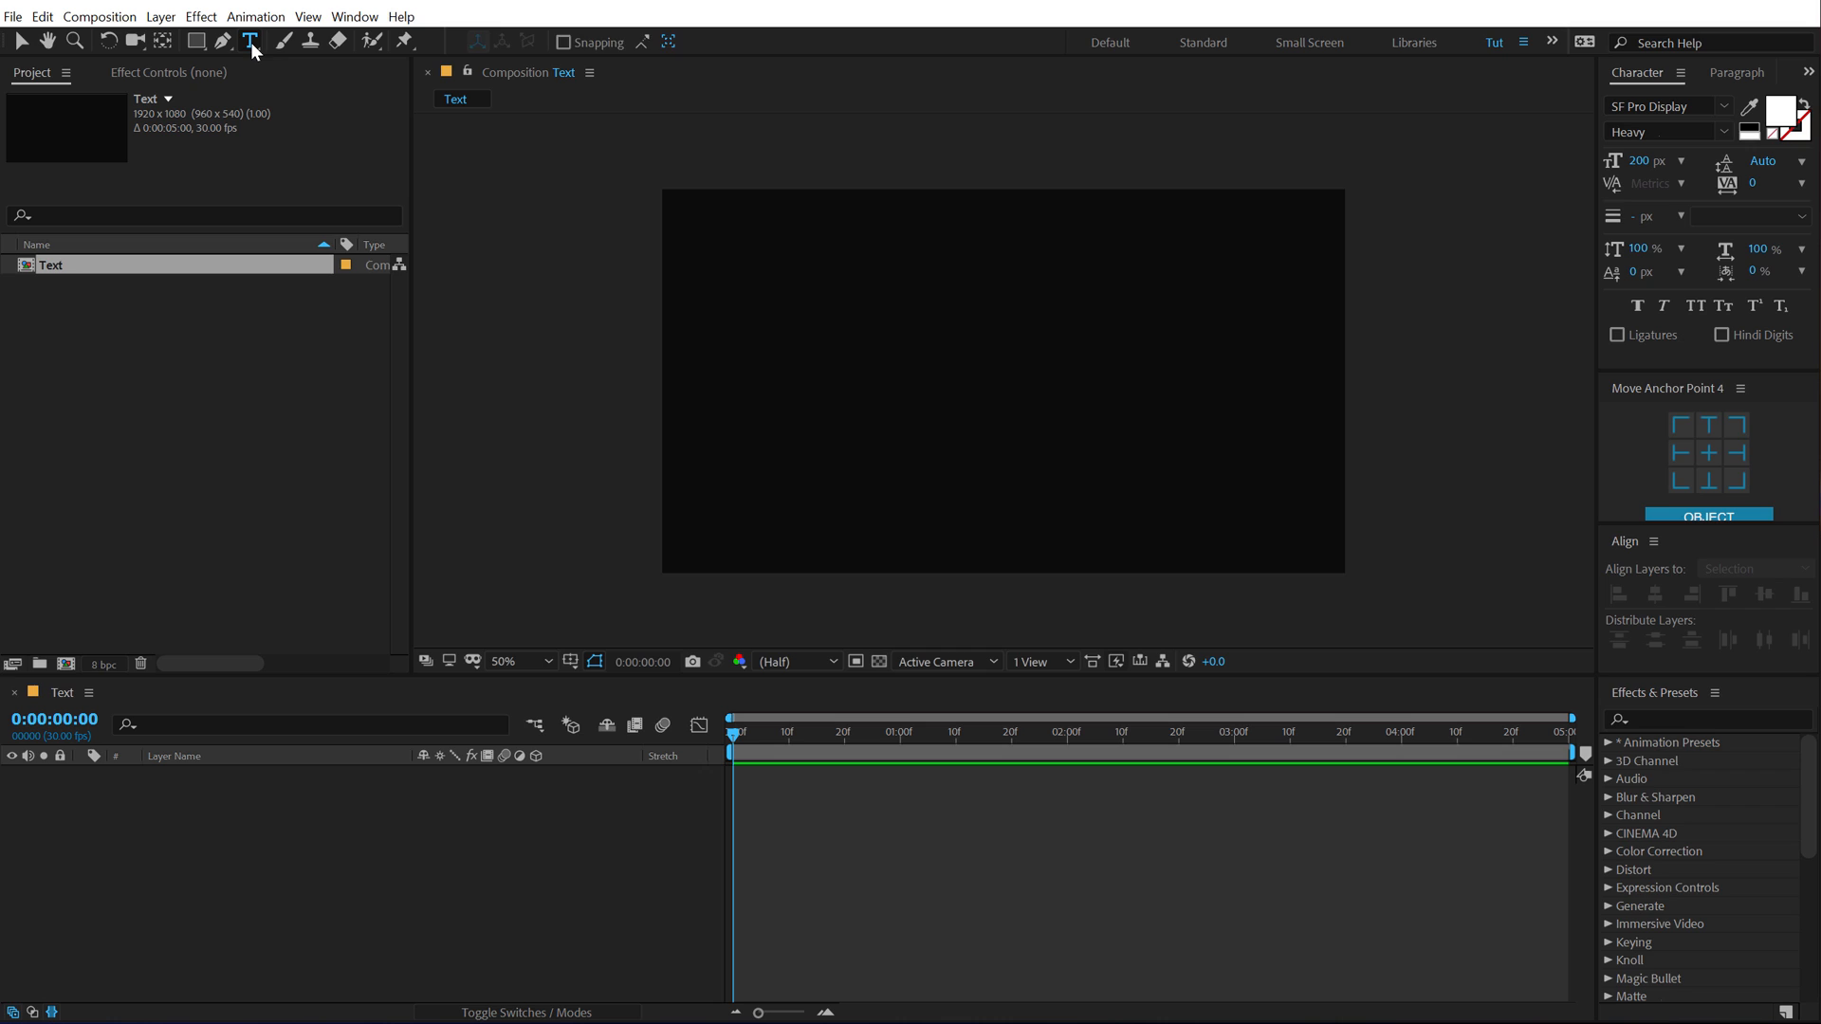
Step: Type 'Creative.' as a new text layer in the Text composition
left_click(875, 360)
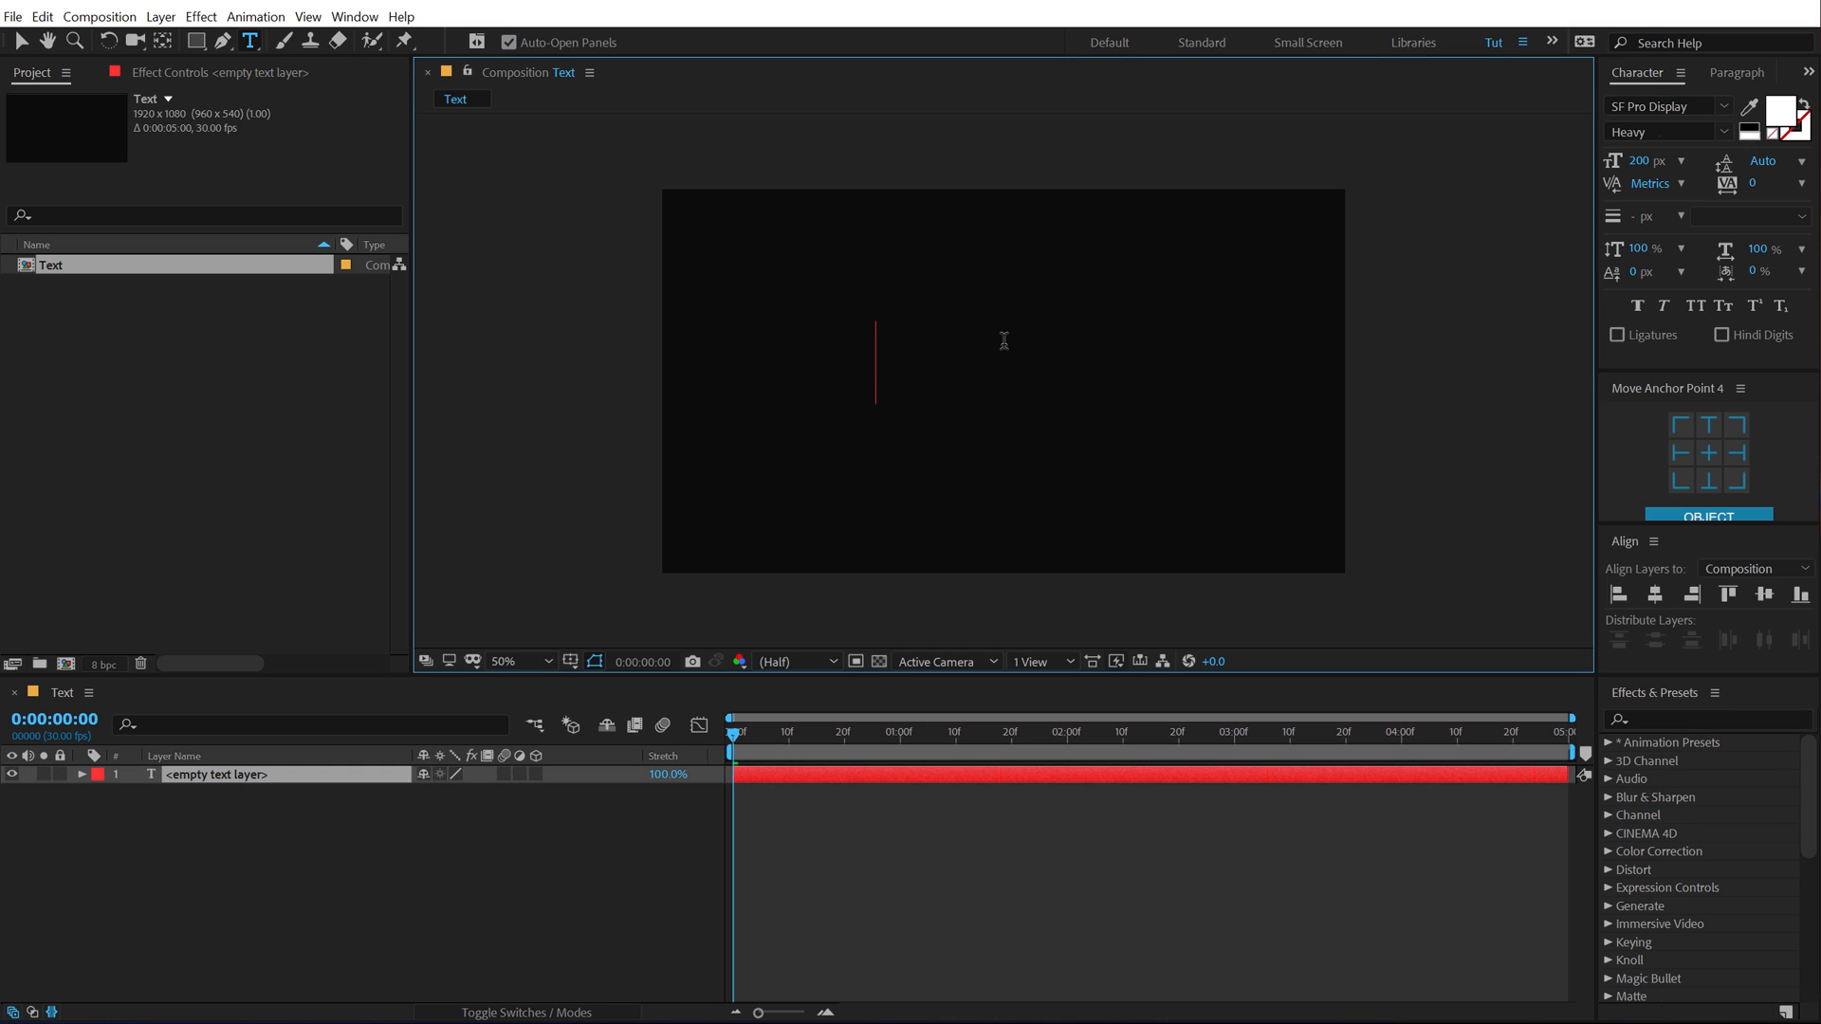
type("Creat")
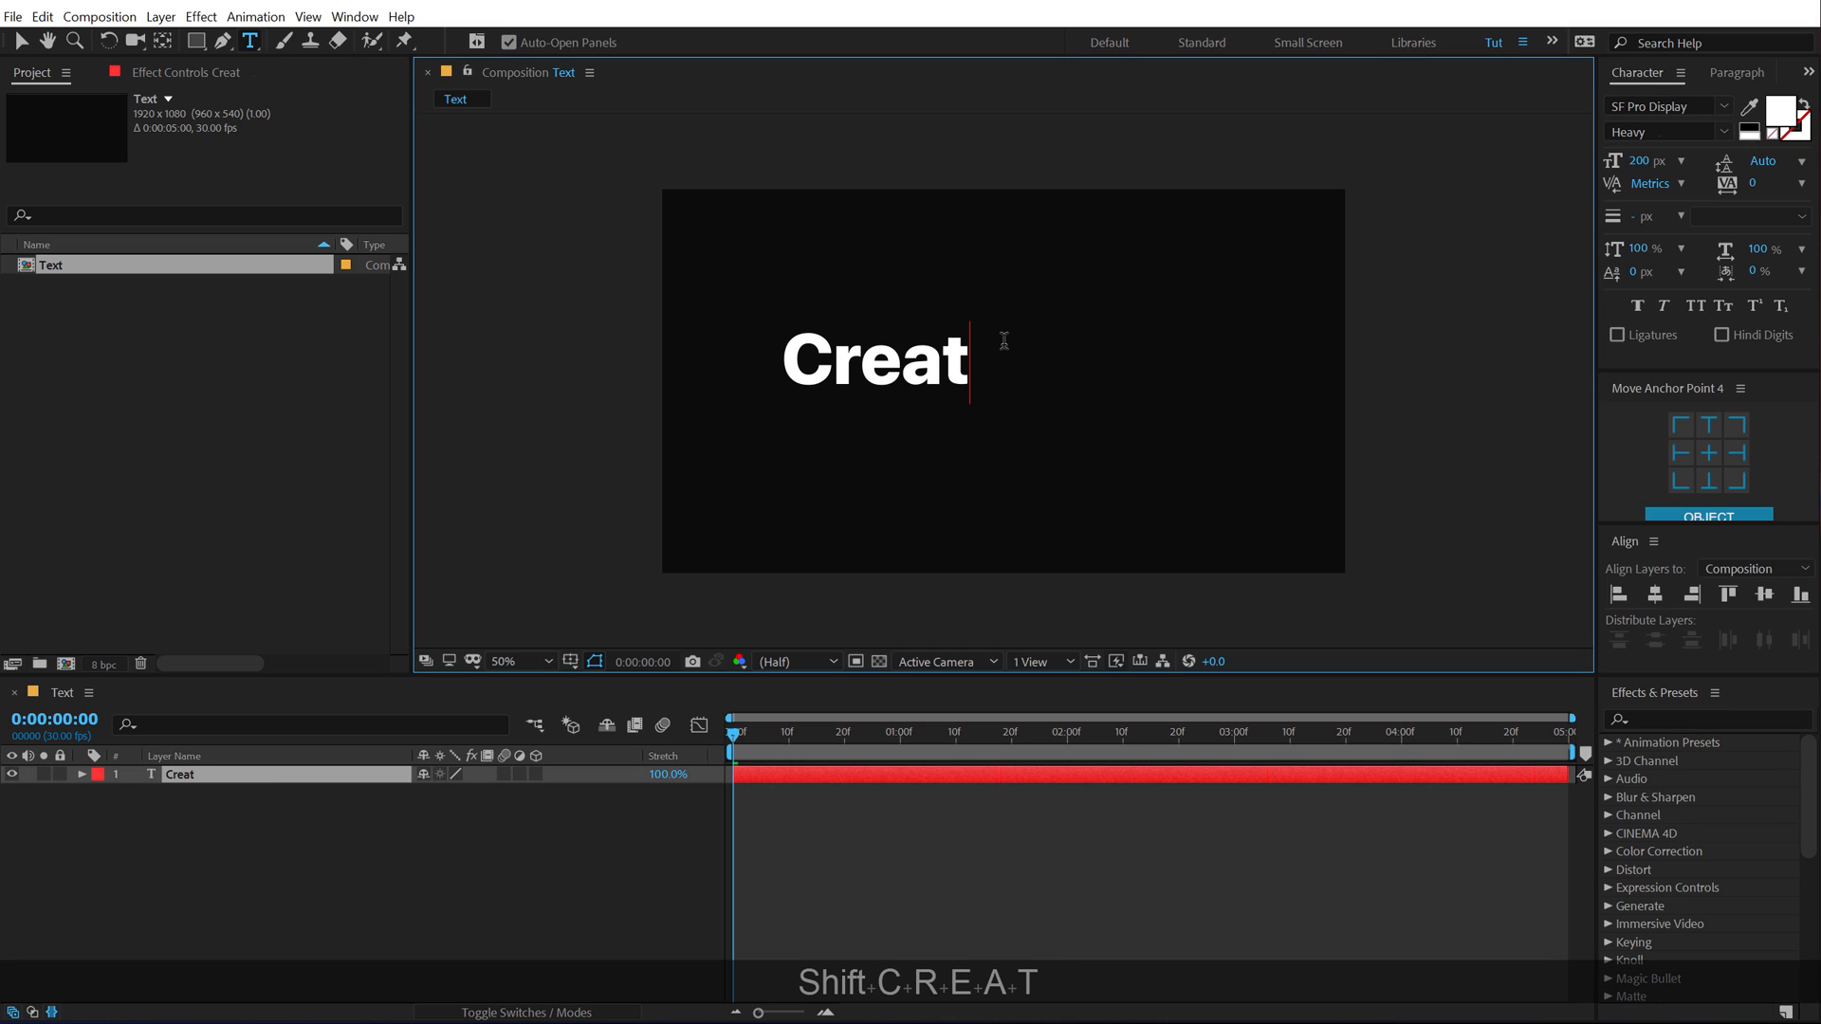
type("ive.")
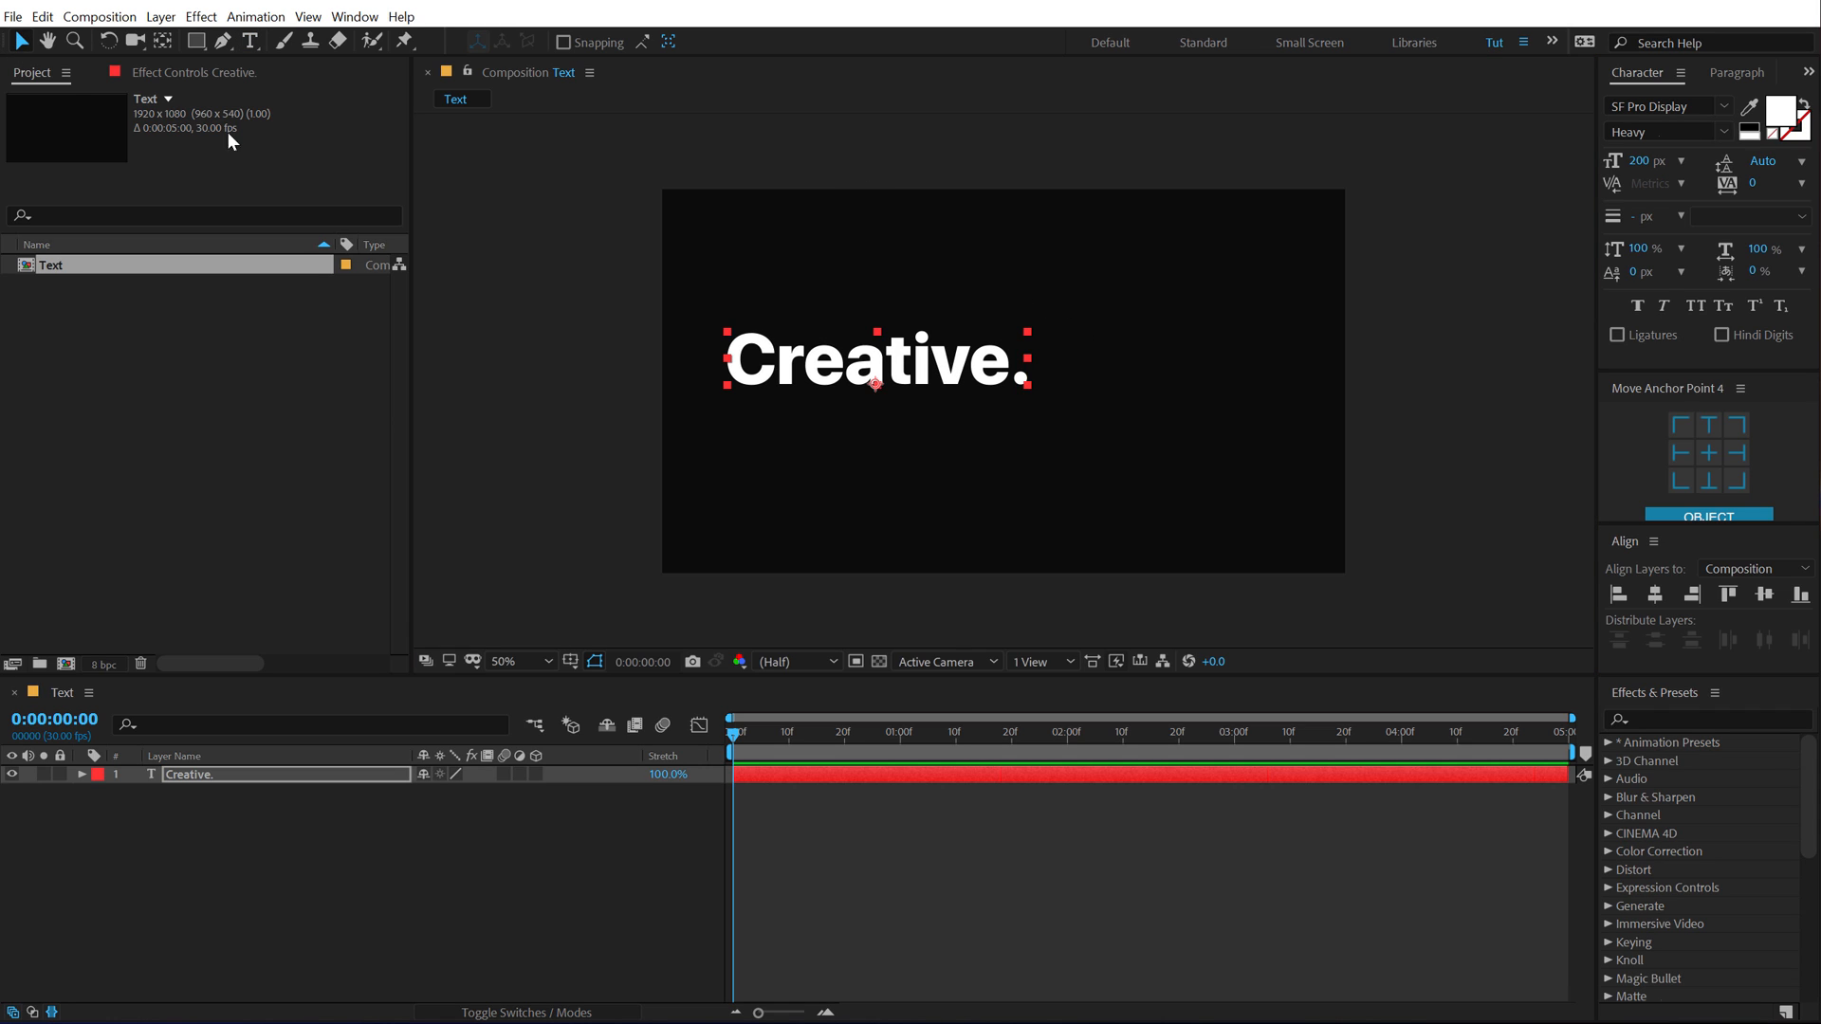
mouse_move(1689, 478)
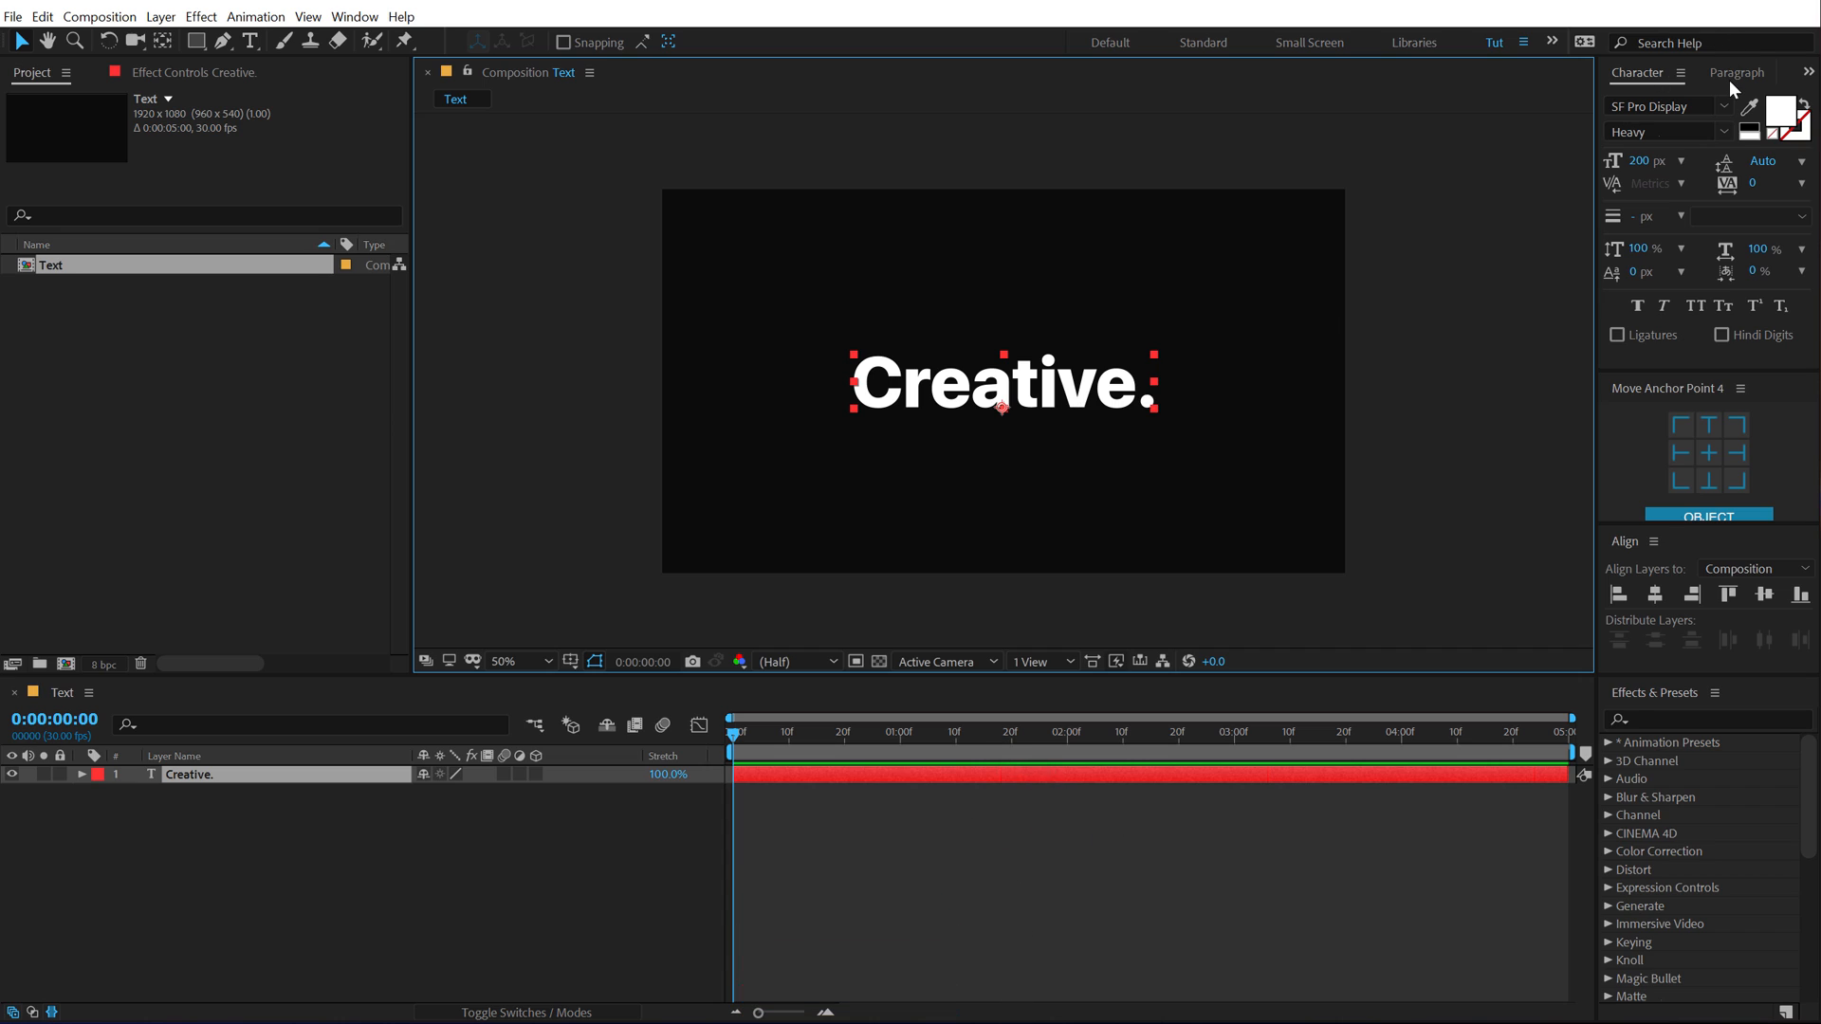
Step: Apply center alignment to the Creative. text in the Paragraph panel
left_click(1735, 73)
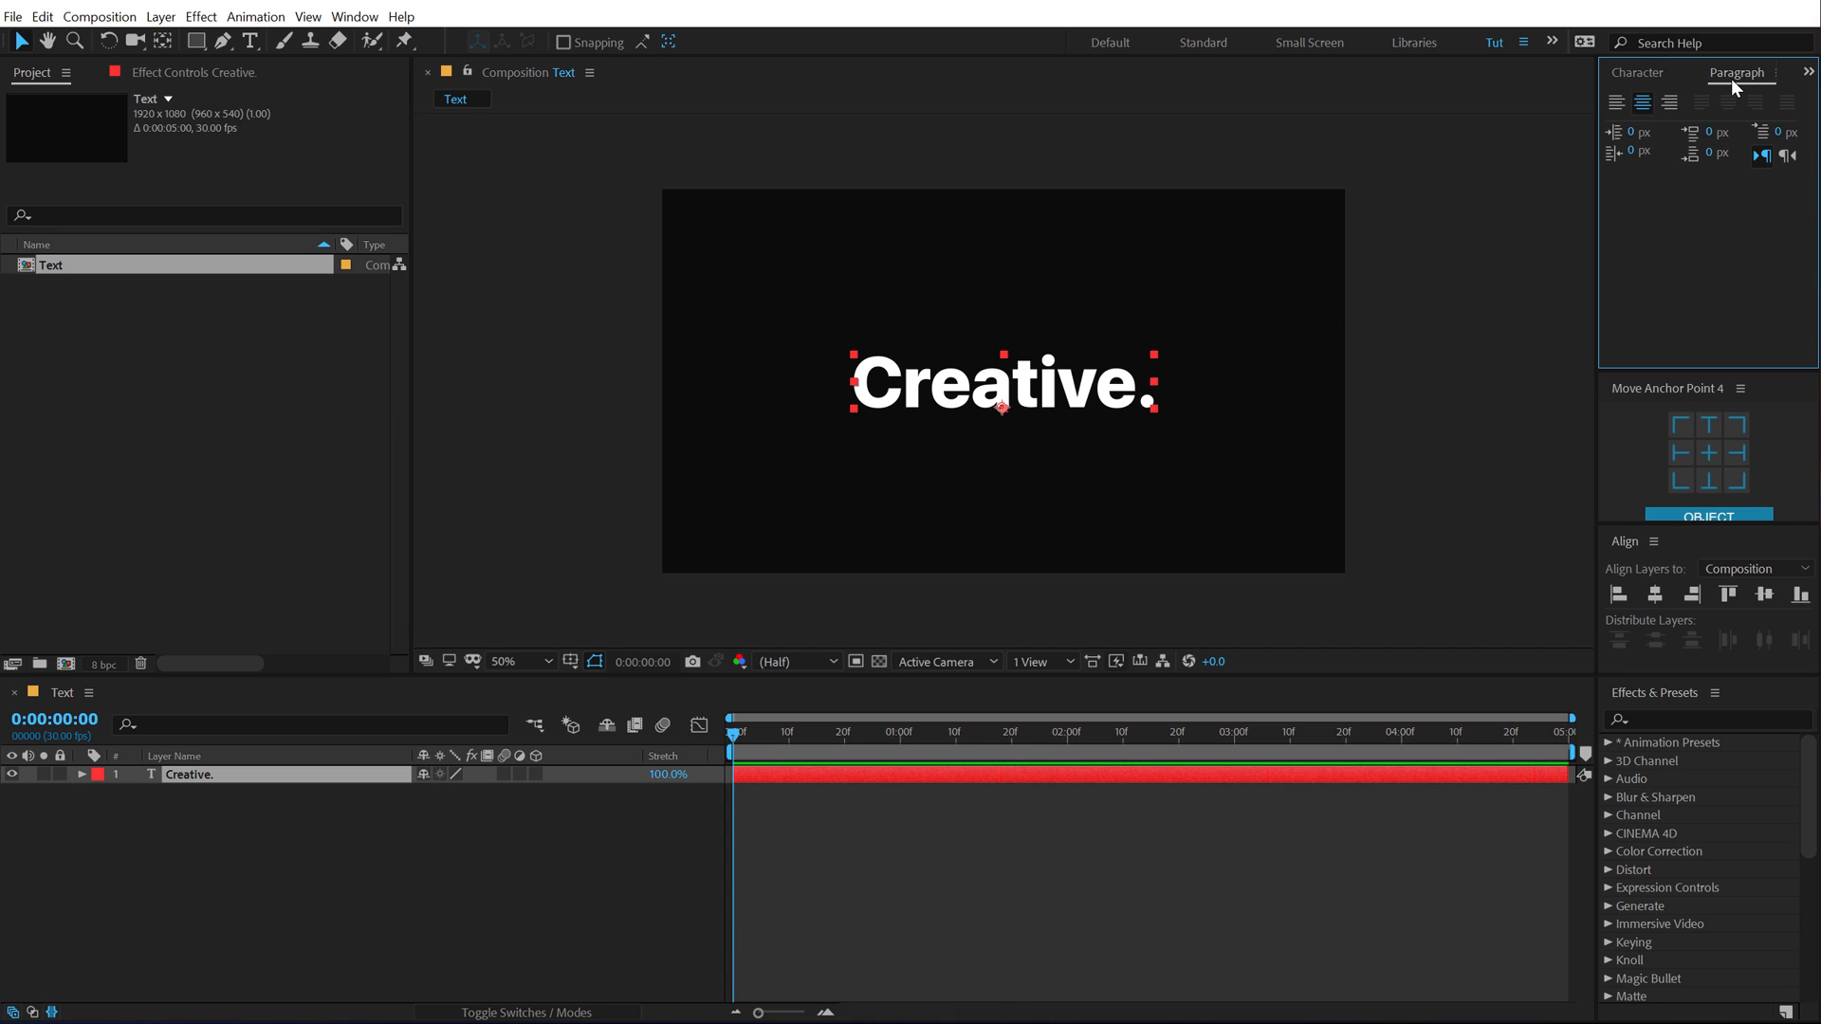
mouse_move(1642, 102)
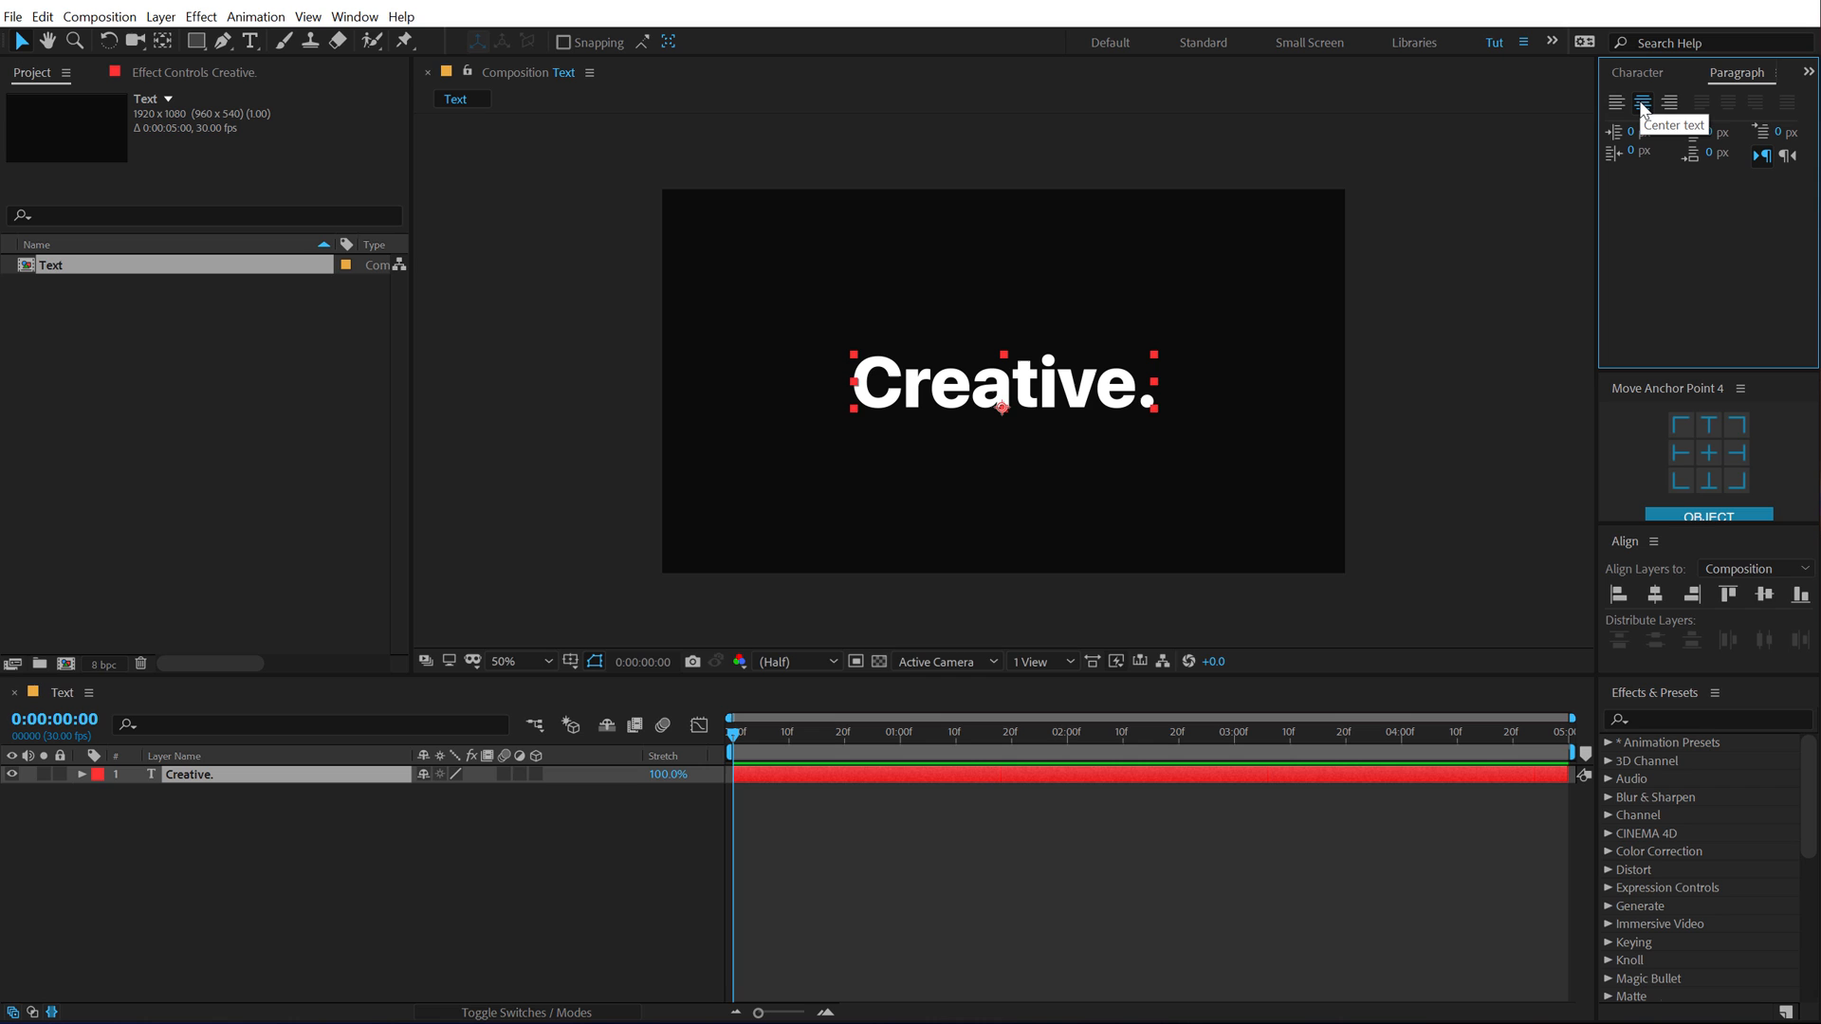
left_click(167, 824)
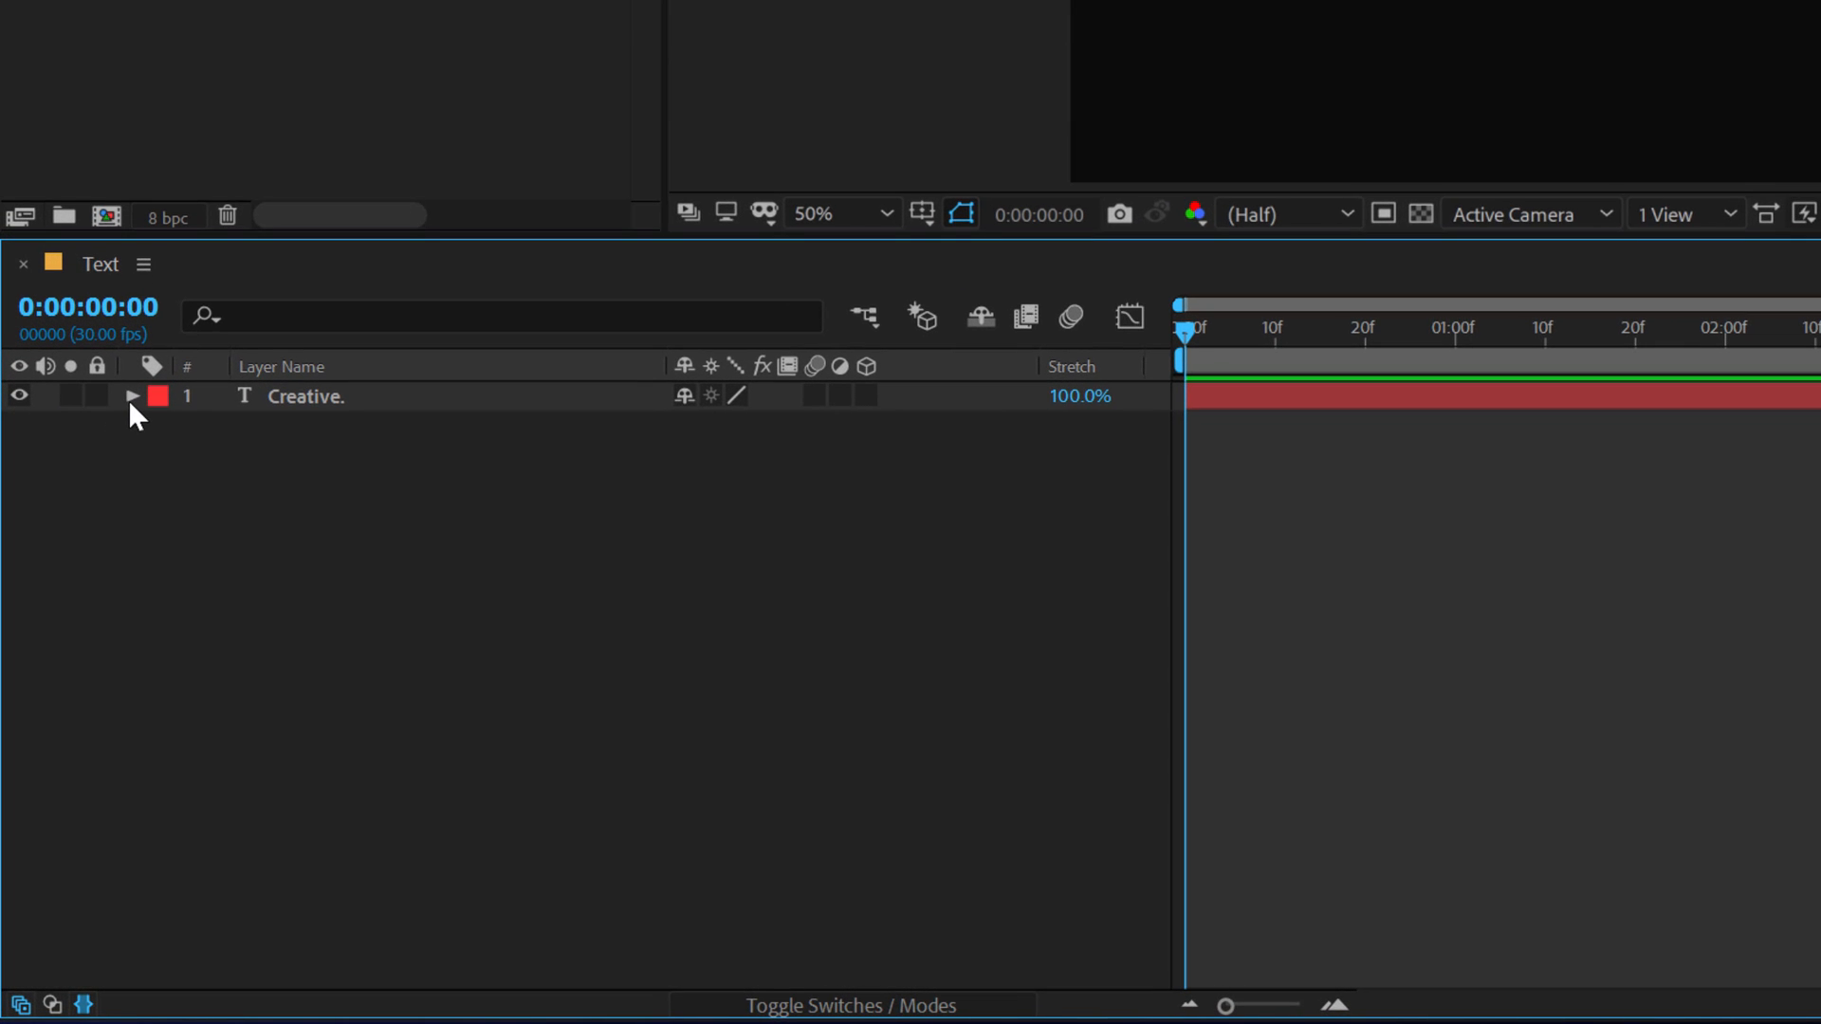
Step: Add Animator 1 with a Position property to the Creative. layer
left_click(131, 397)
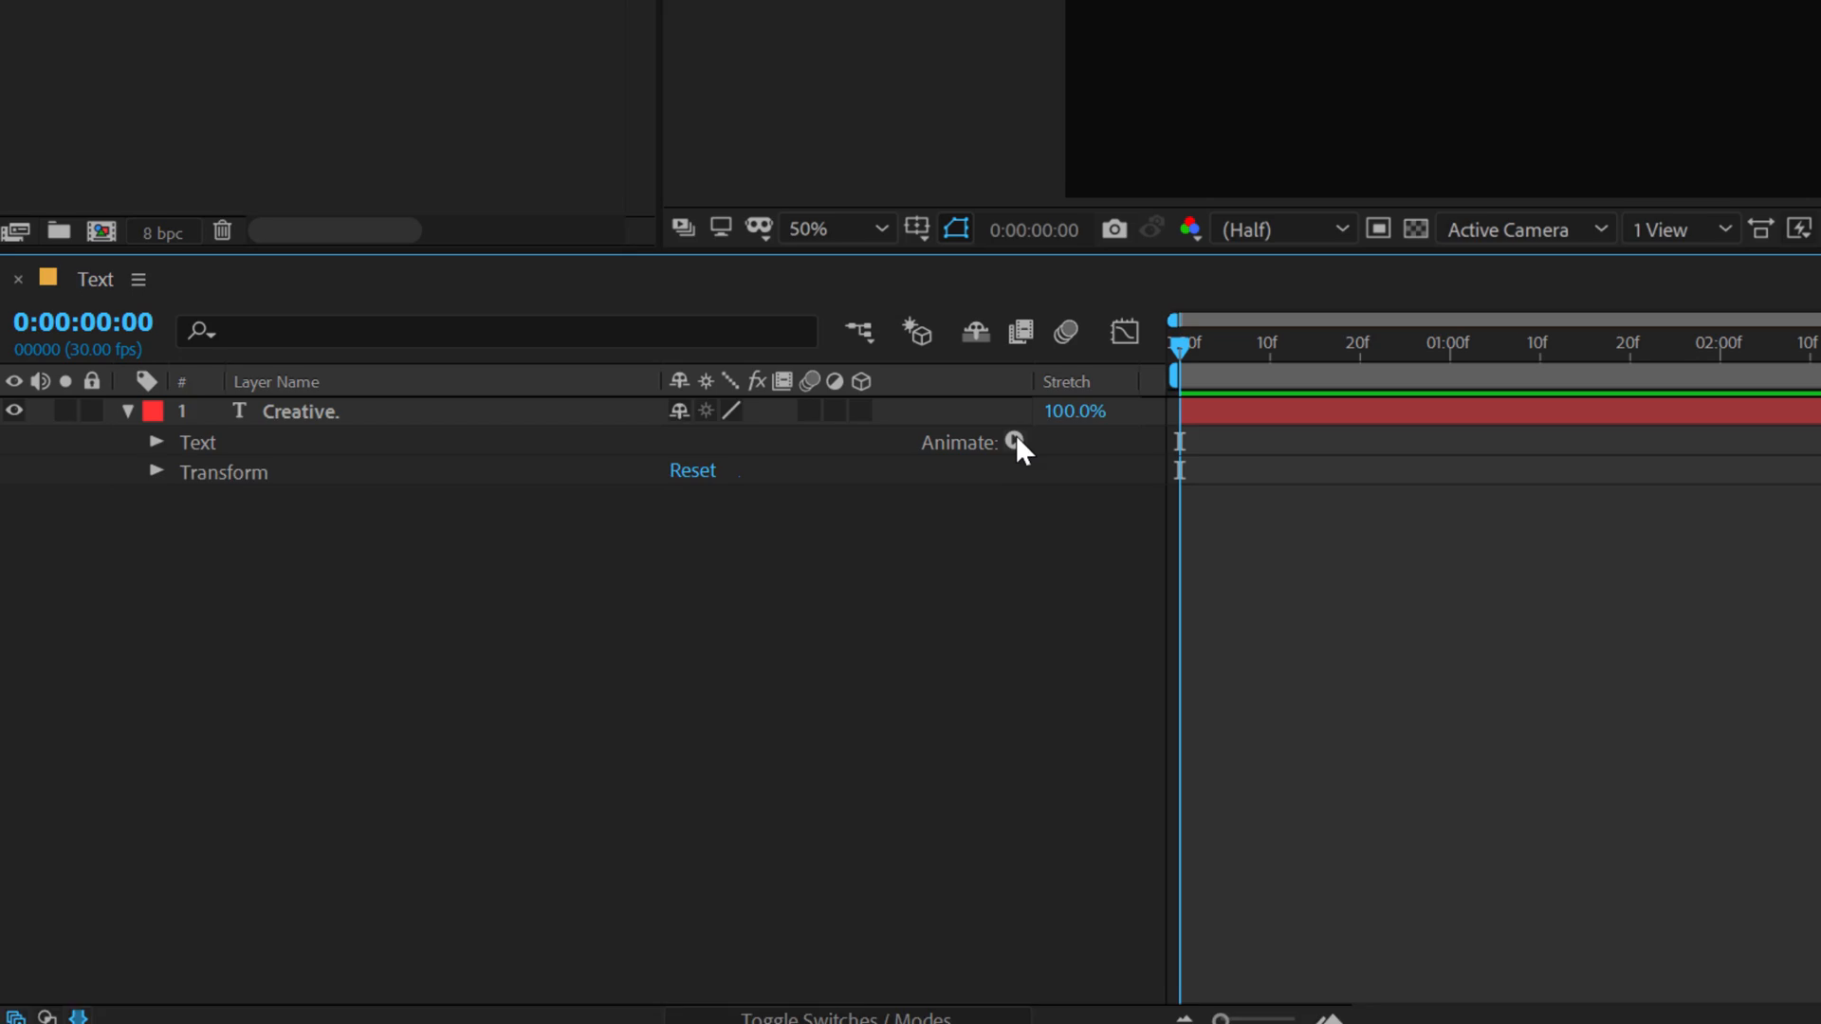
left_click(1015, 444)
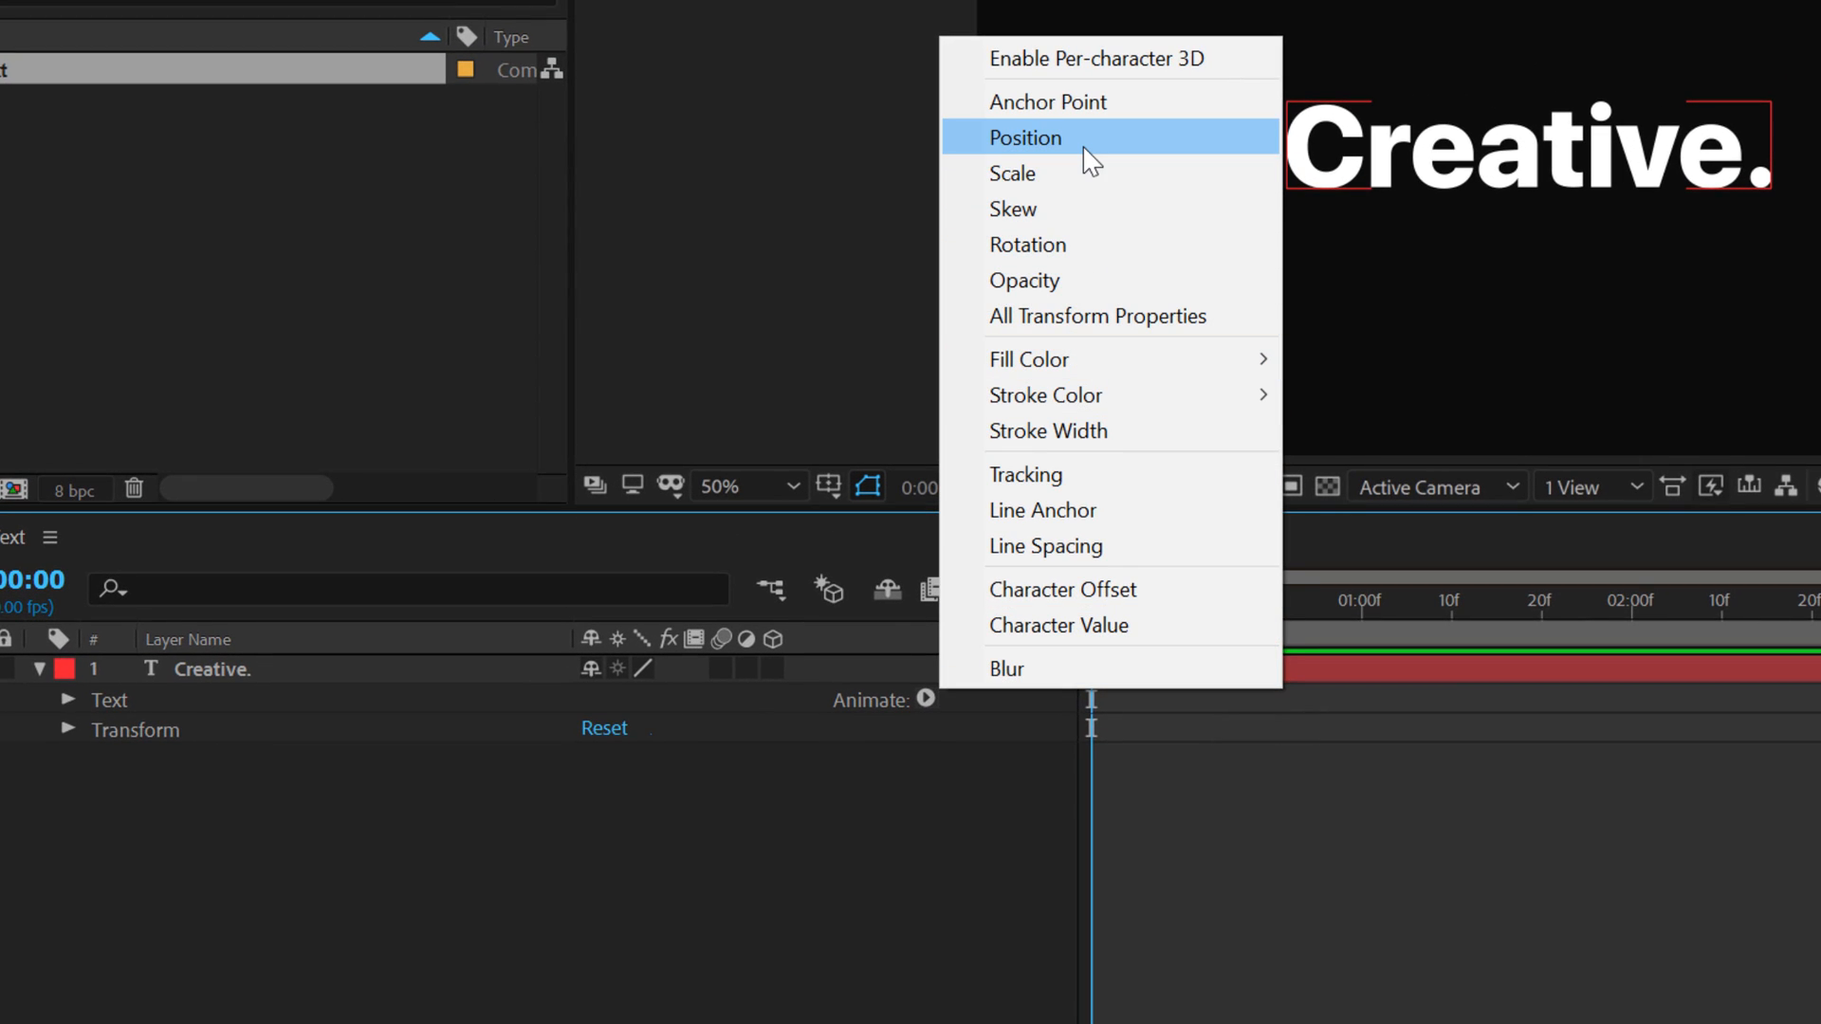
left_click(1025, 137)
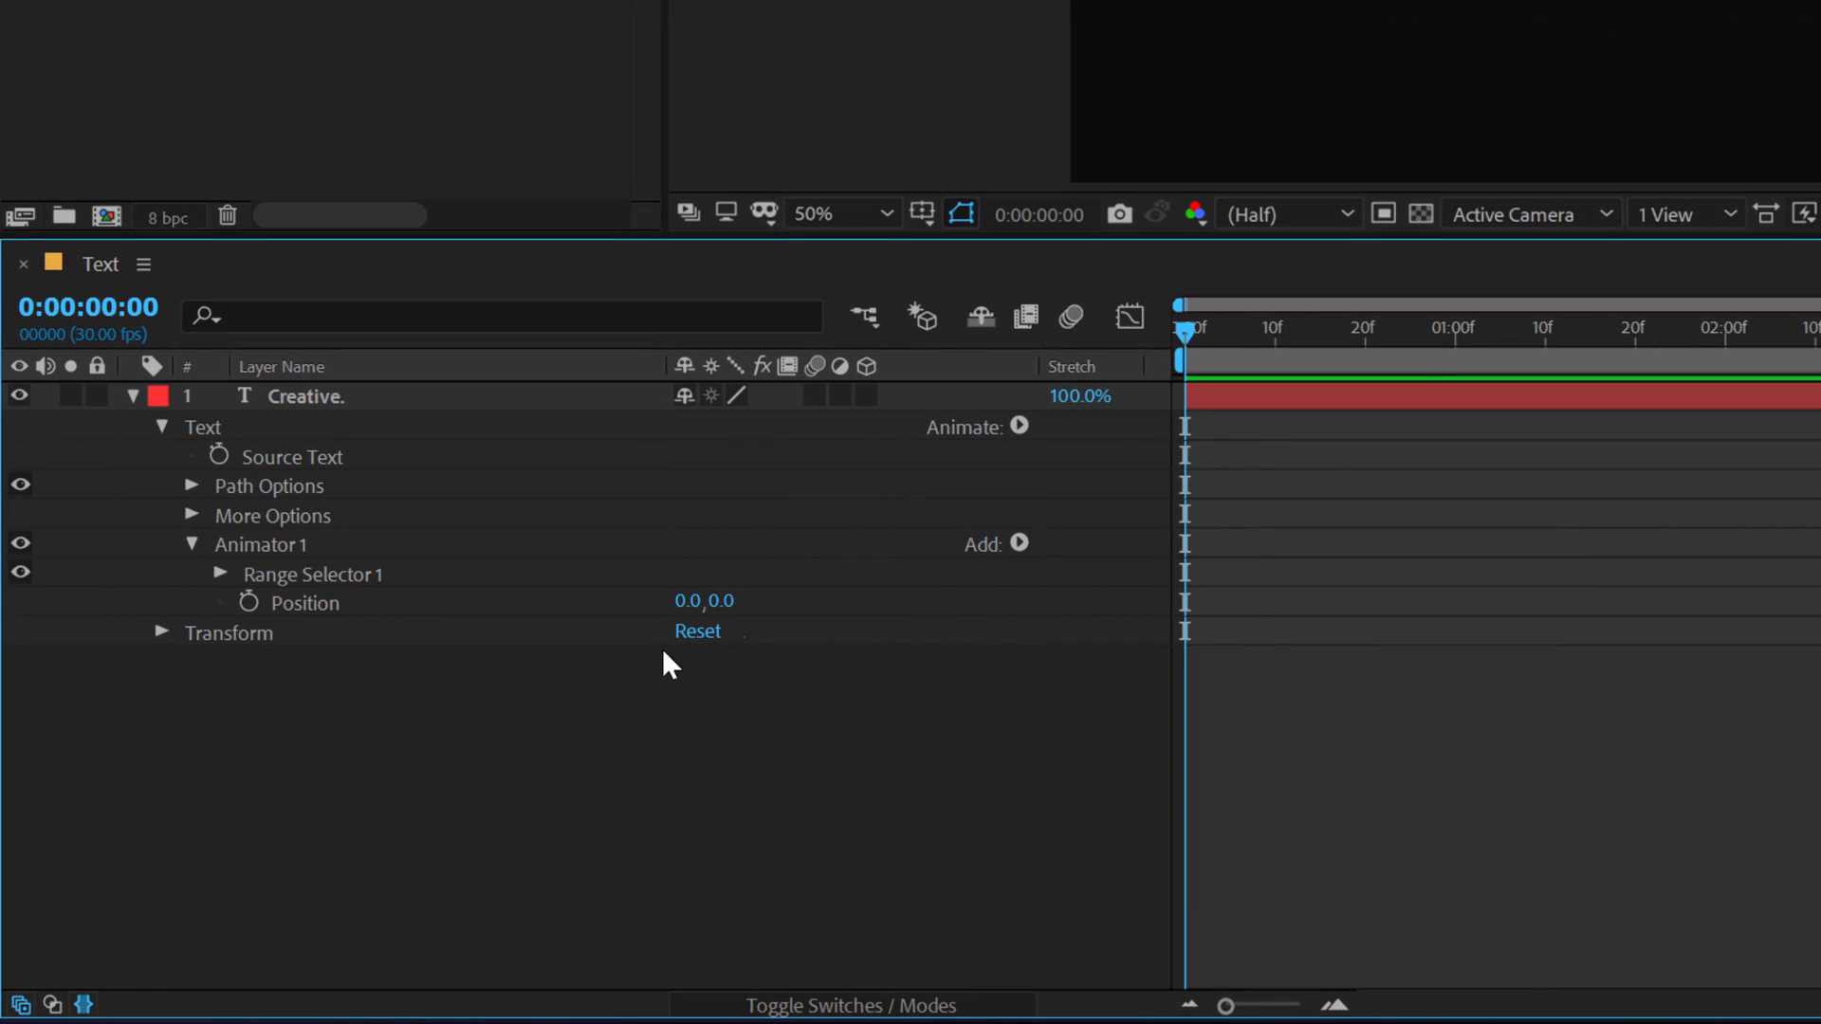
Step: Add Expression Selector 1 to Animator 1 and enable an expression on its Amount
left_click(1020, 543)
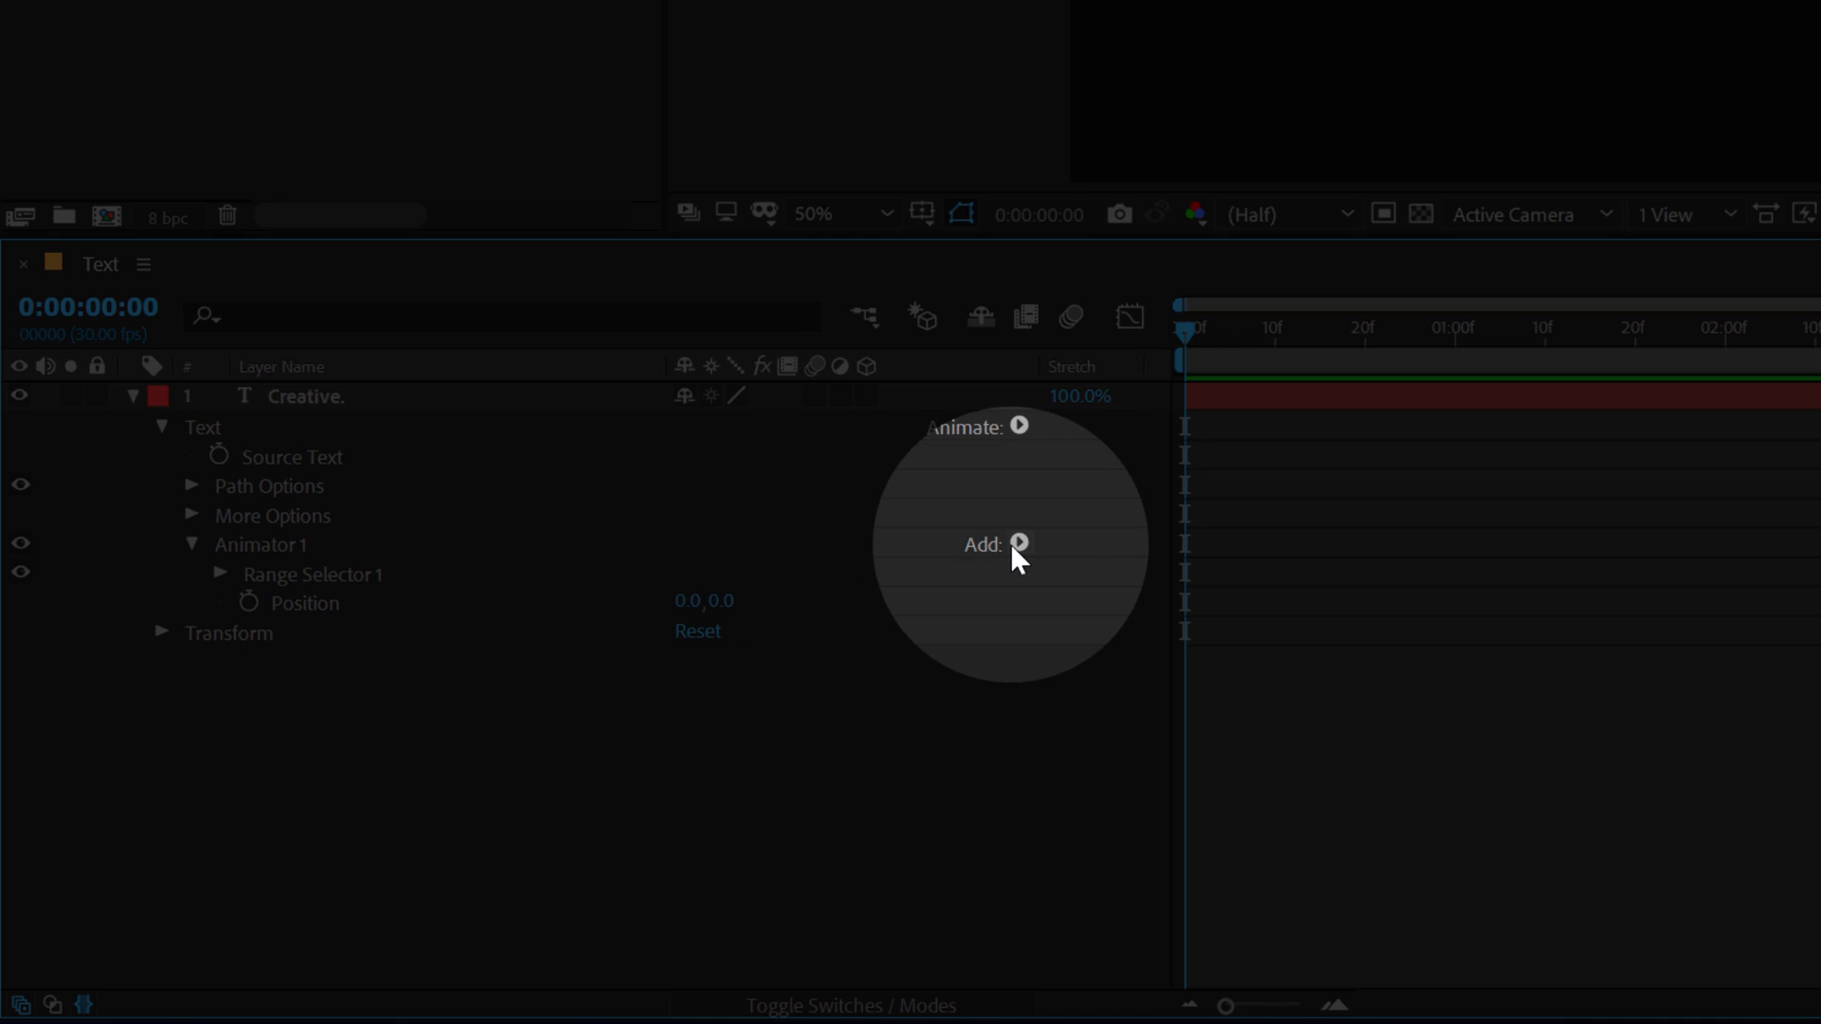
left_click(1020, 544)
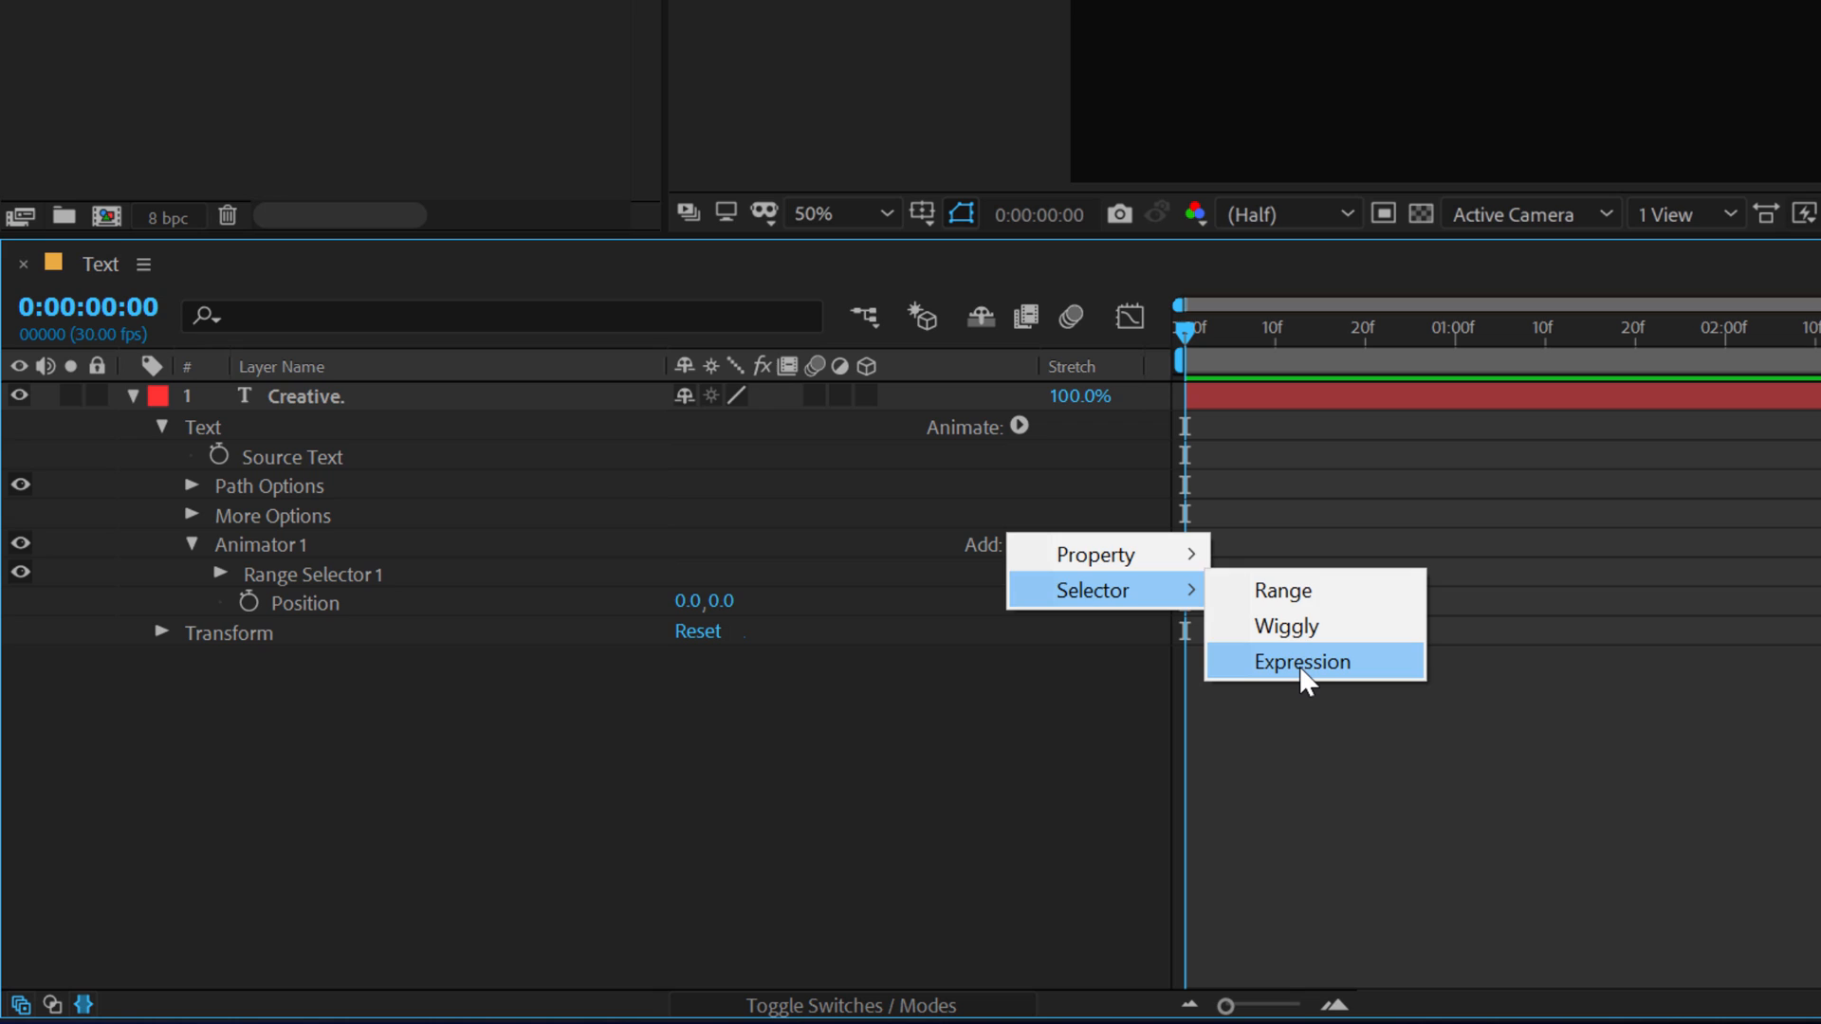
left_click(1301, 661)
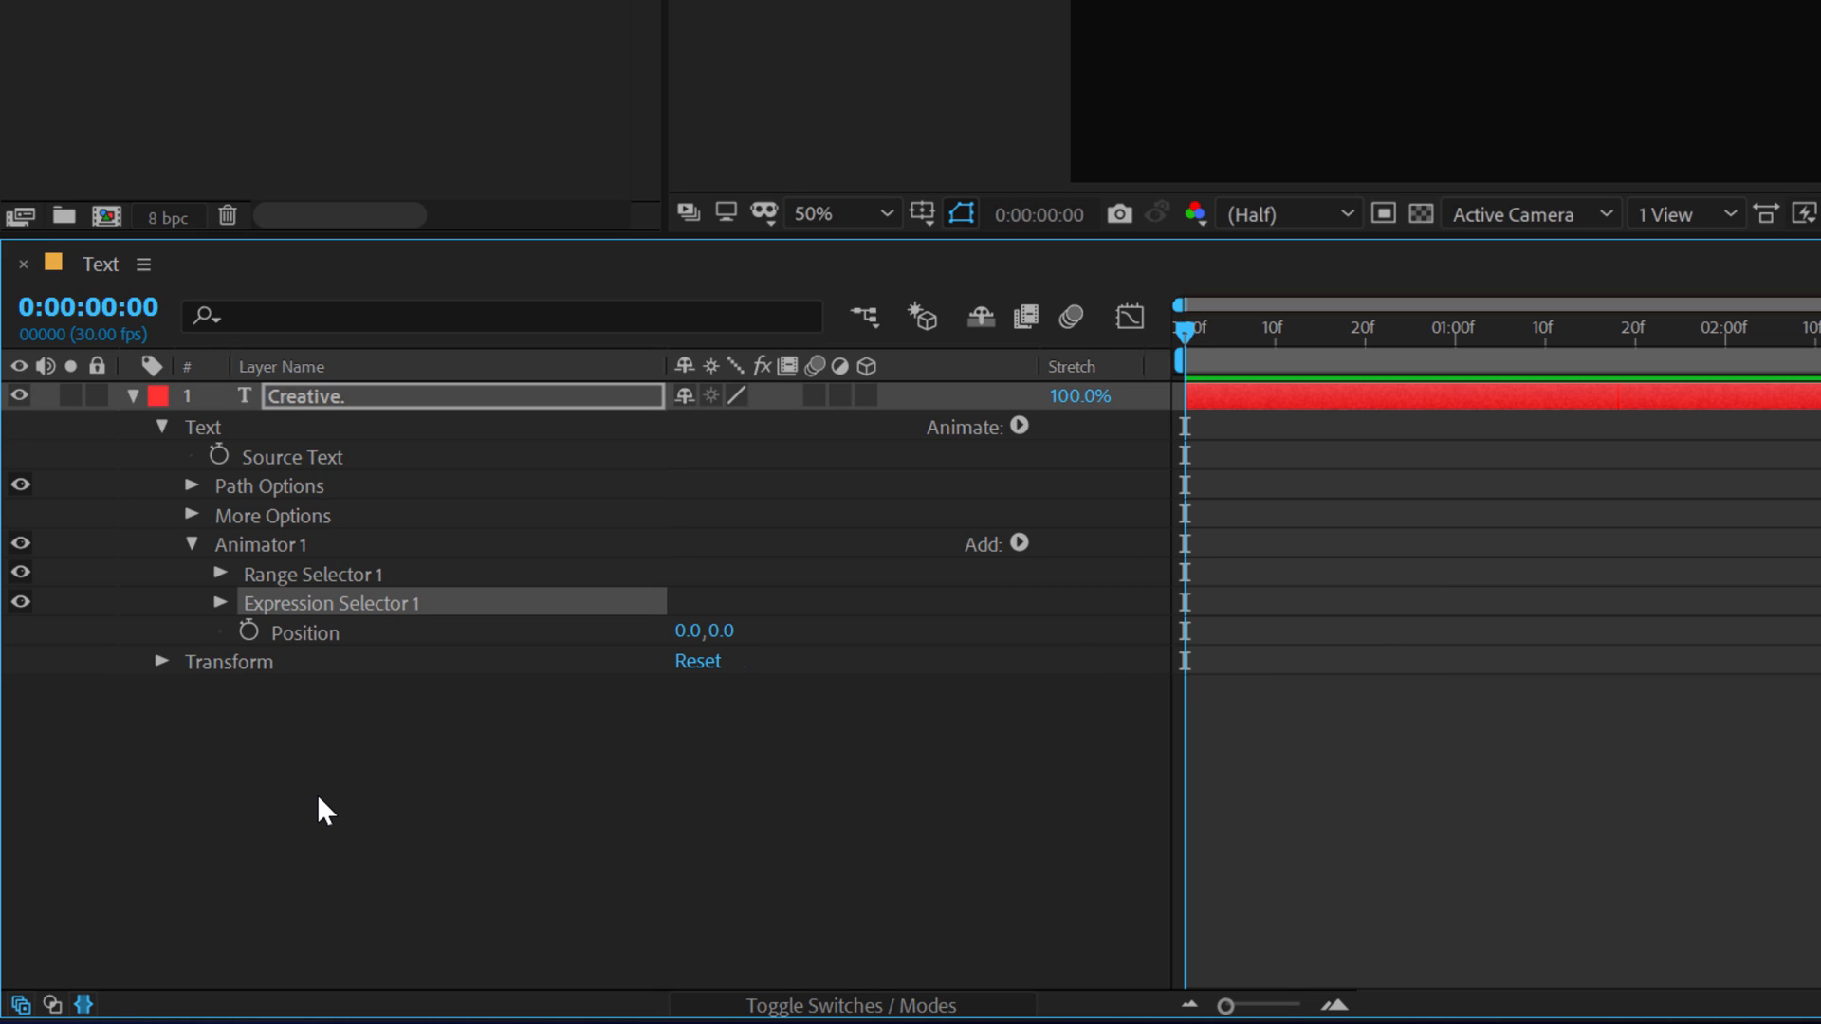
left_click(222, 603)
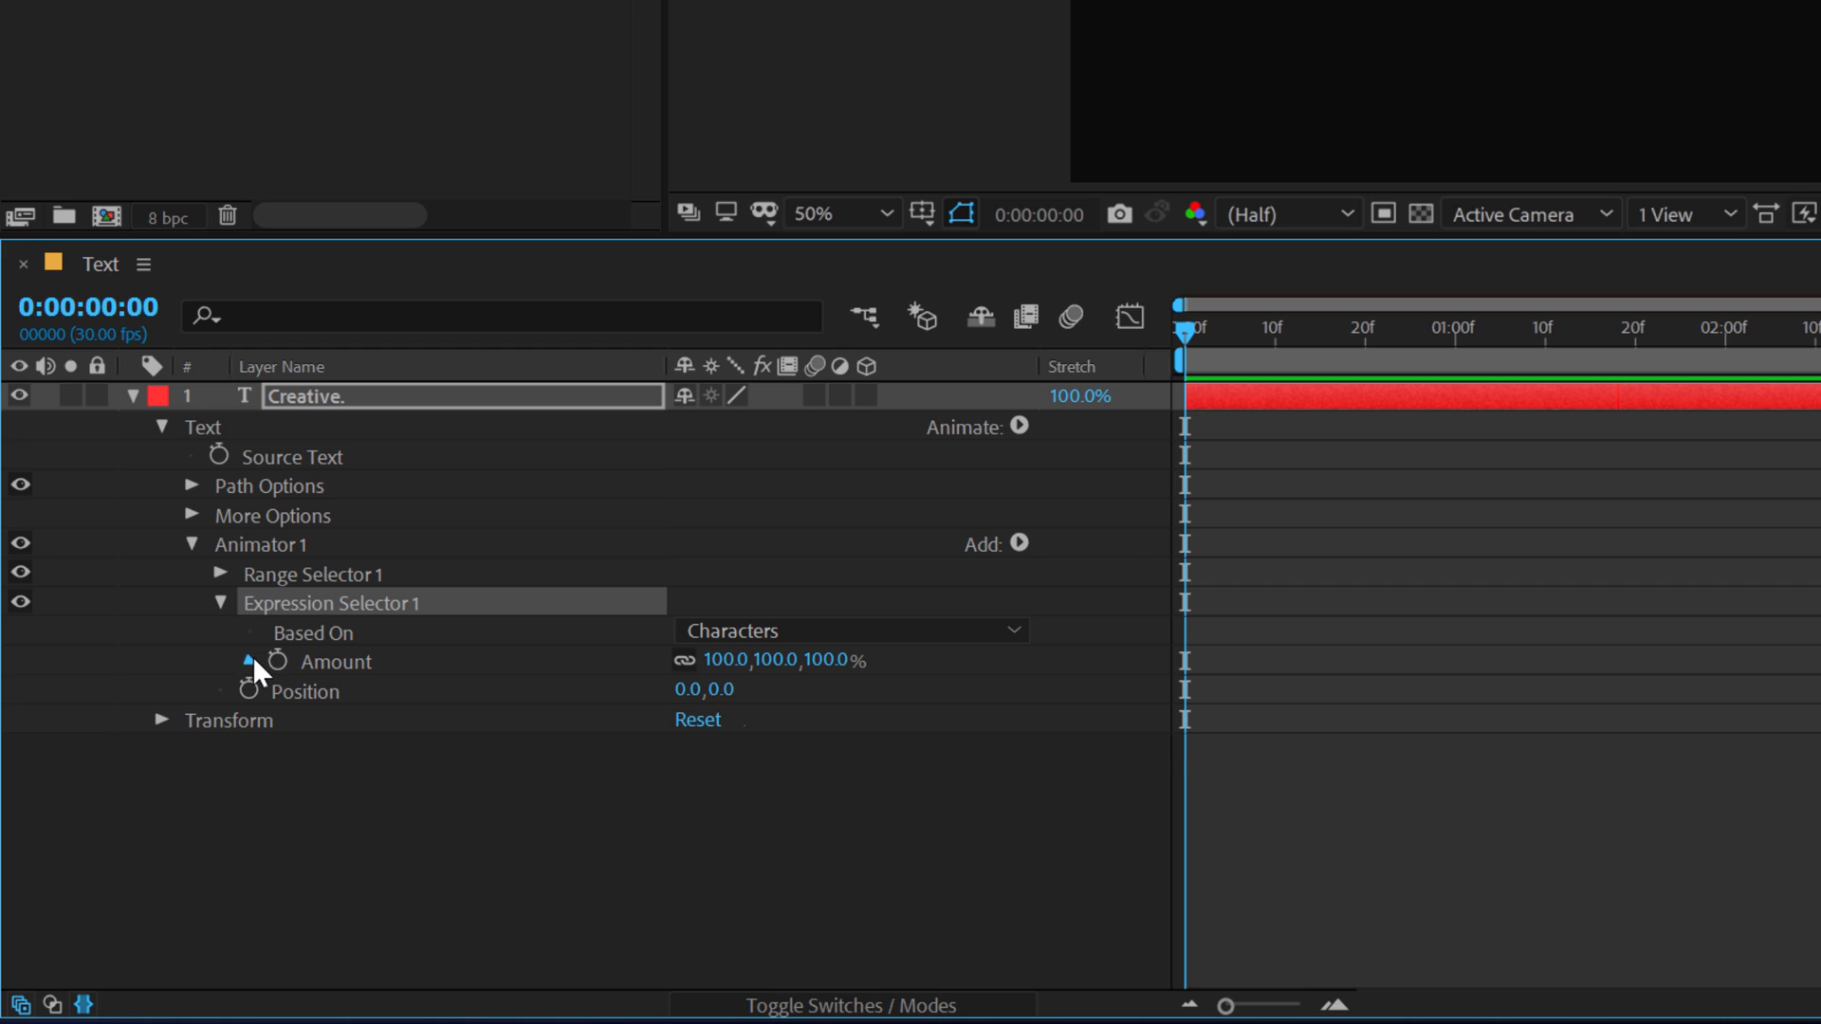
left_click(252, 661)
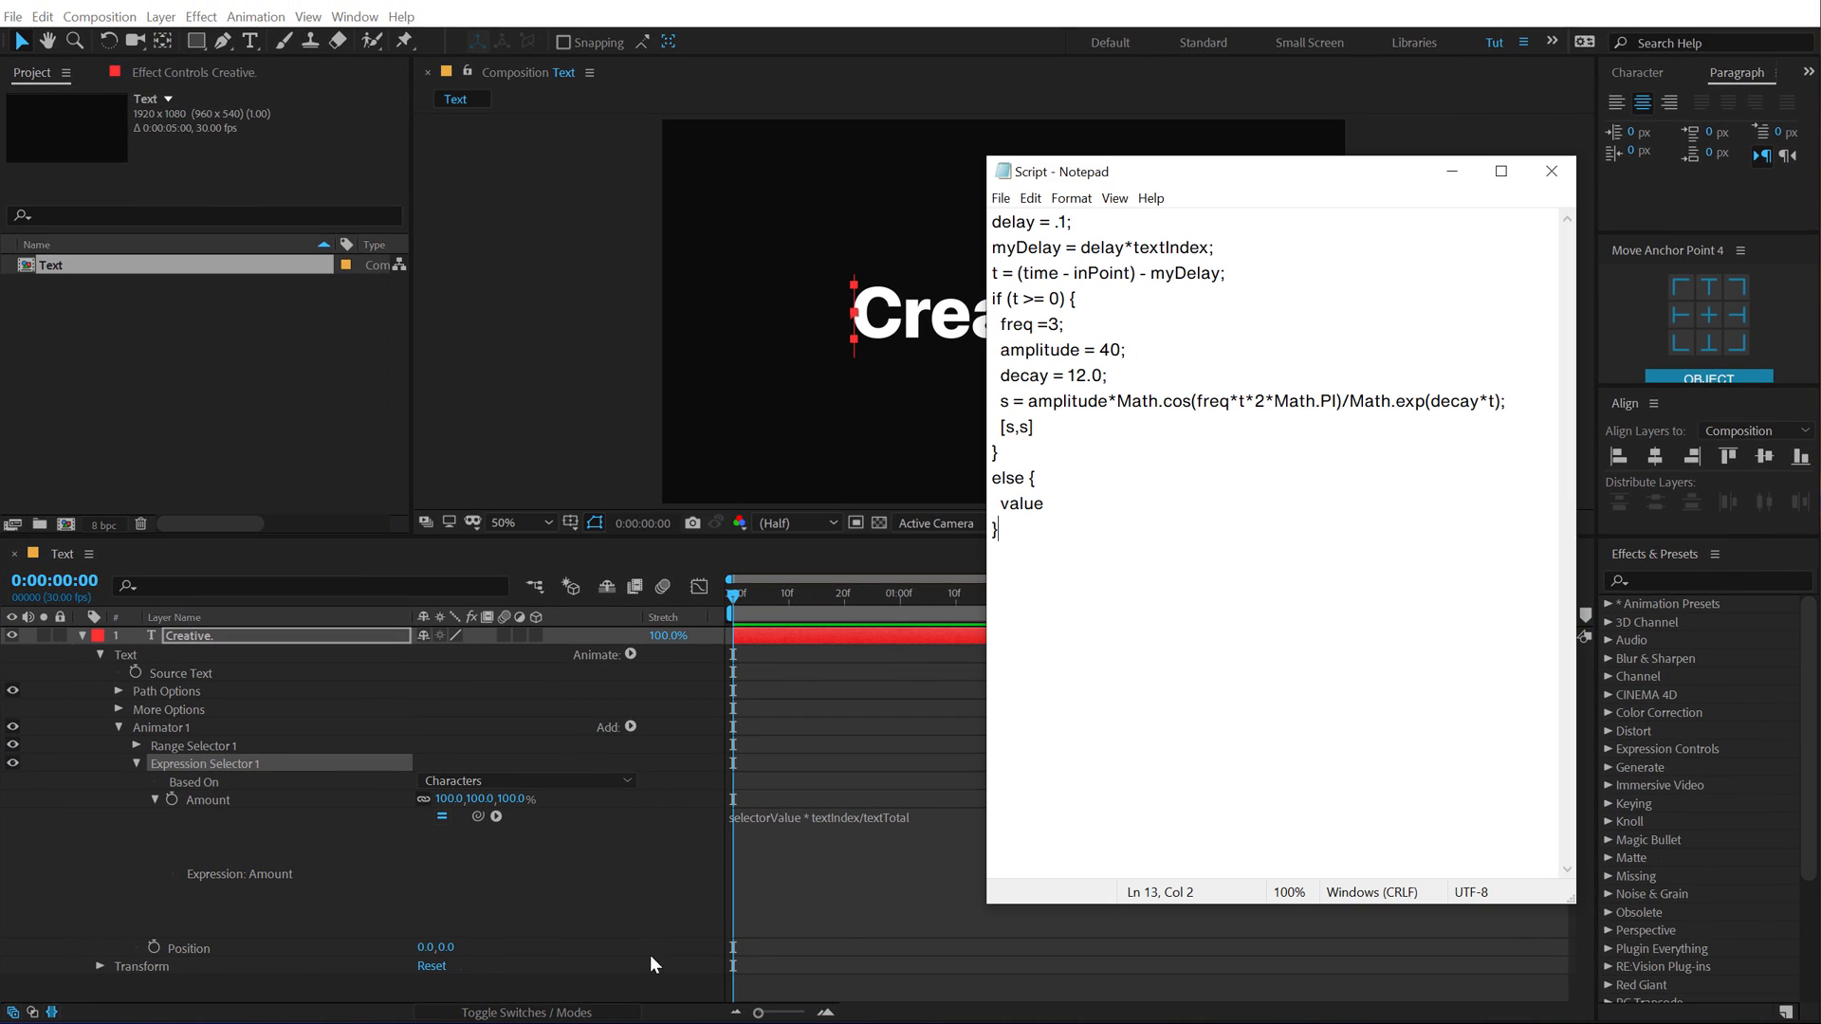
mouse_move(1226, 455)
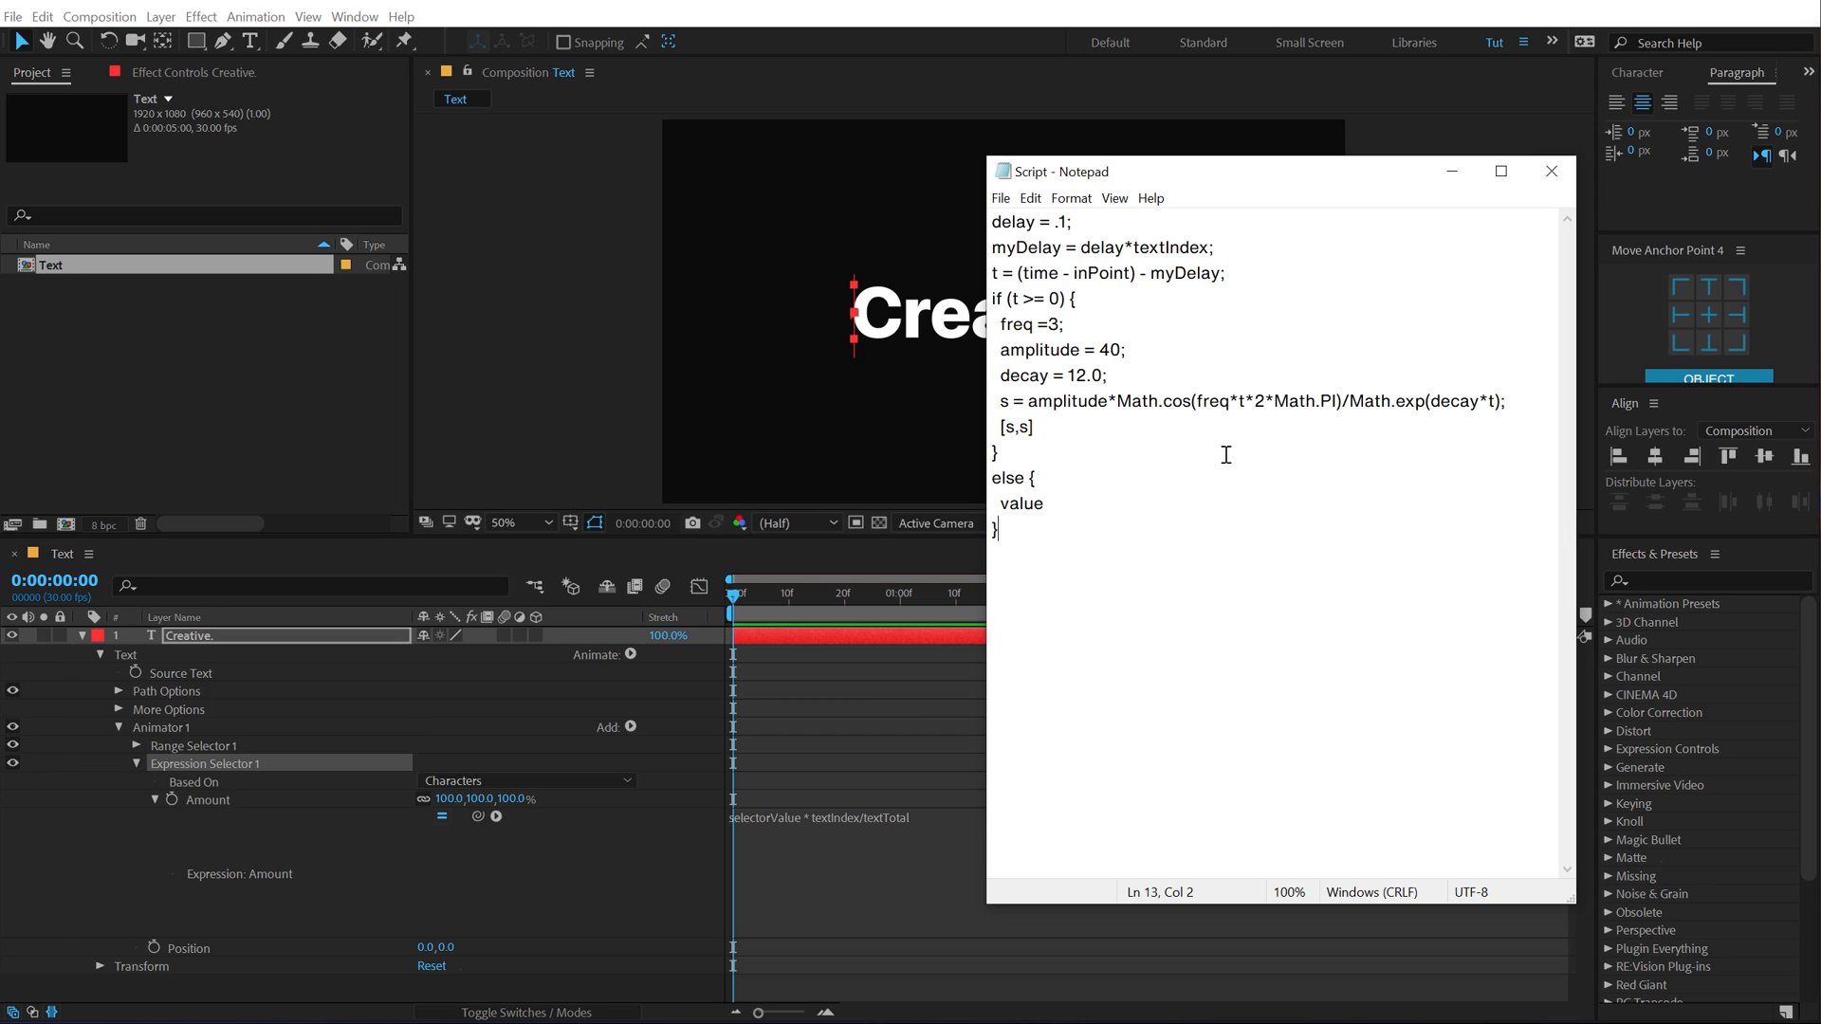
mouse_move(1045, 540)
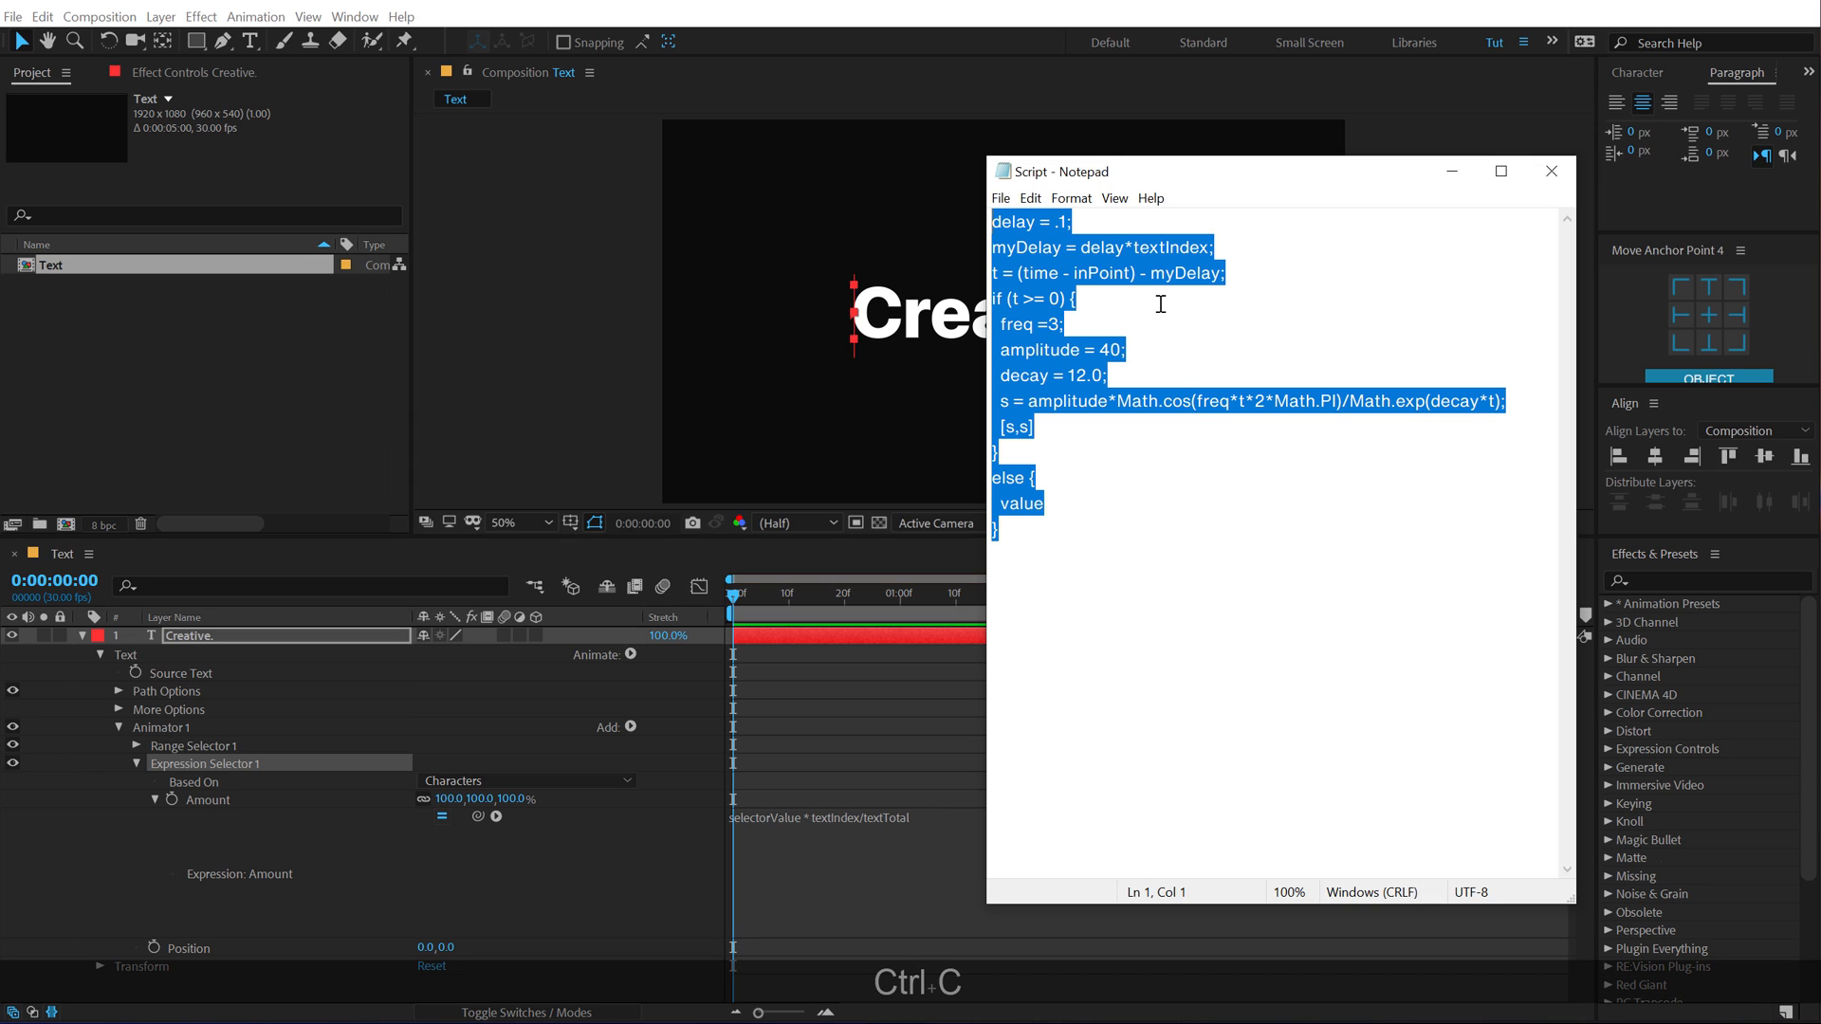
Step: Copy the bounce script from Notepad and paste it over the Amount expression
key("ctrl+c")
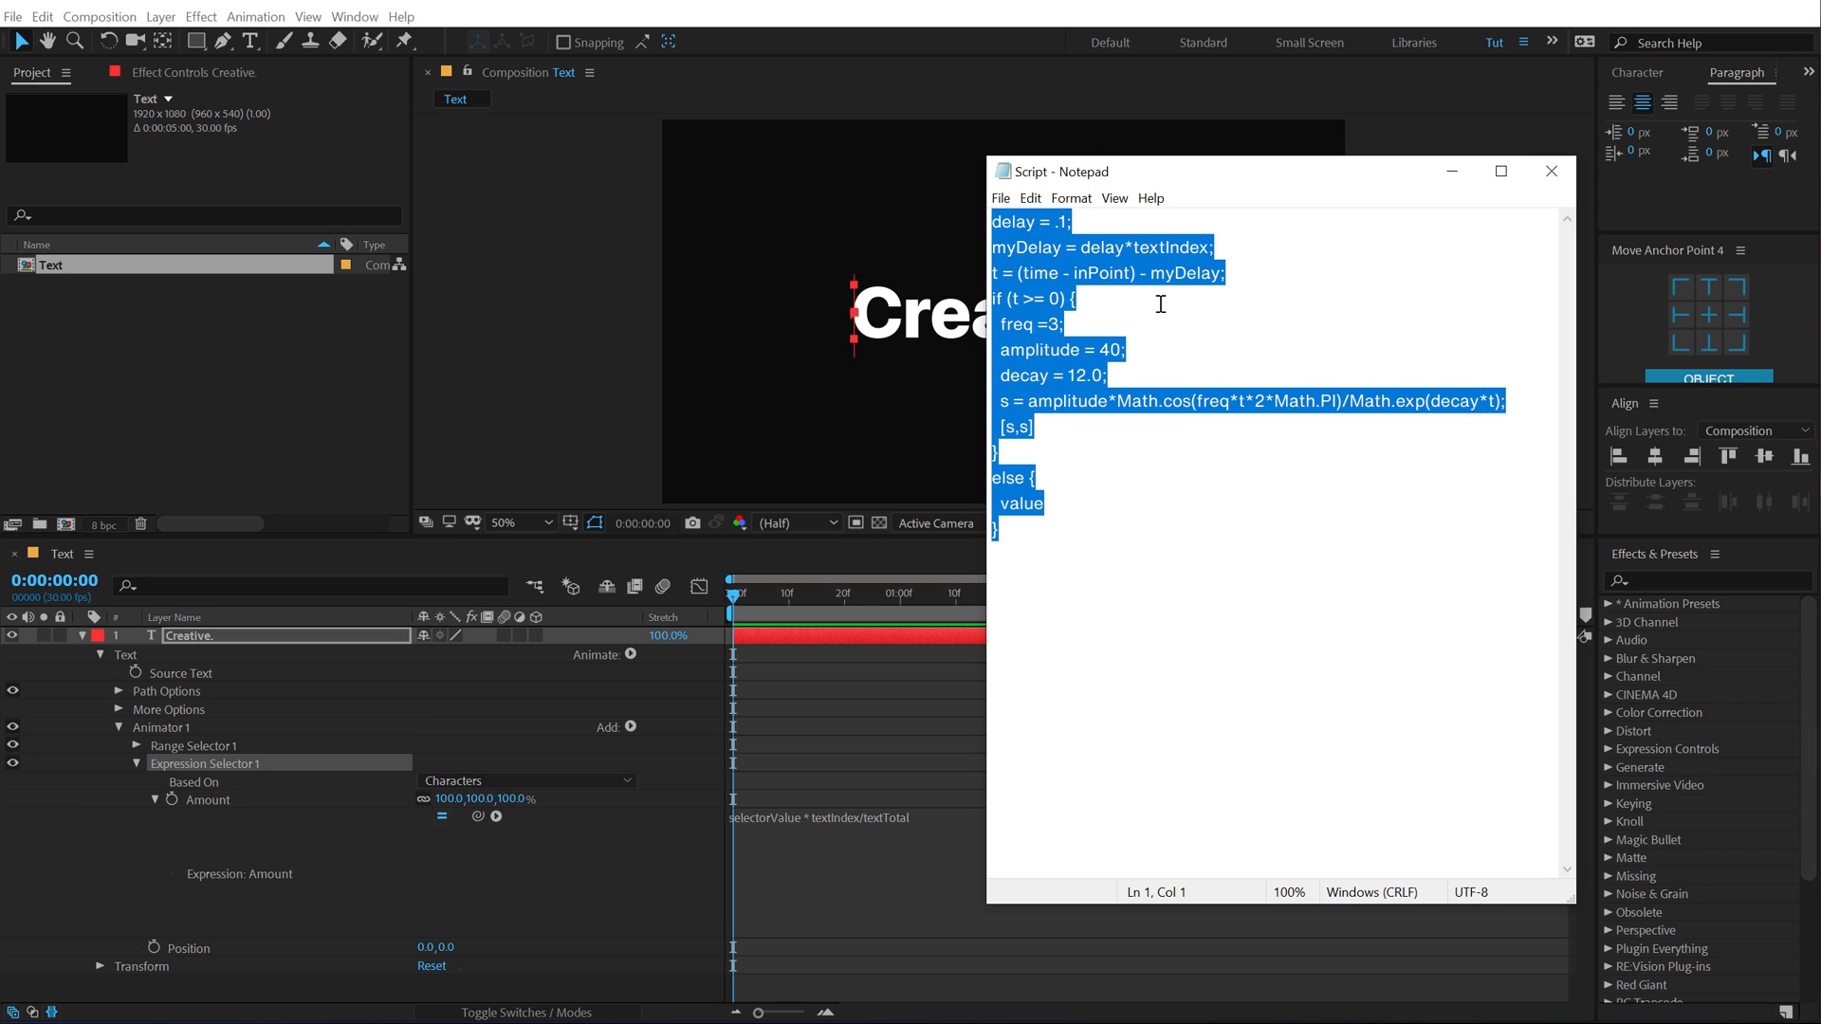
mouse_move(798, 429)
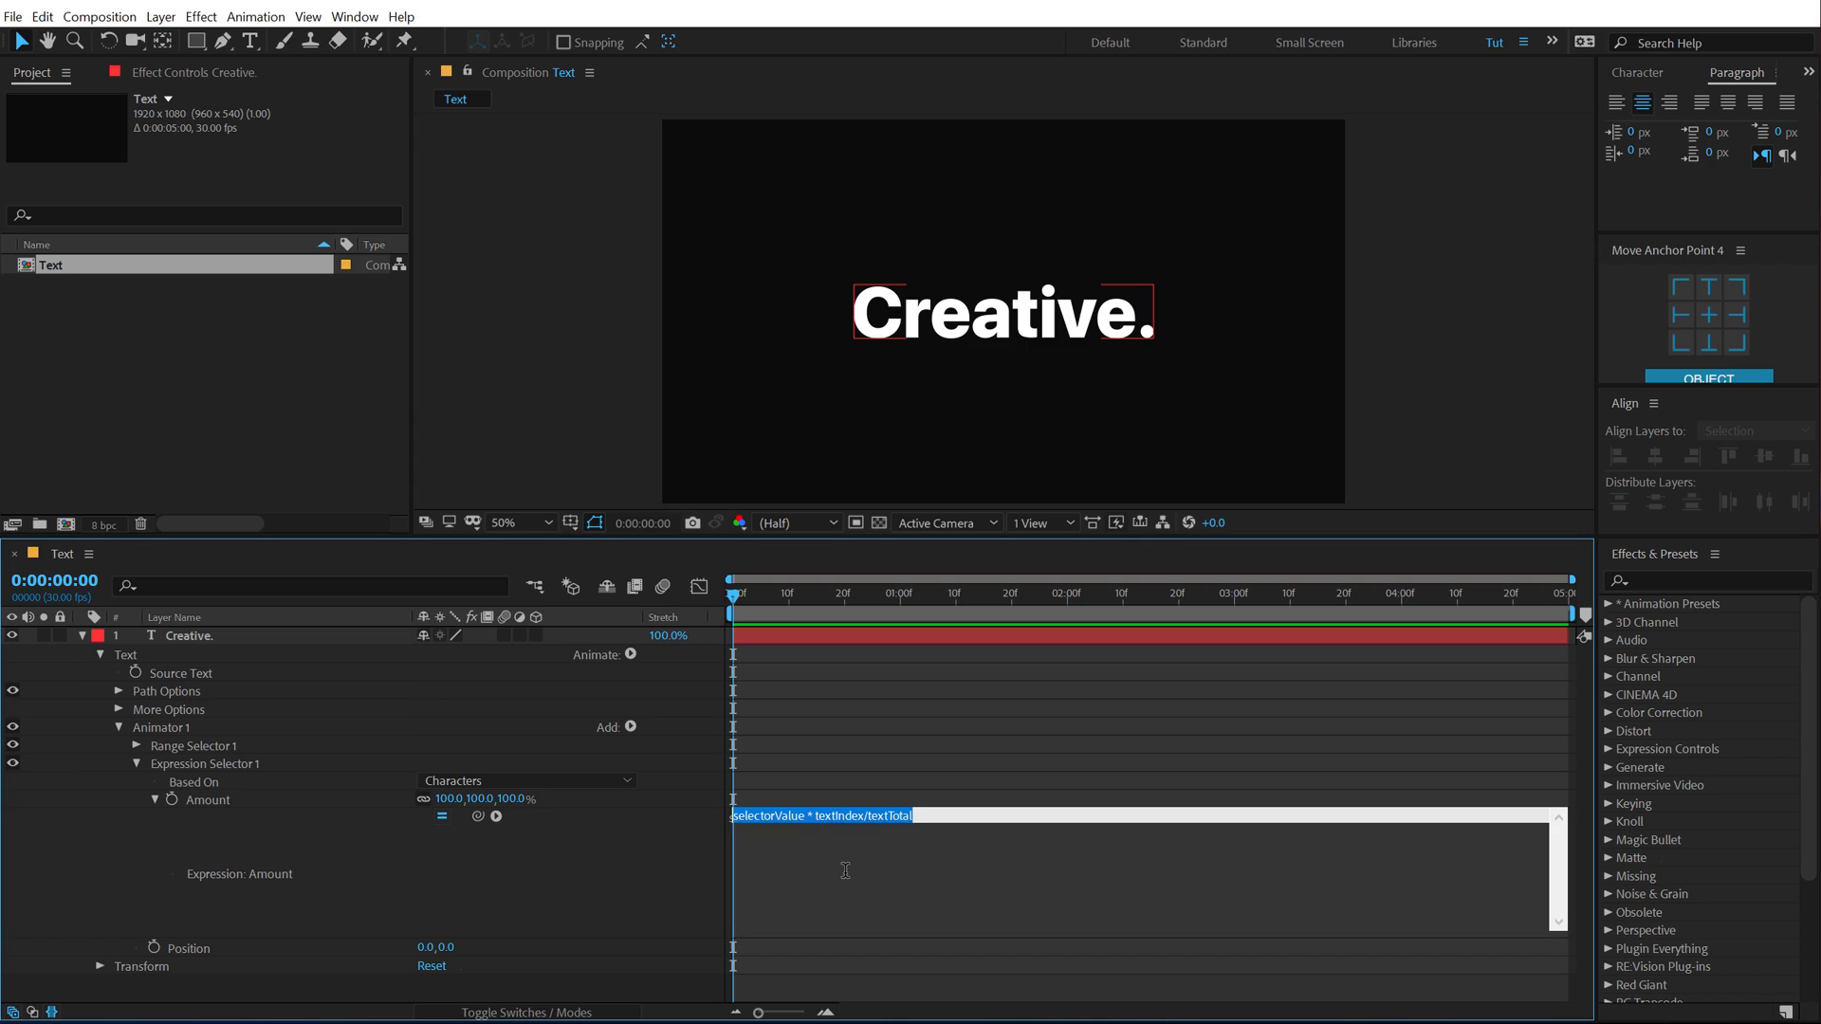
key("ctrl+v")
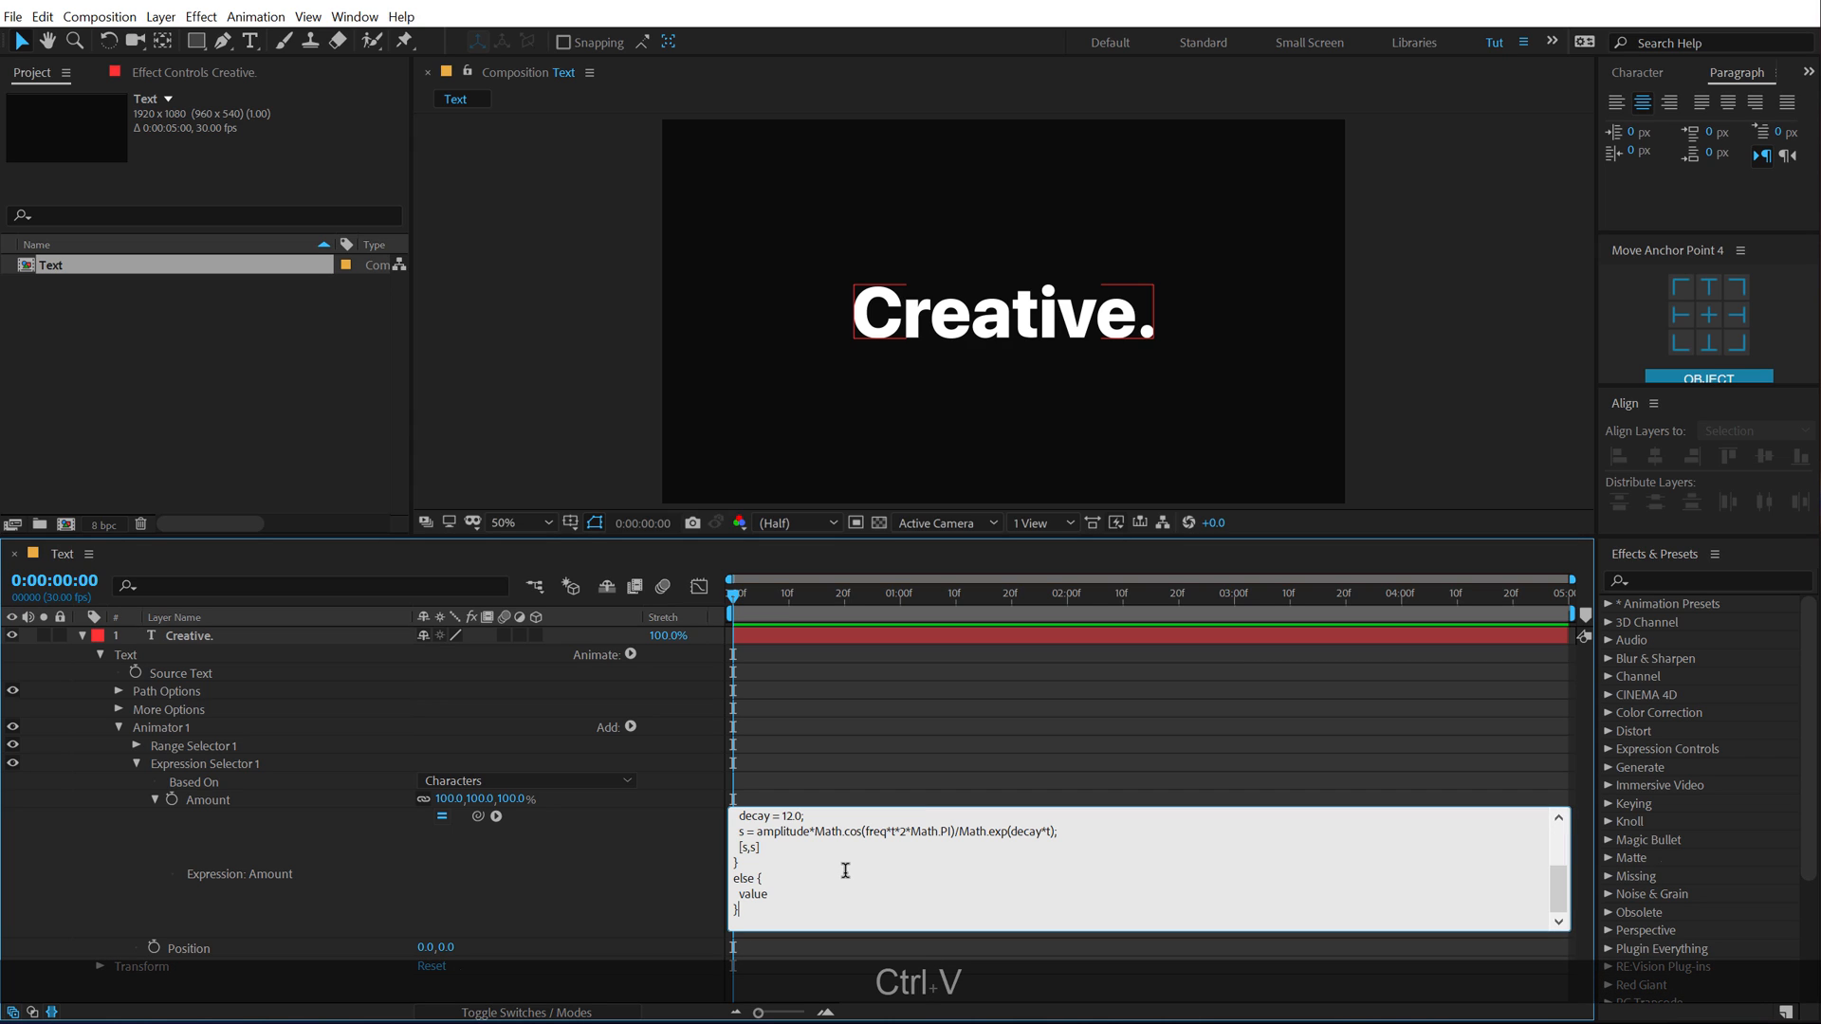
key("ctrl+v")
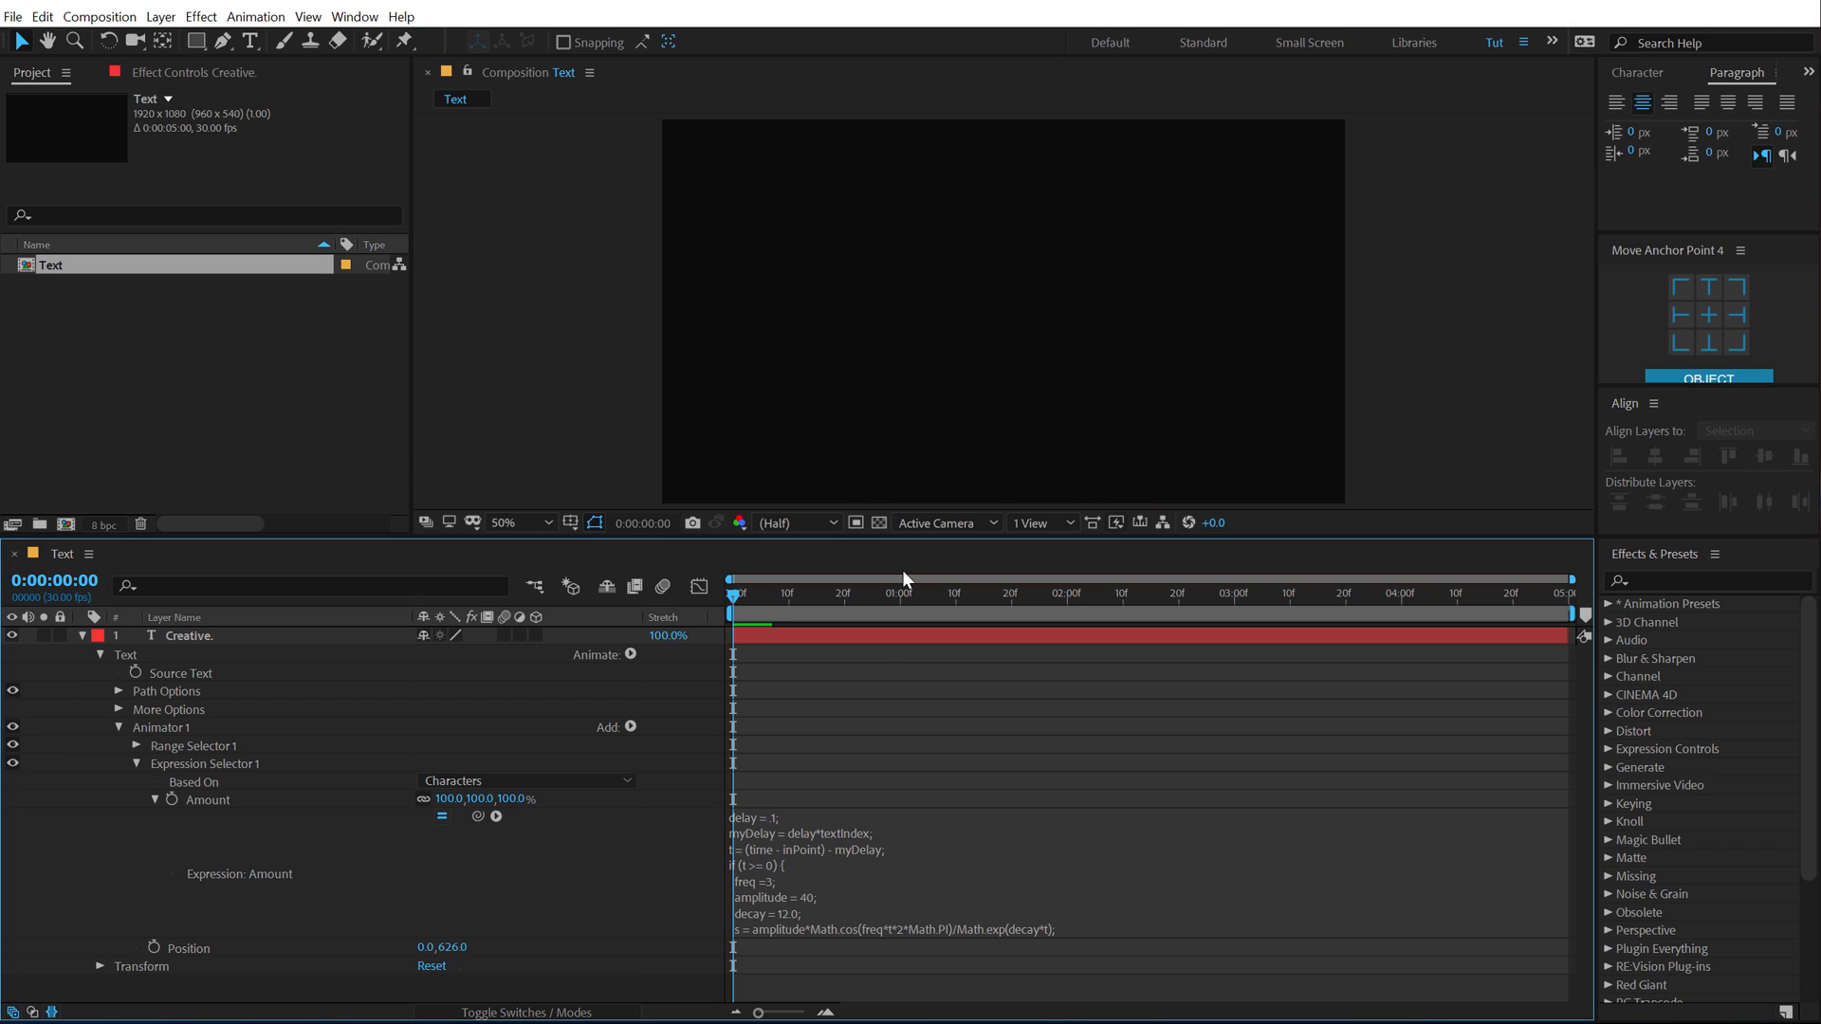
Step: Scrub the bounce, set Animator 1 Position to 0, -631, and recheck a later frame
left_click(921, 594)
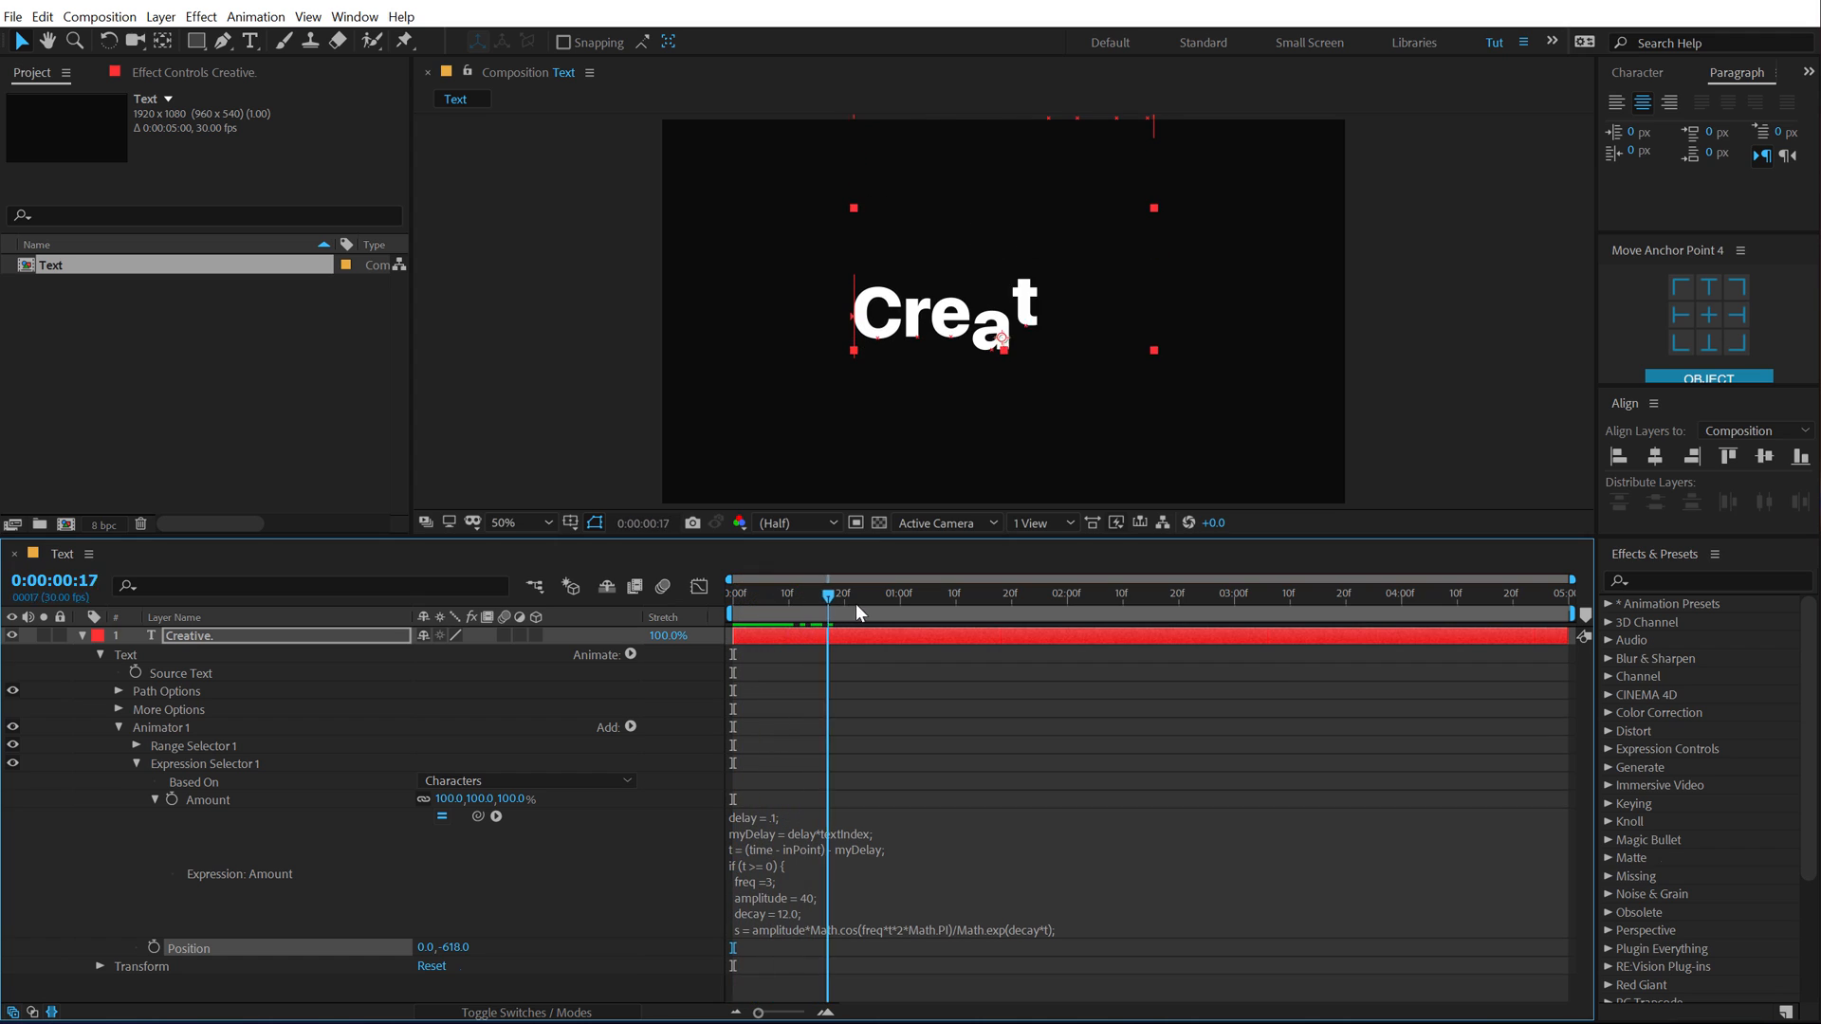
left_click(730, 592)
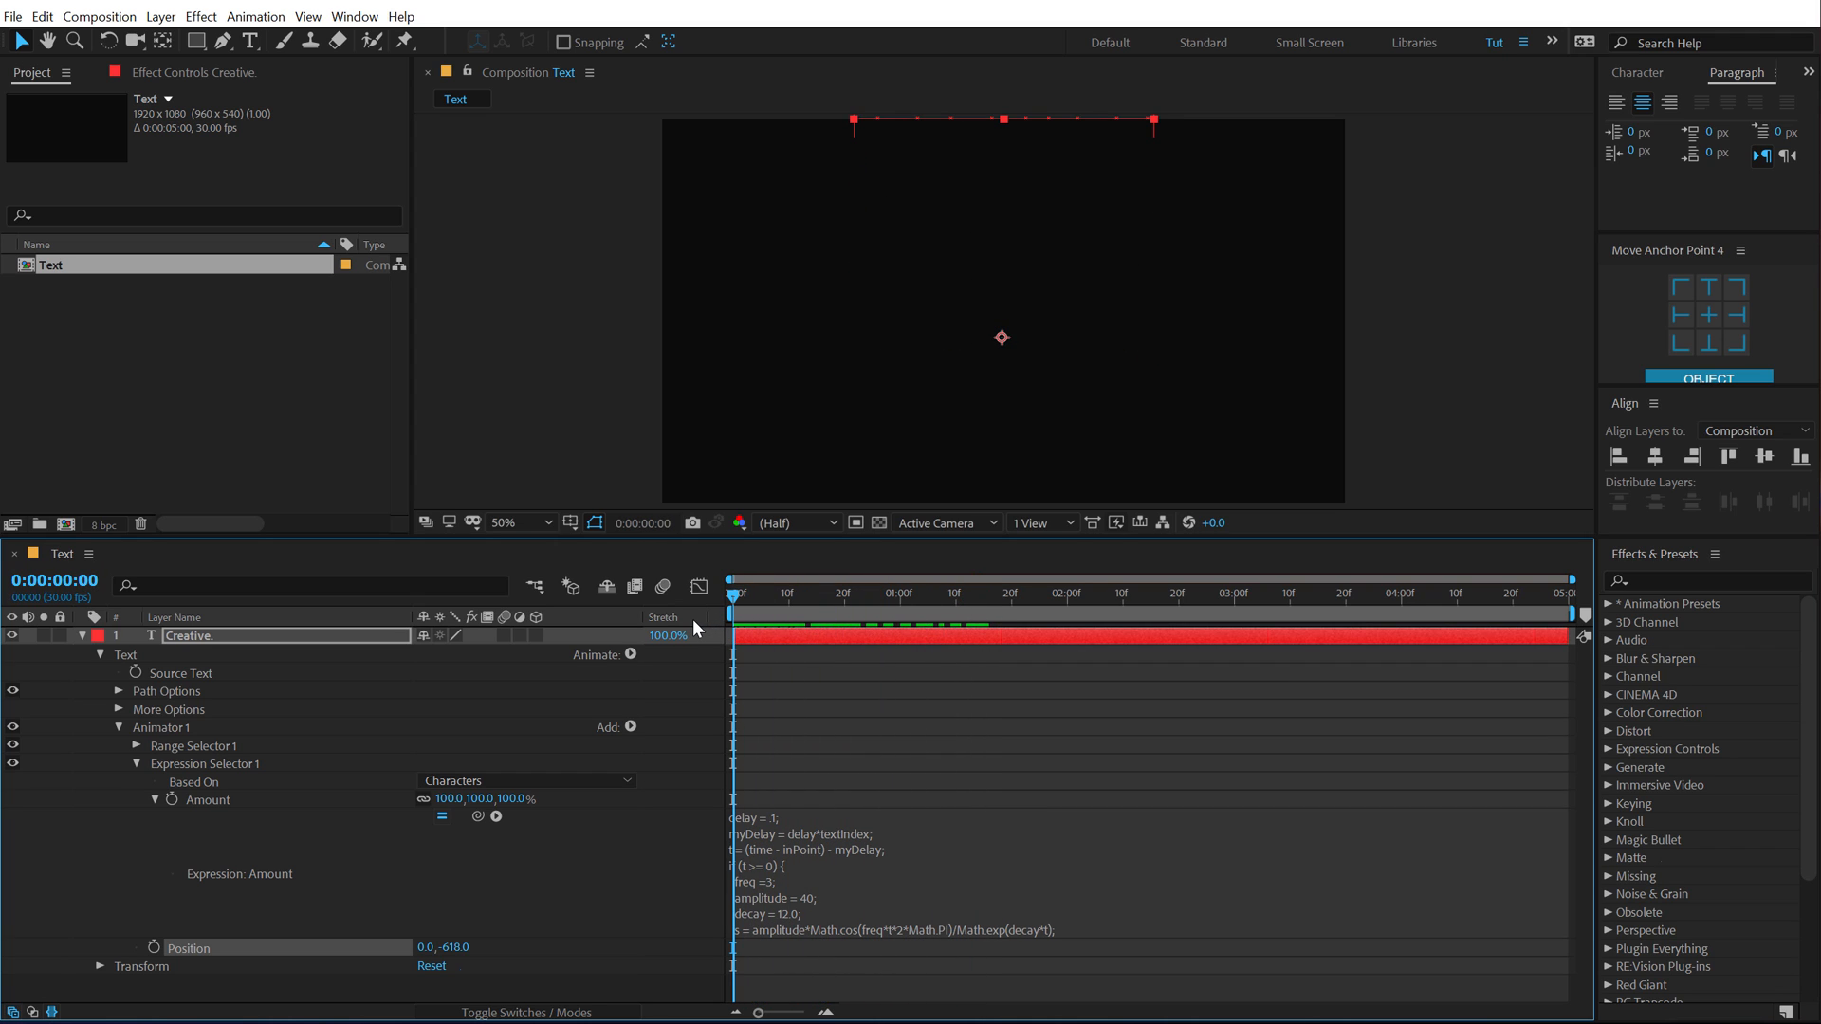
left_click(936, 594)
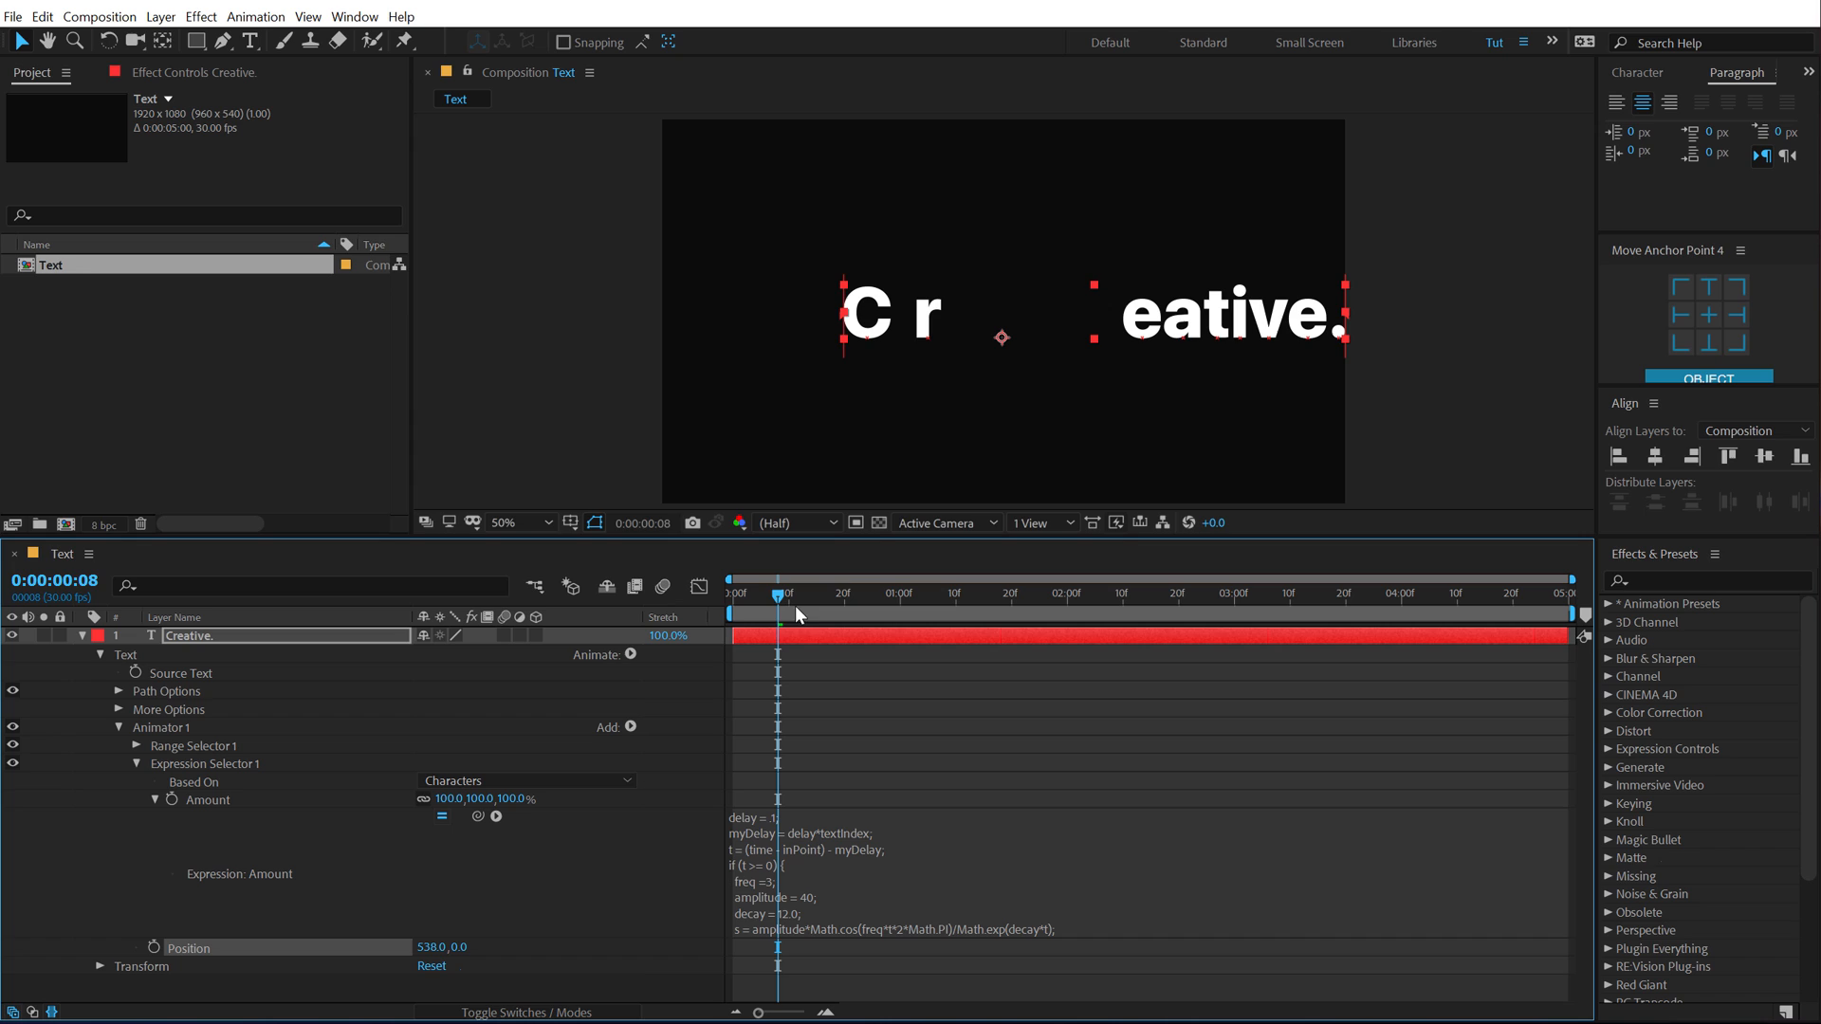
left_click(729, 592)
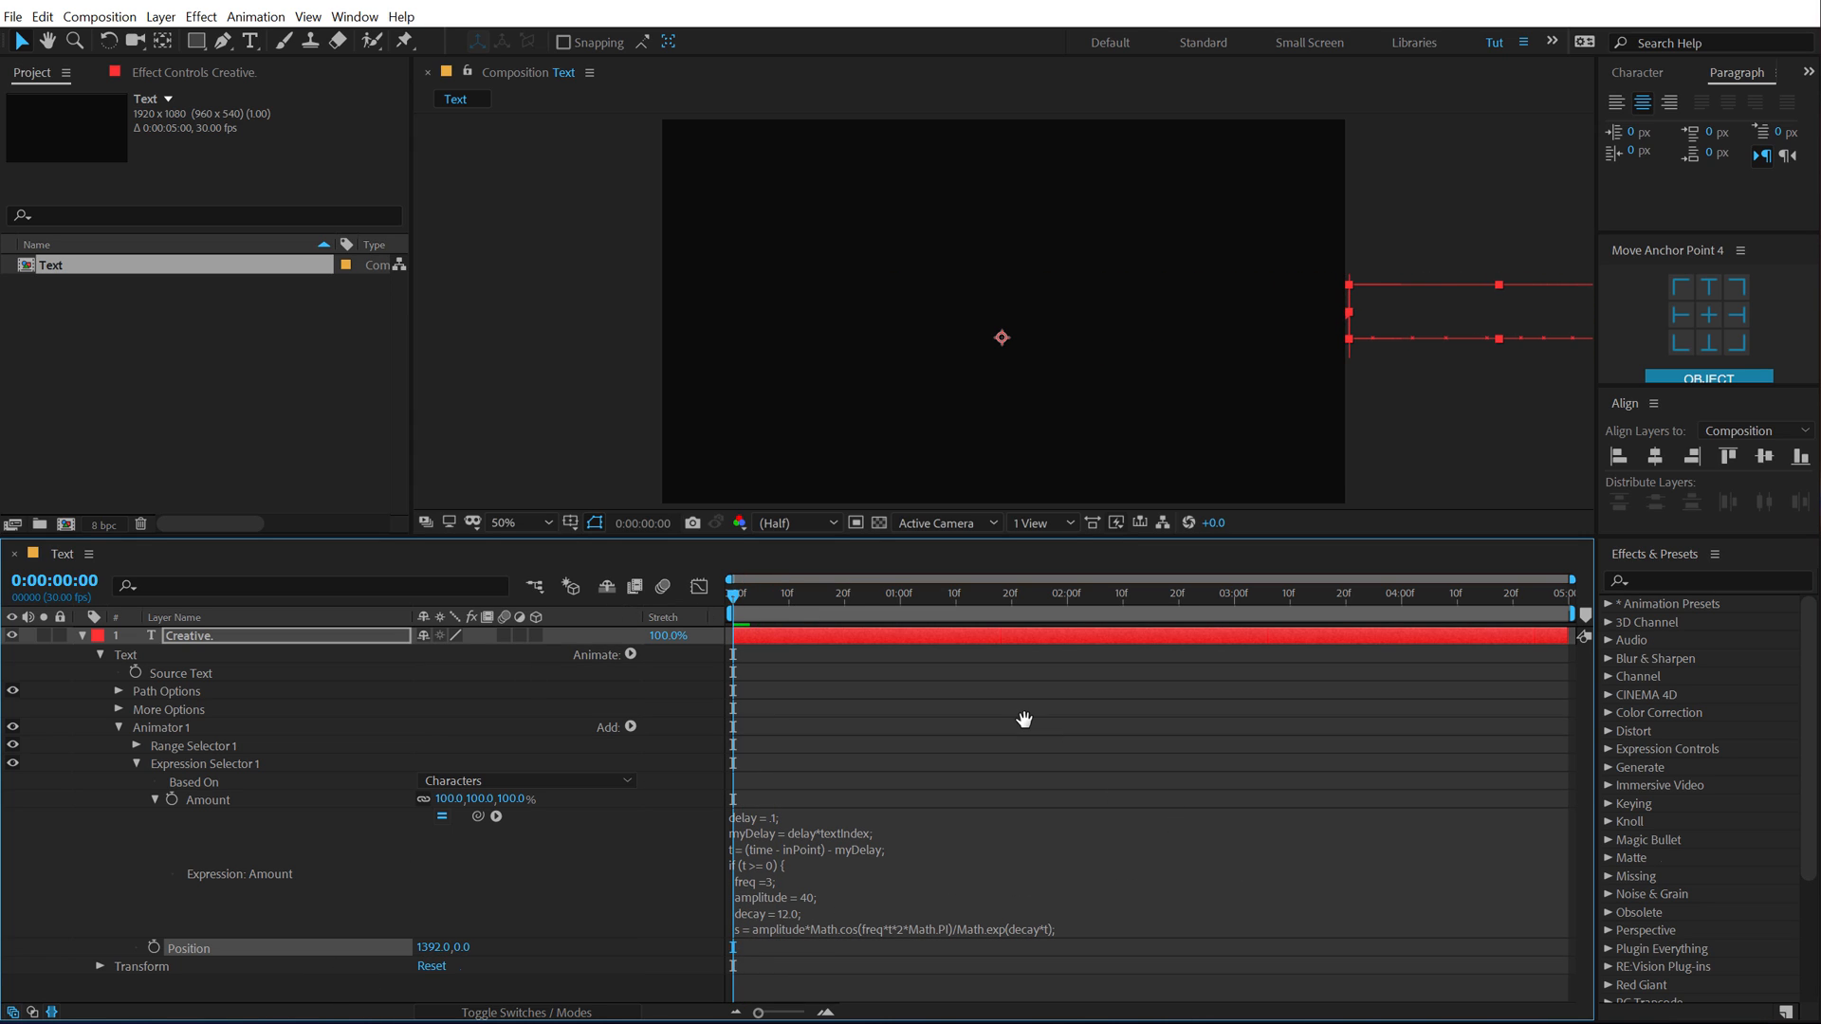
left_click(801, 592)
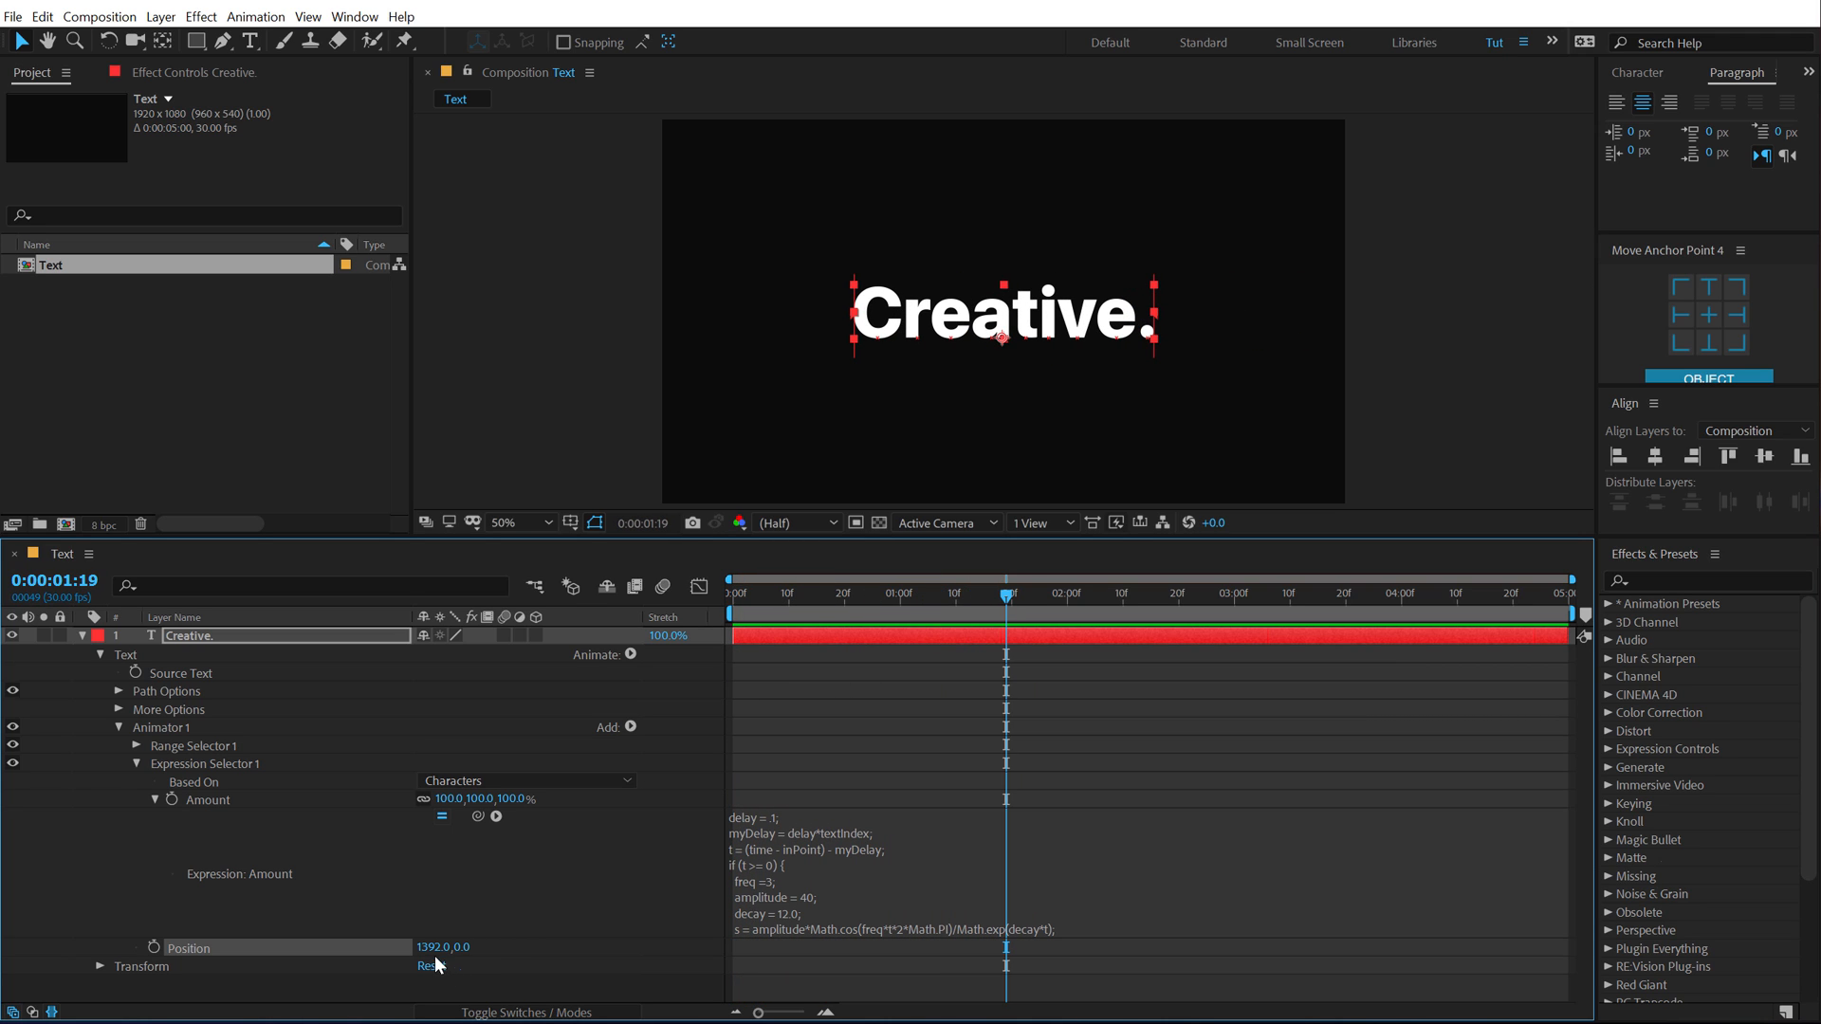
left_click(431, 966)
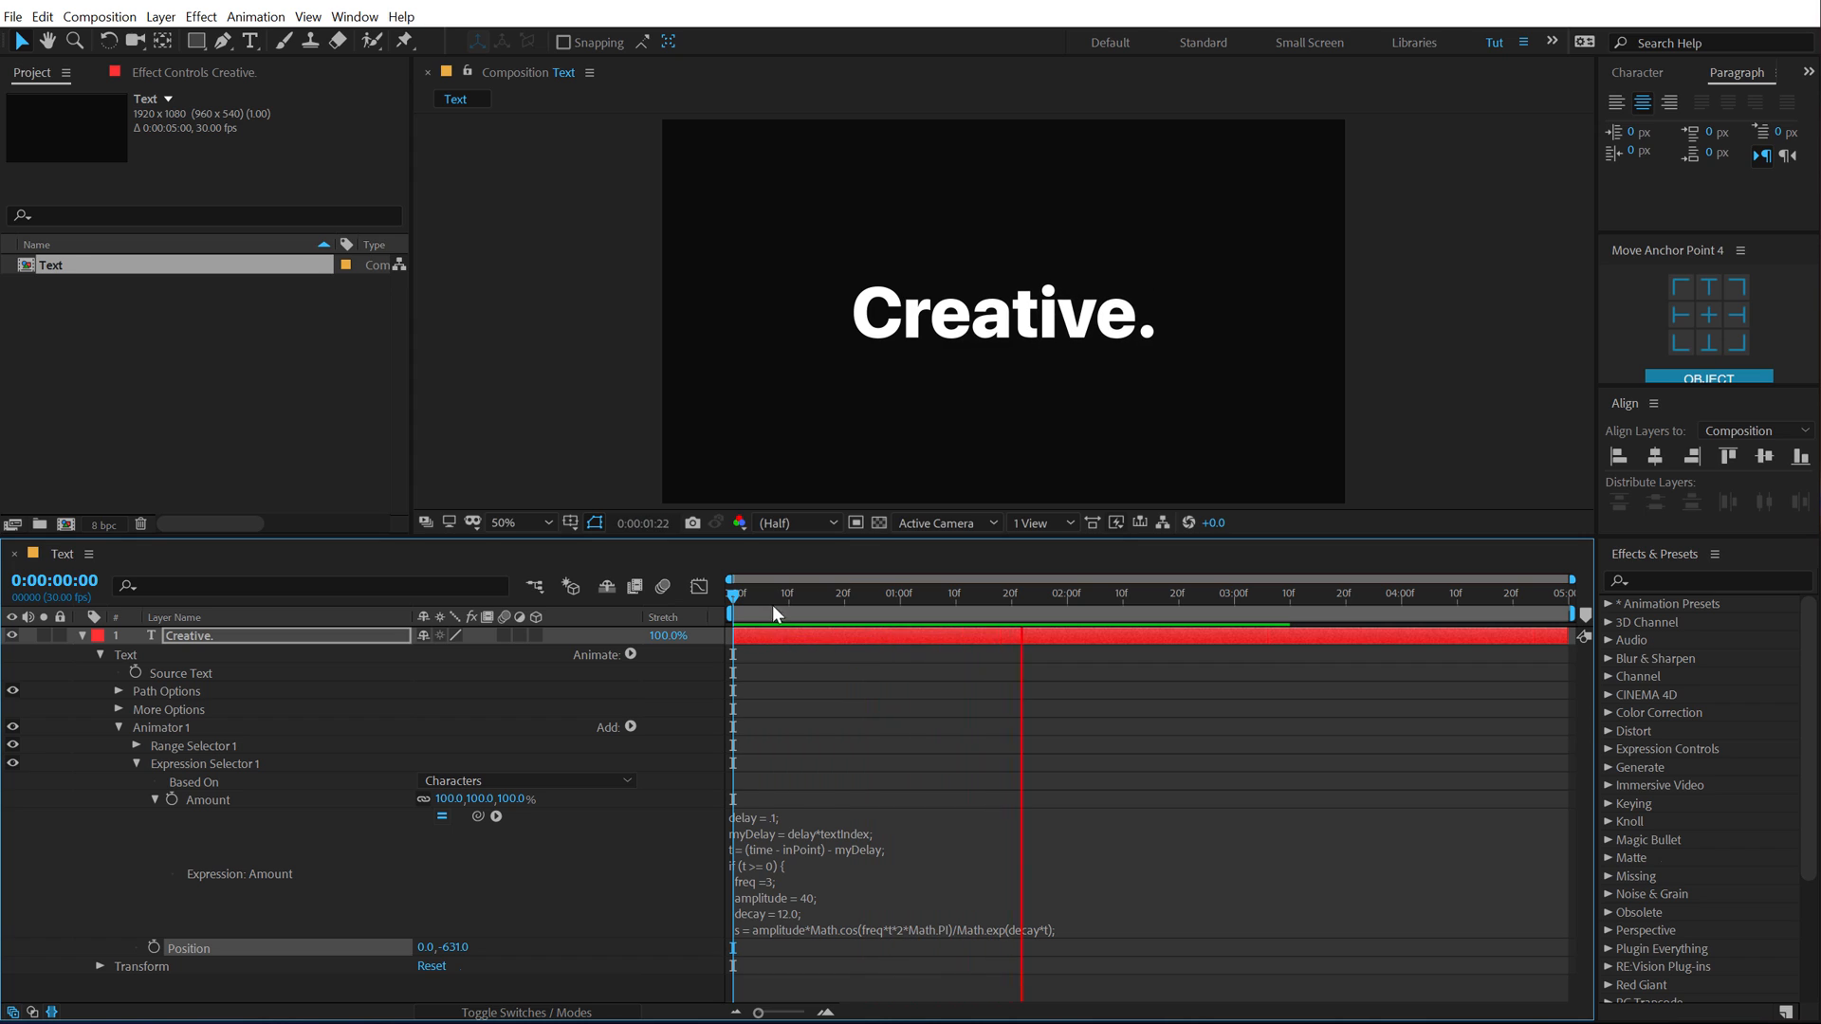
left_click(1005, 594)
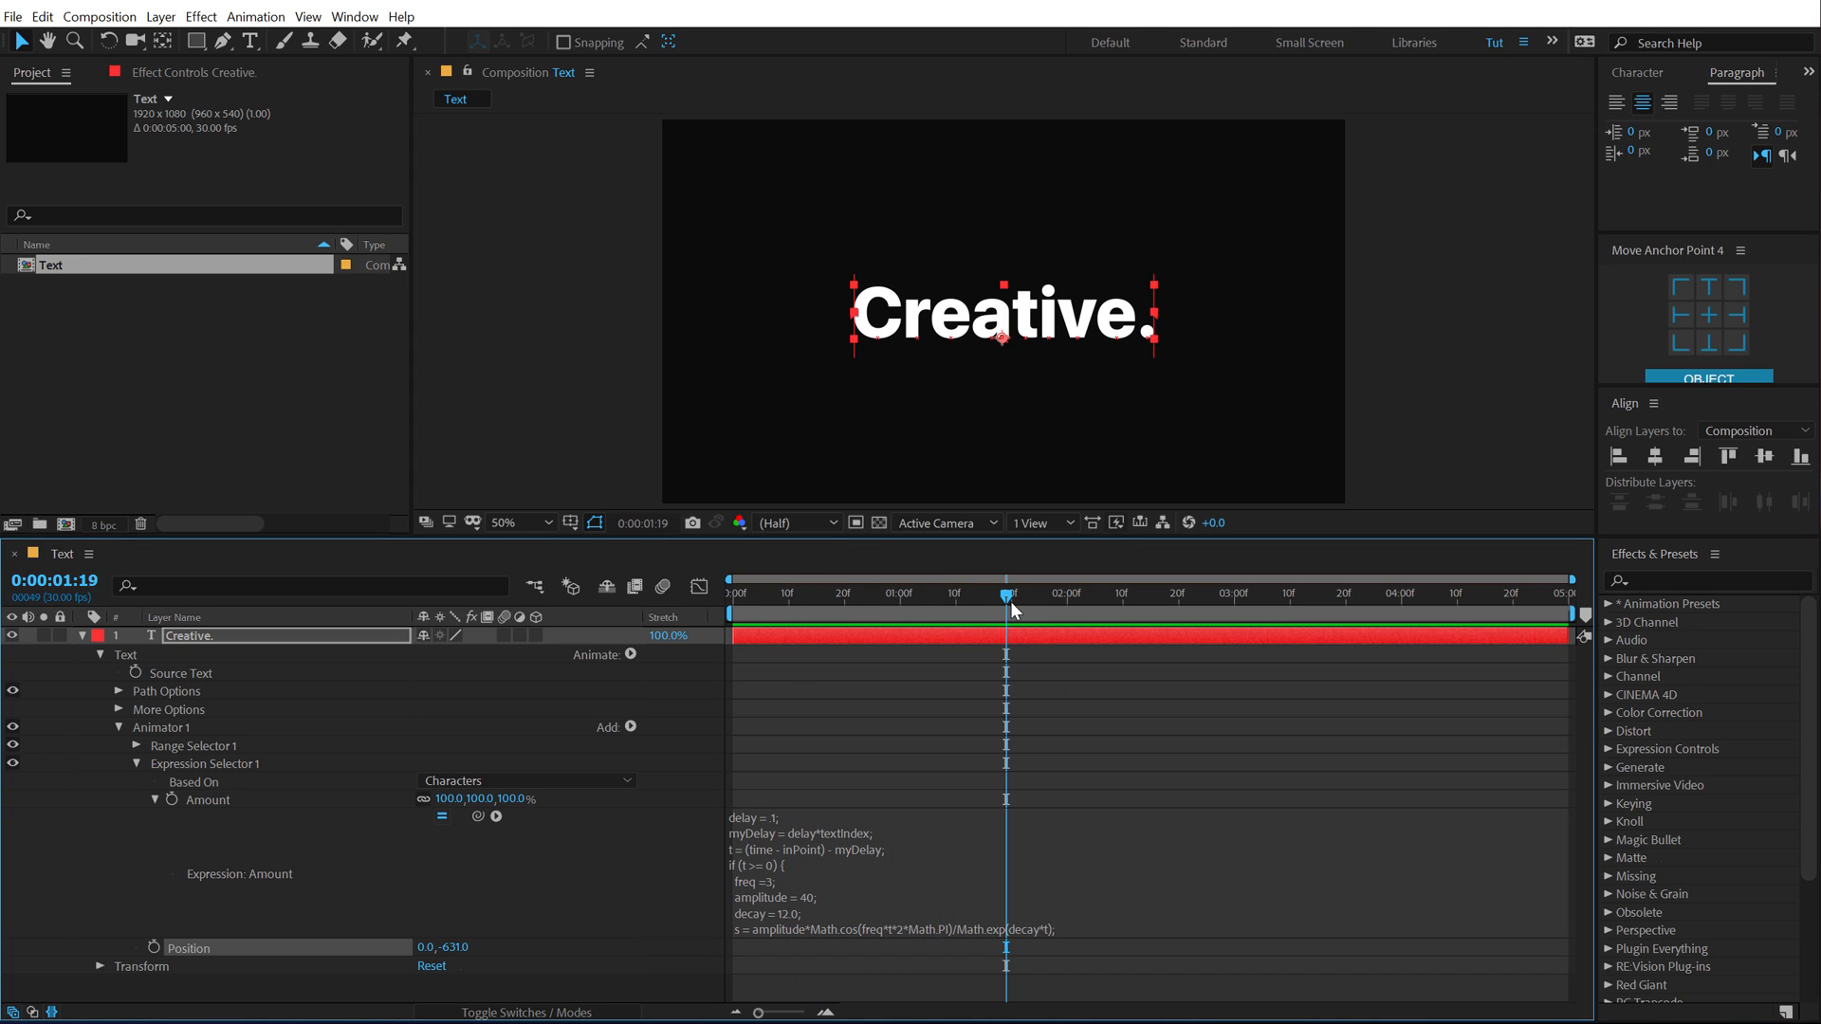
mouse_move(1006, 599)
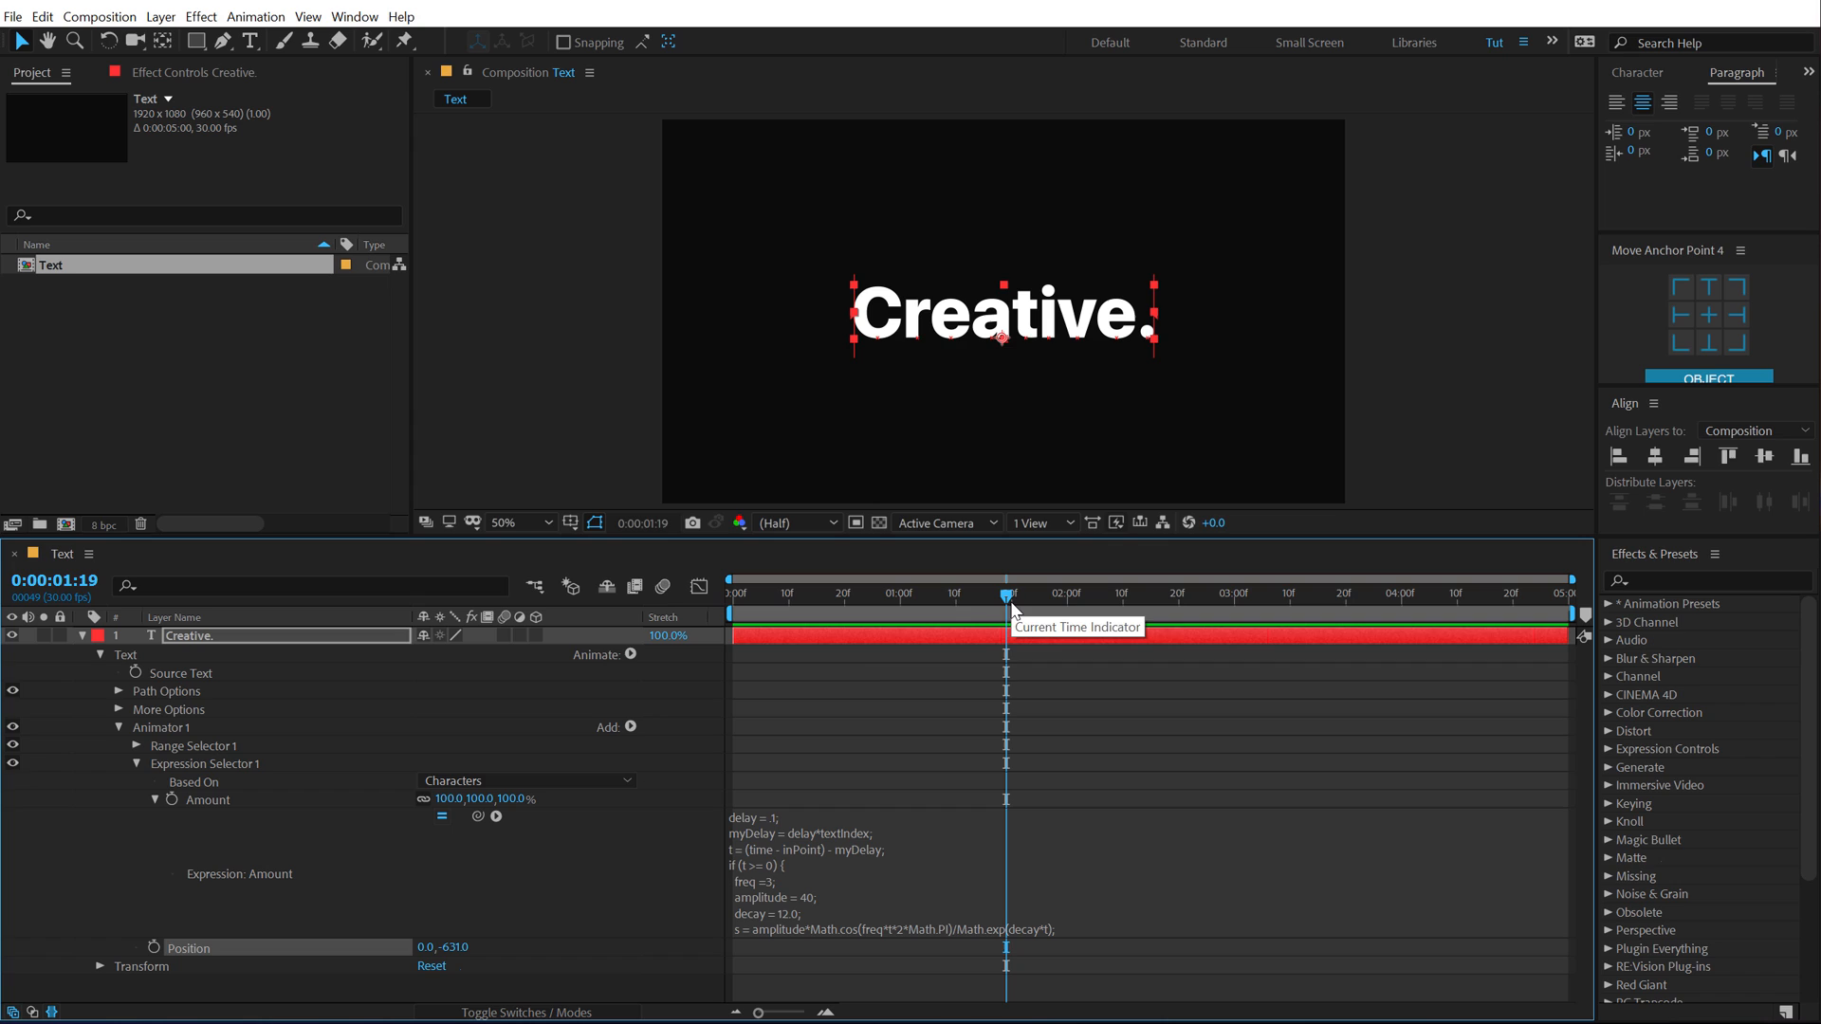
mouse_move(865, 677)
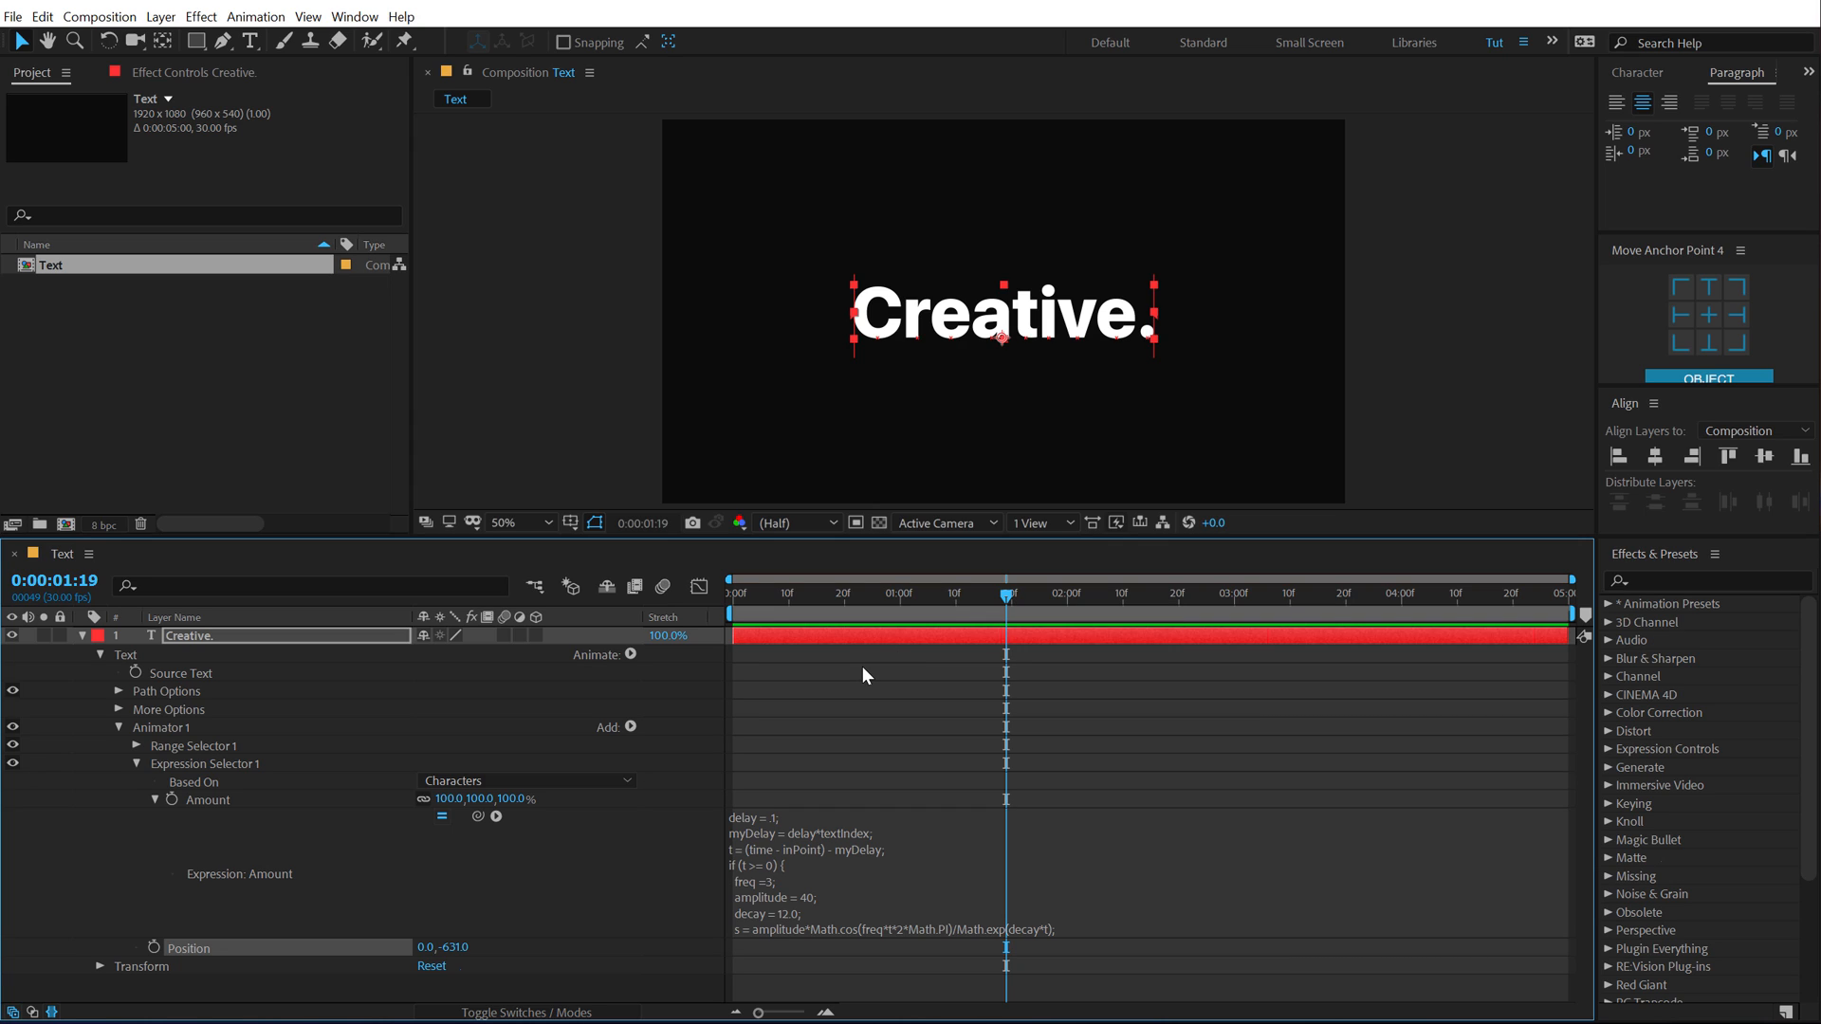
mouse_move(892, 682)
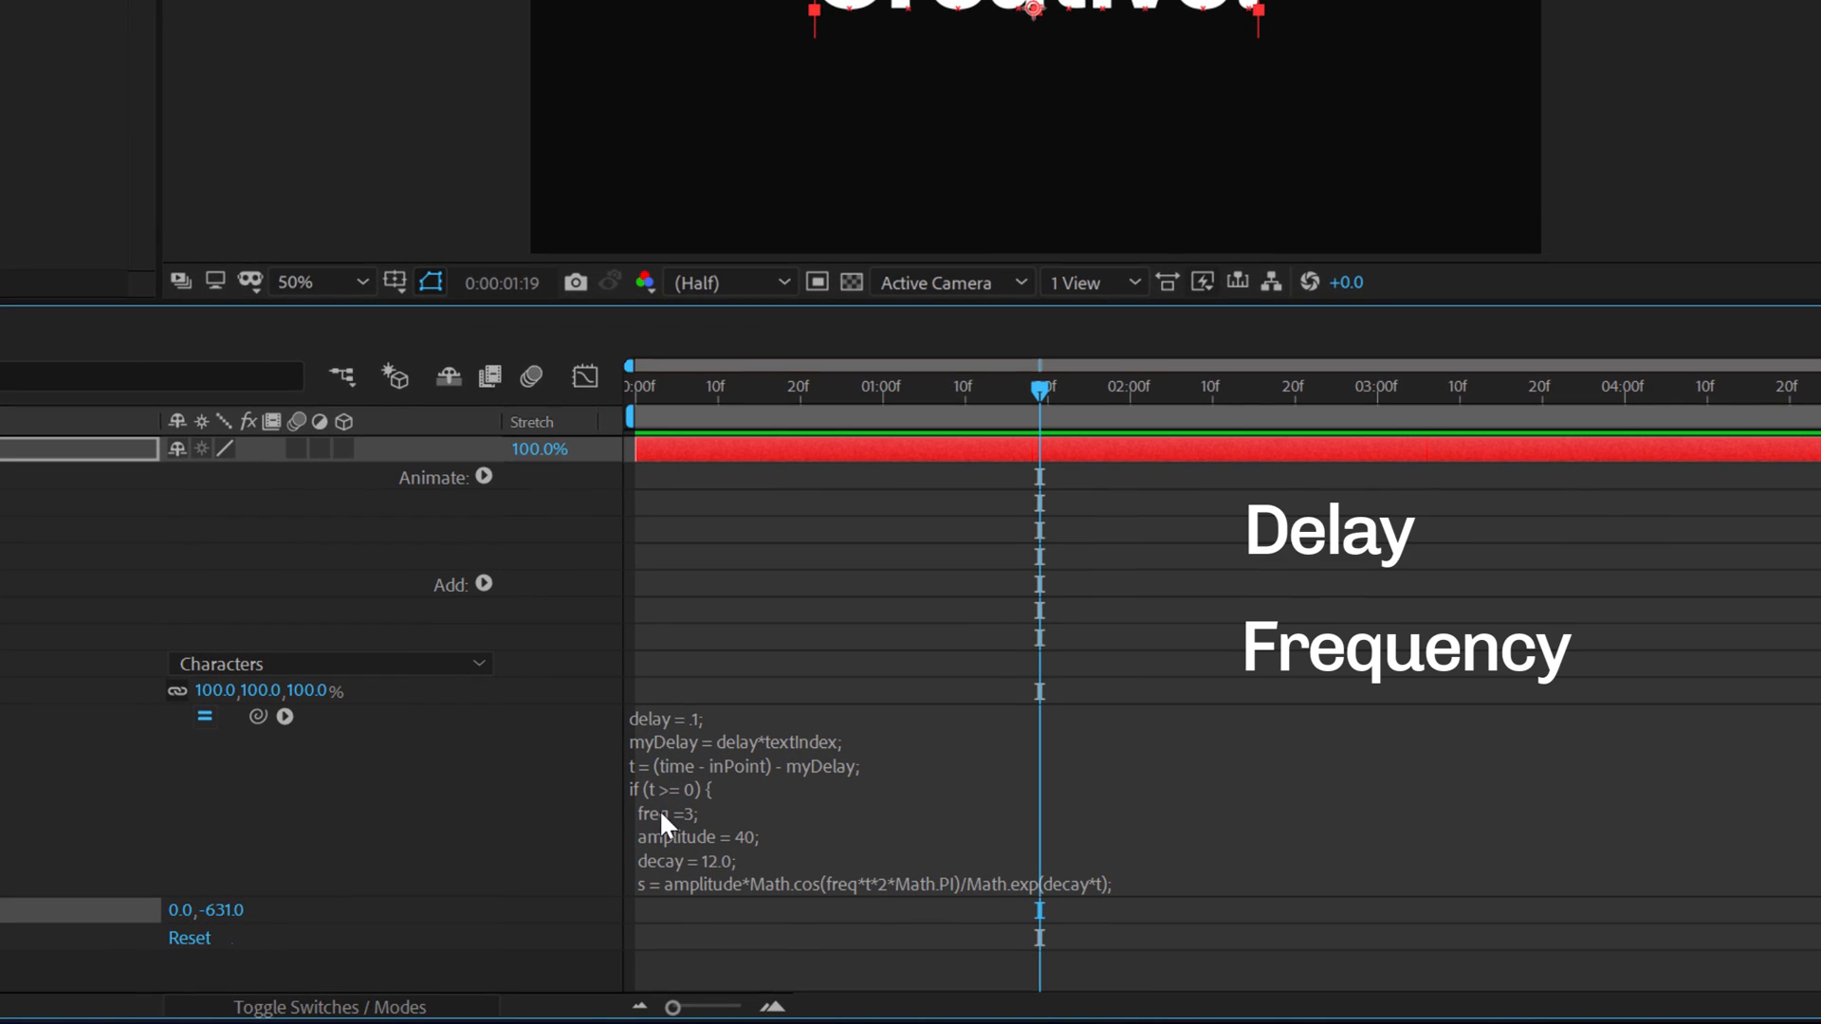
mouse_move(680, 858)
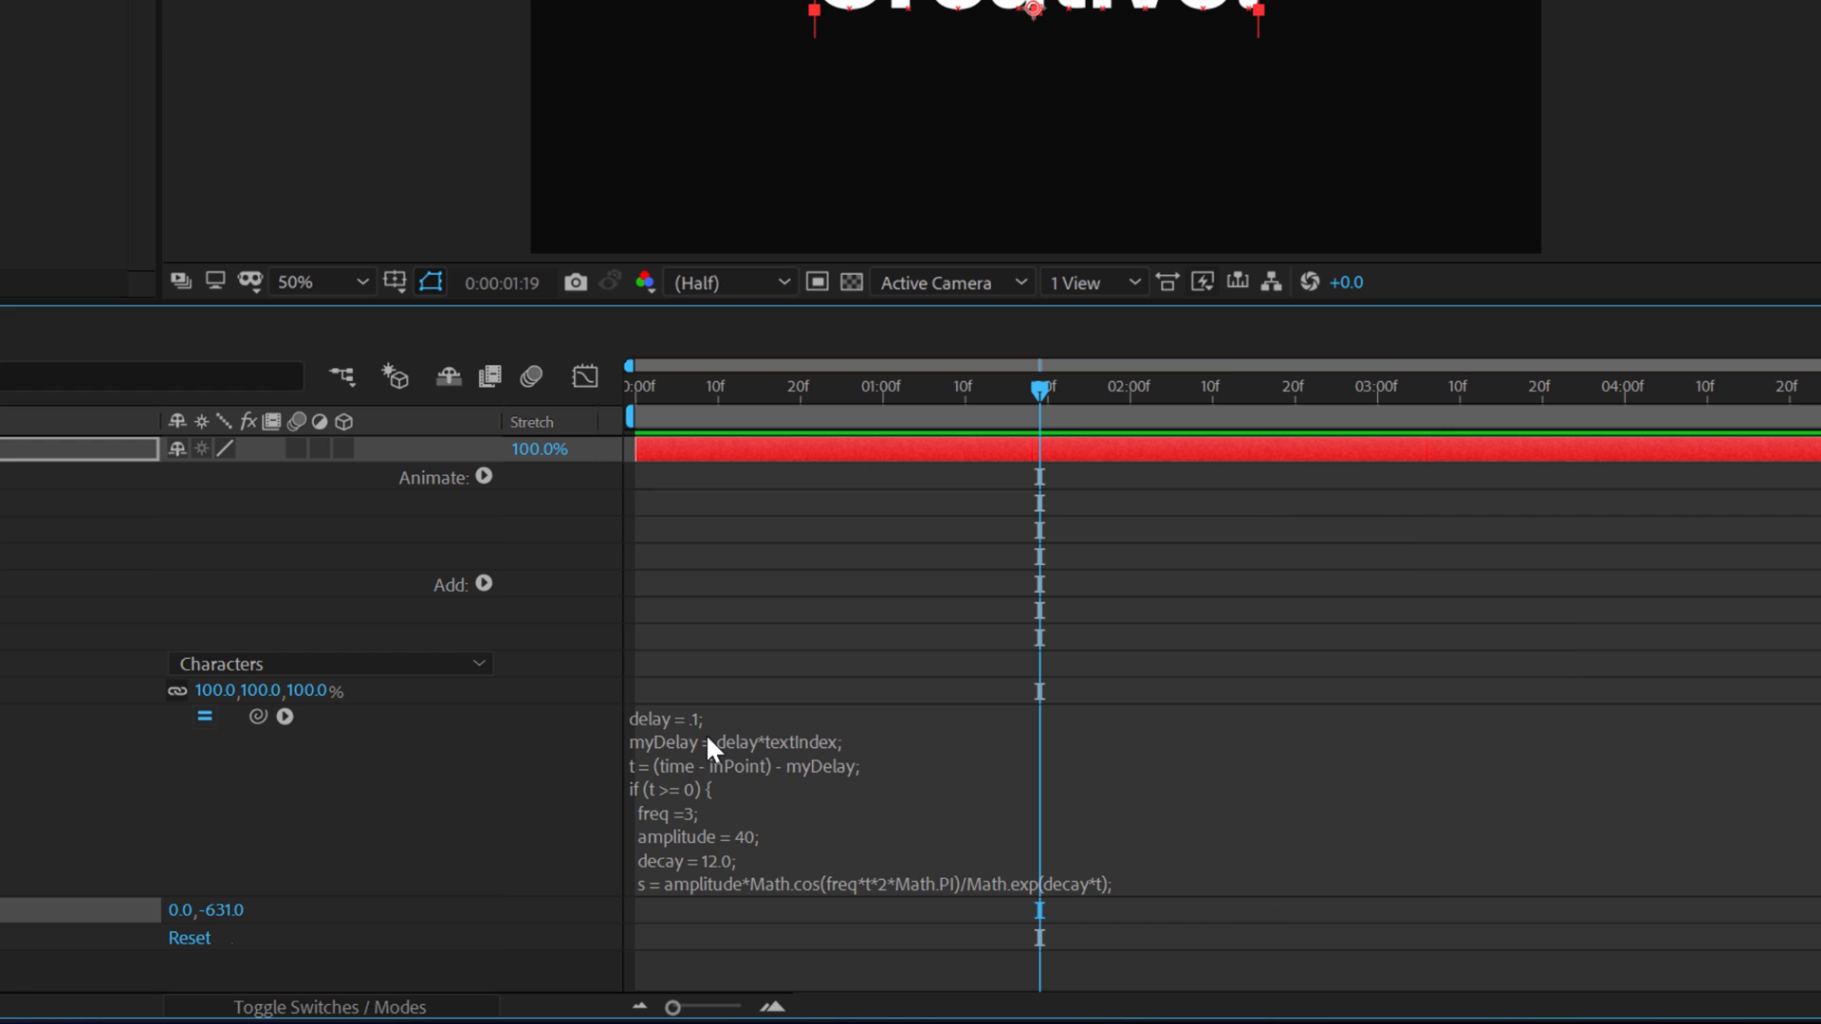
mouse_move(714, 741)
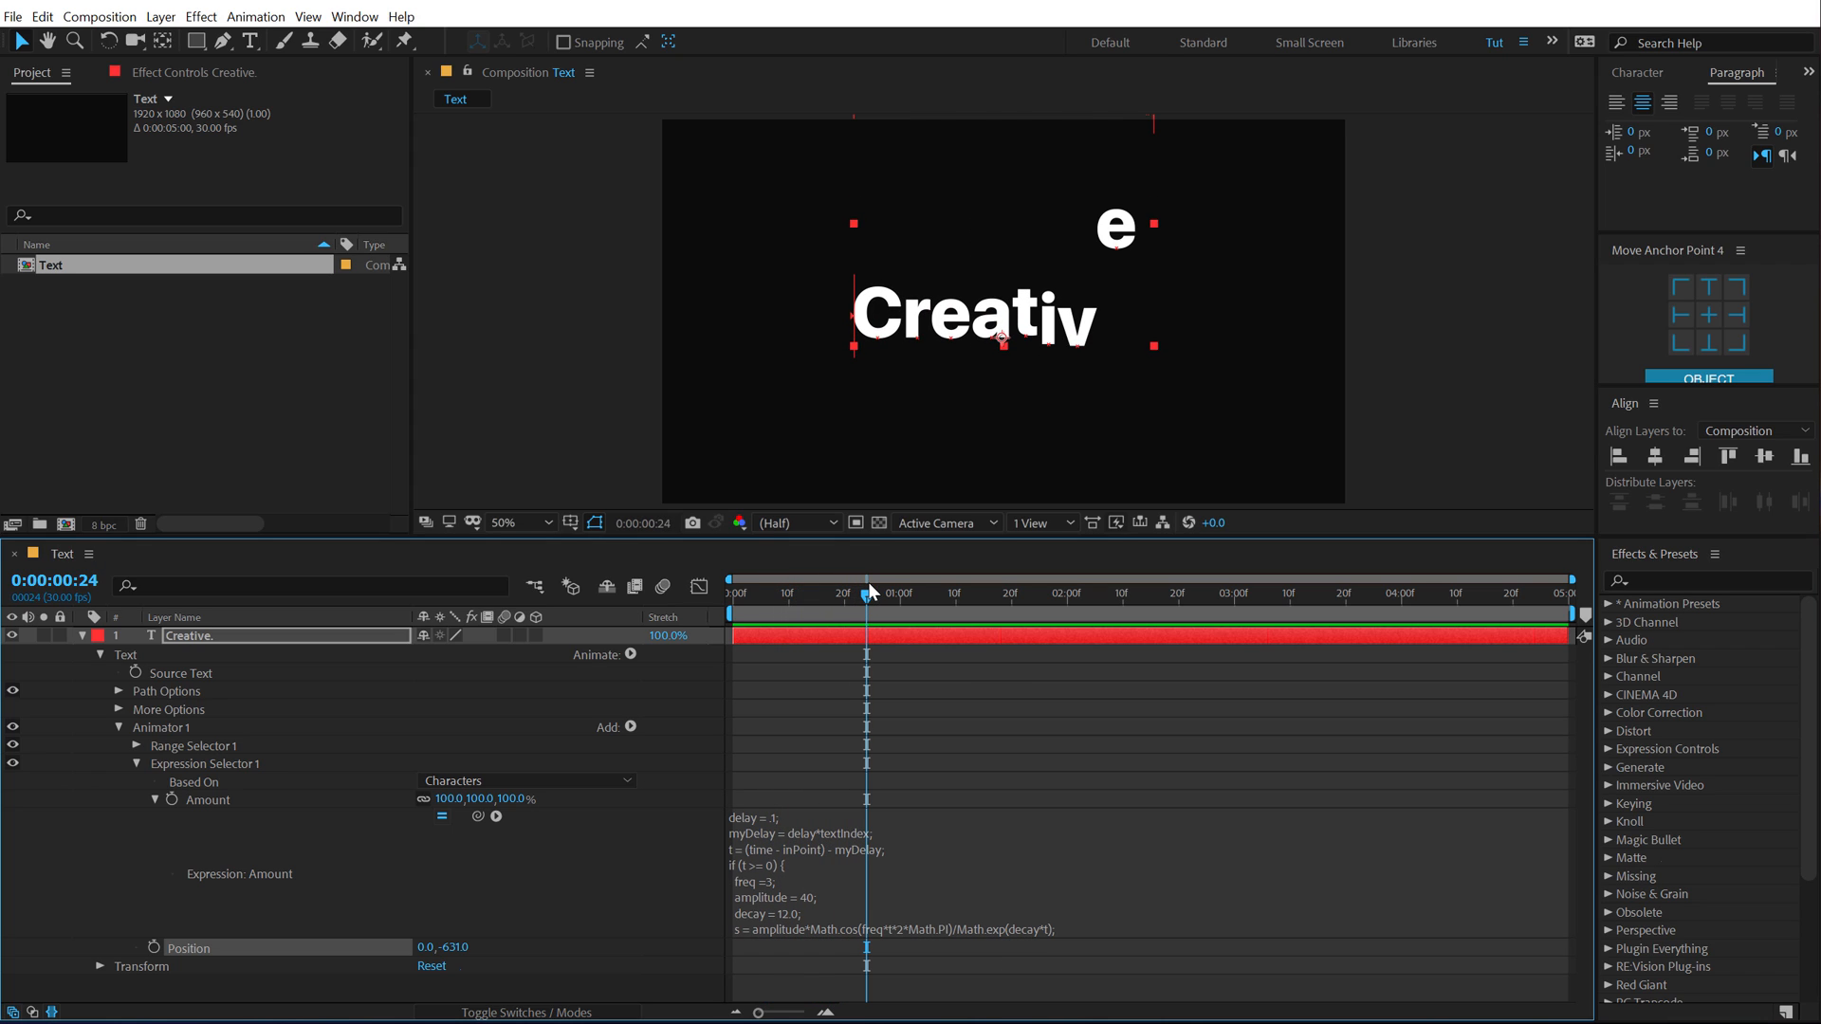
mouse_move(766, 818)
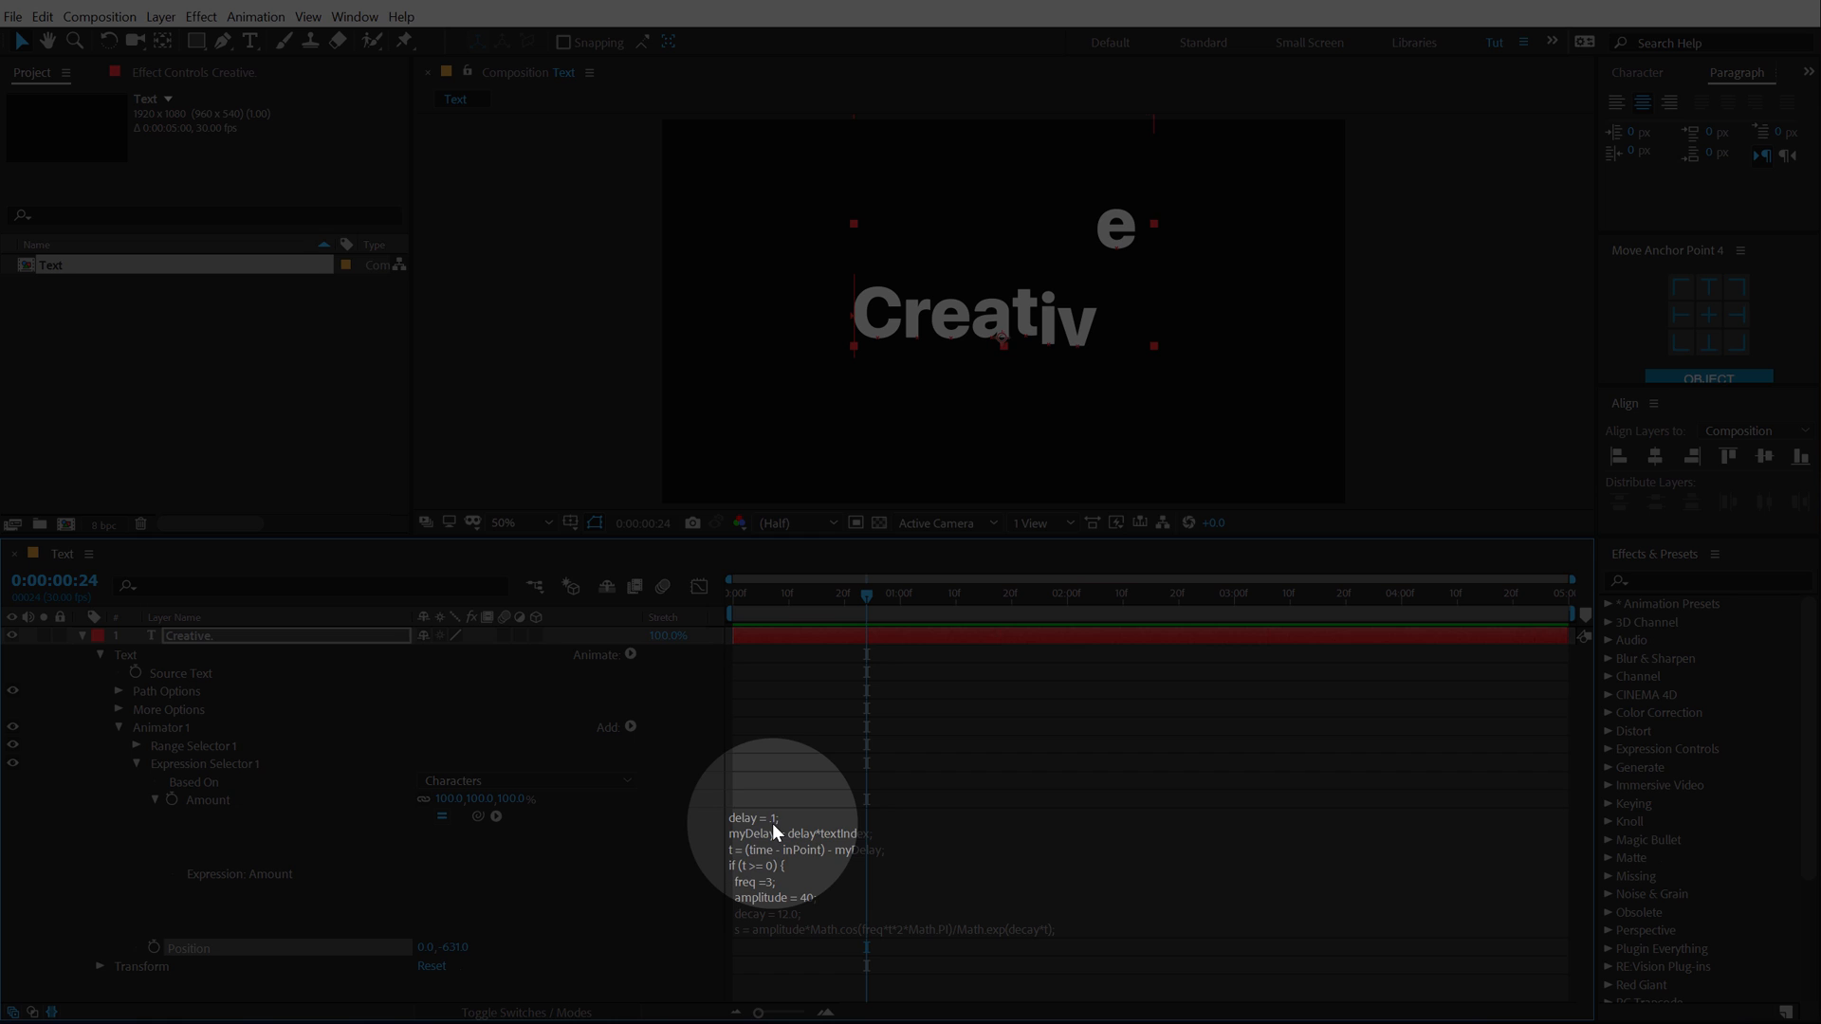
left_click(772, 817)
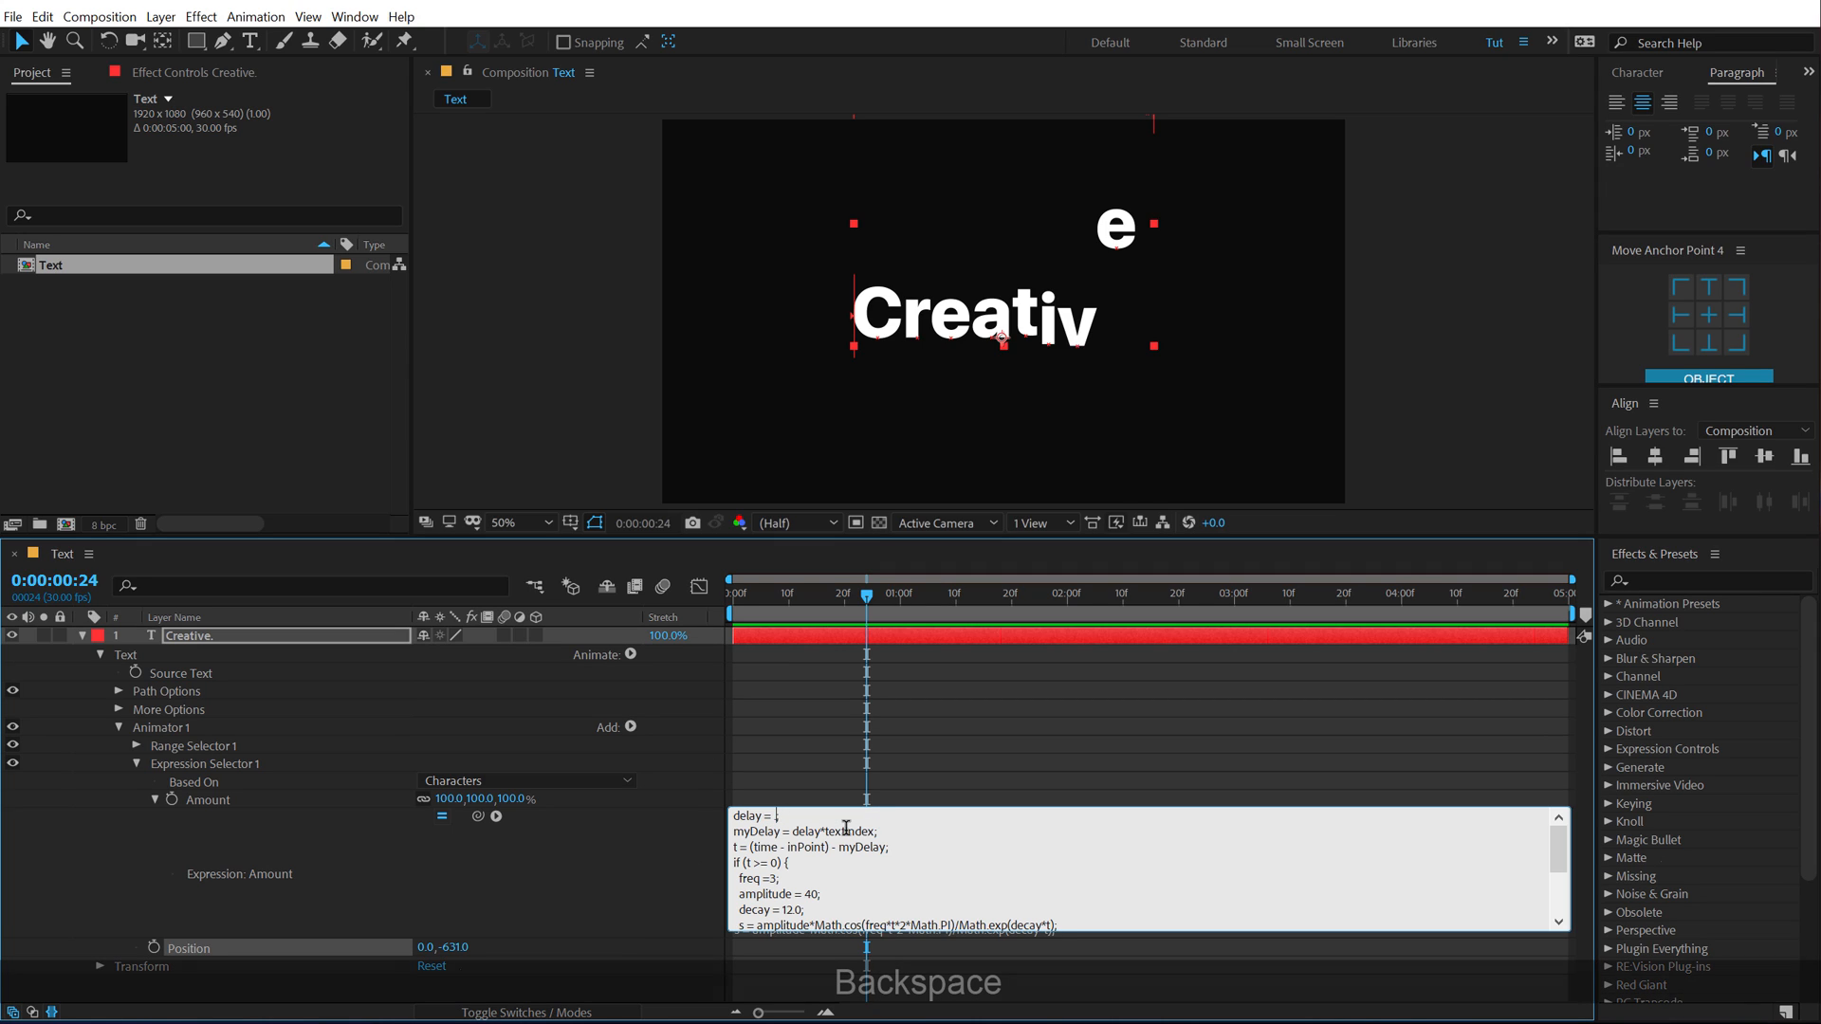
type("5")
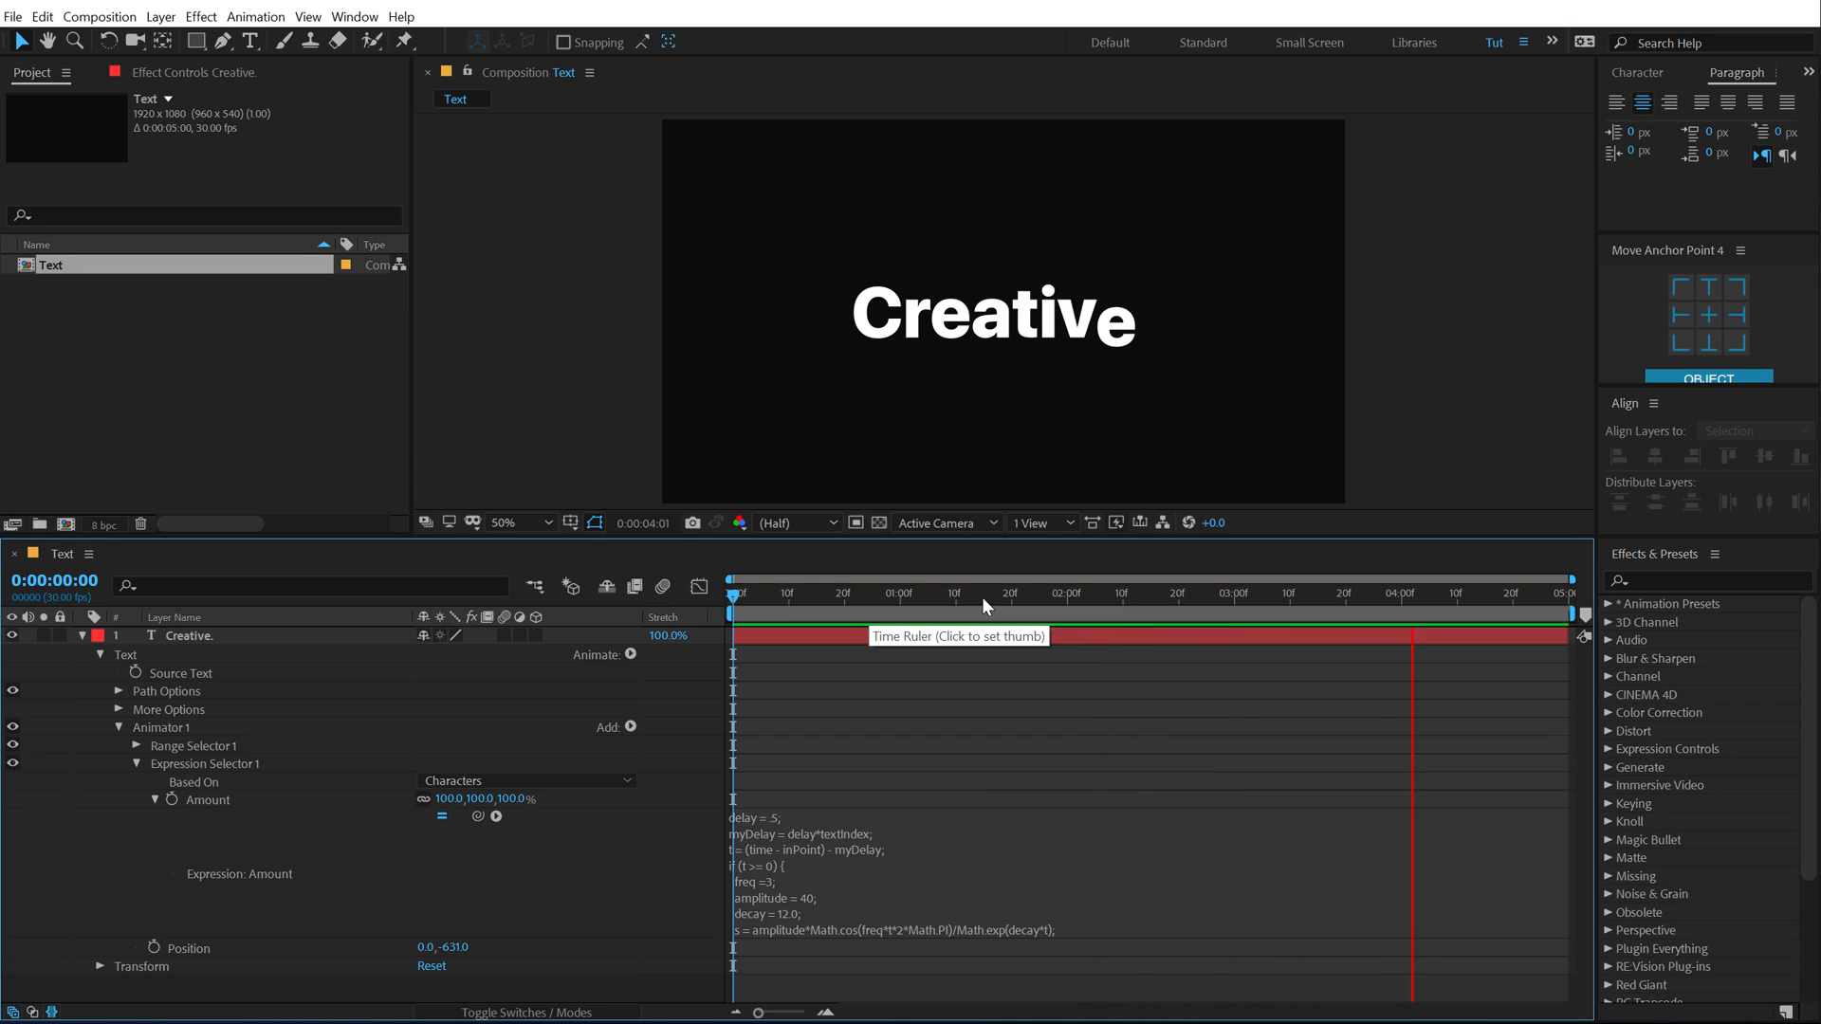
left_click(906, 593)
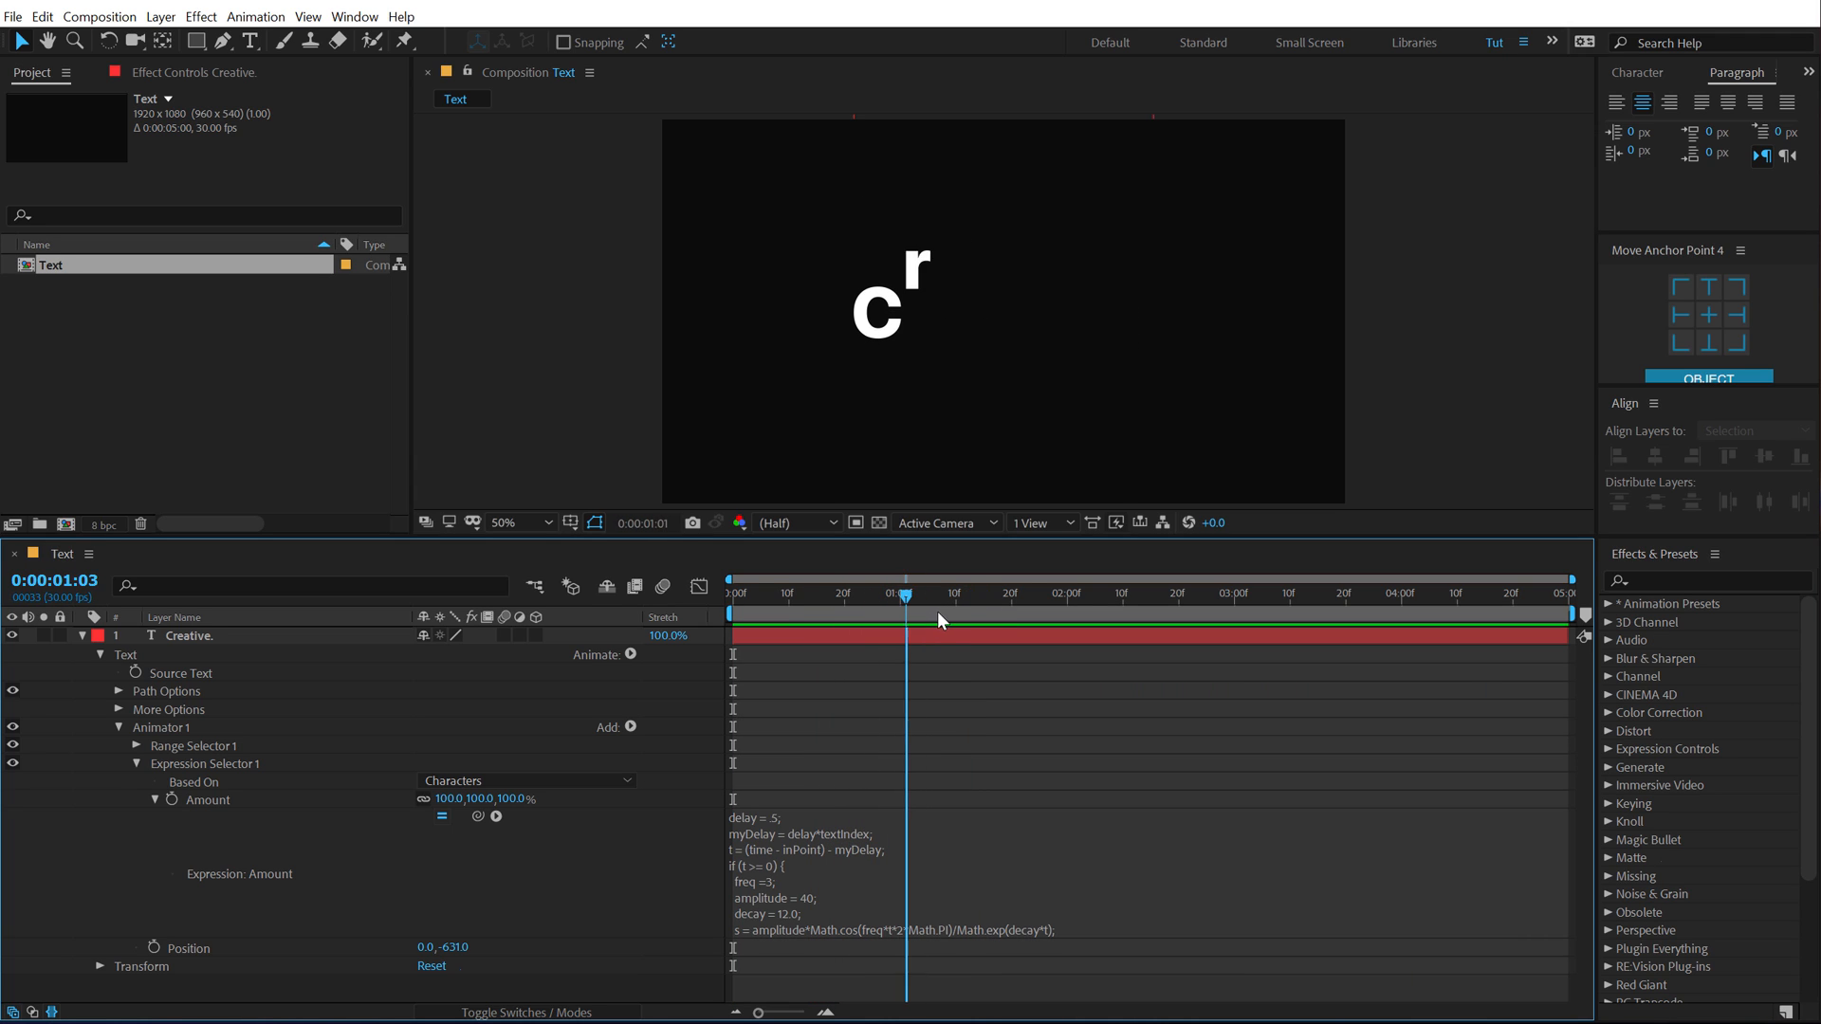
key("ctrl+z")
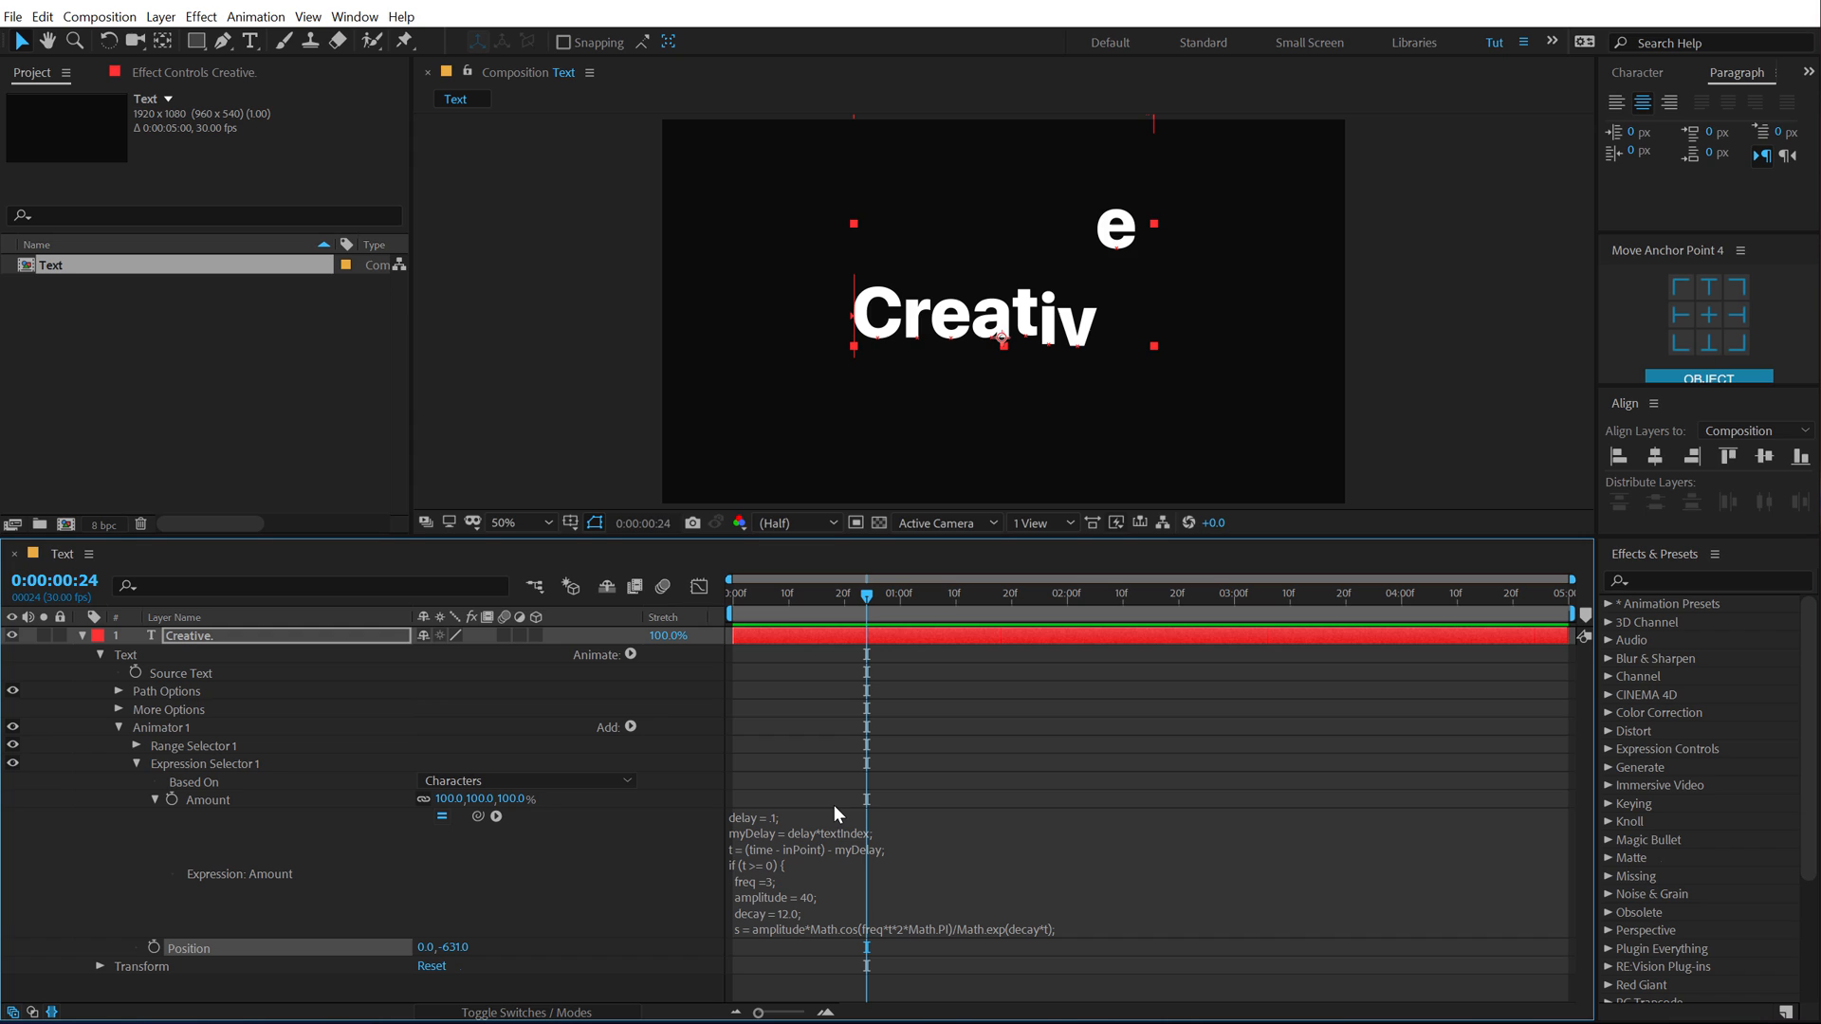
mouse_move(796, 699)
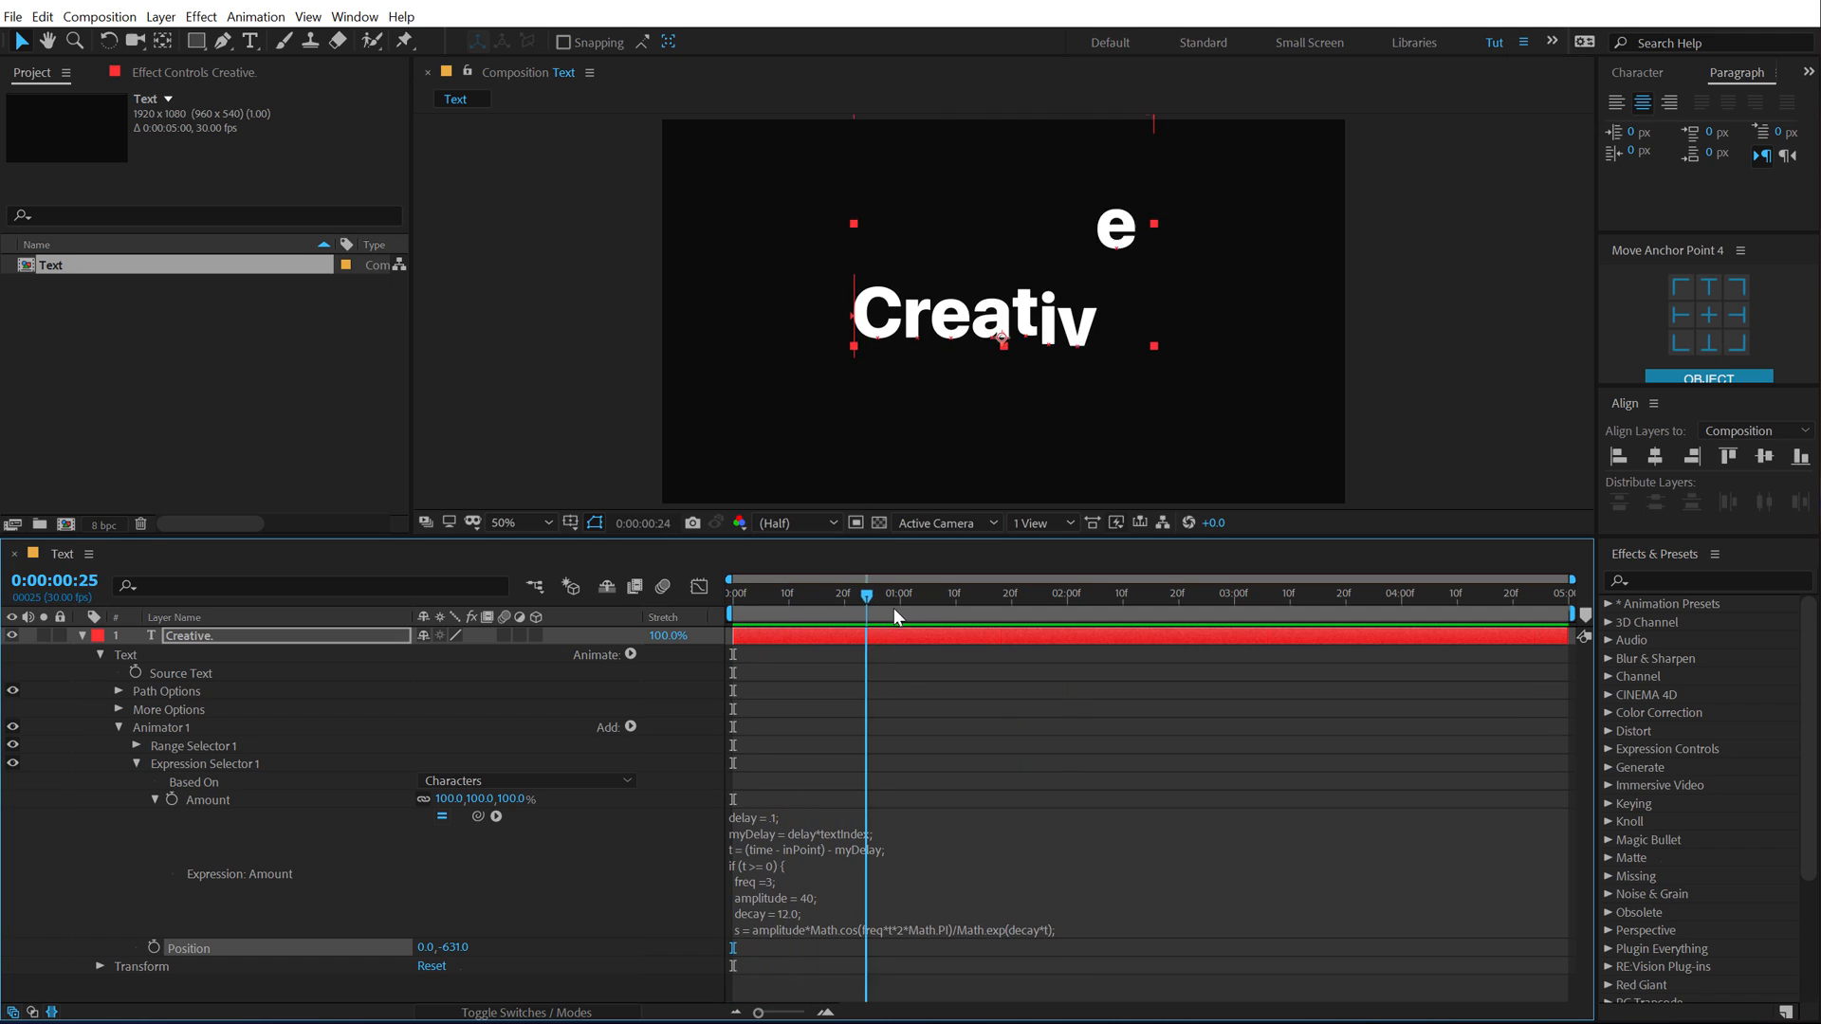
left_click(979, 616)
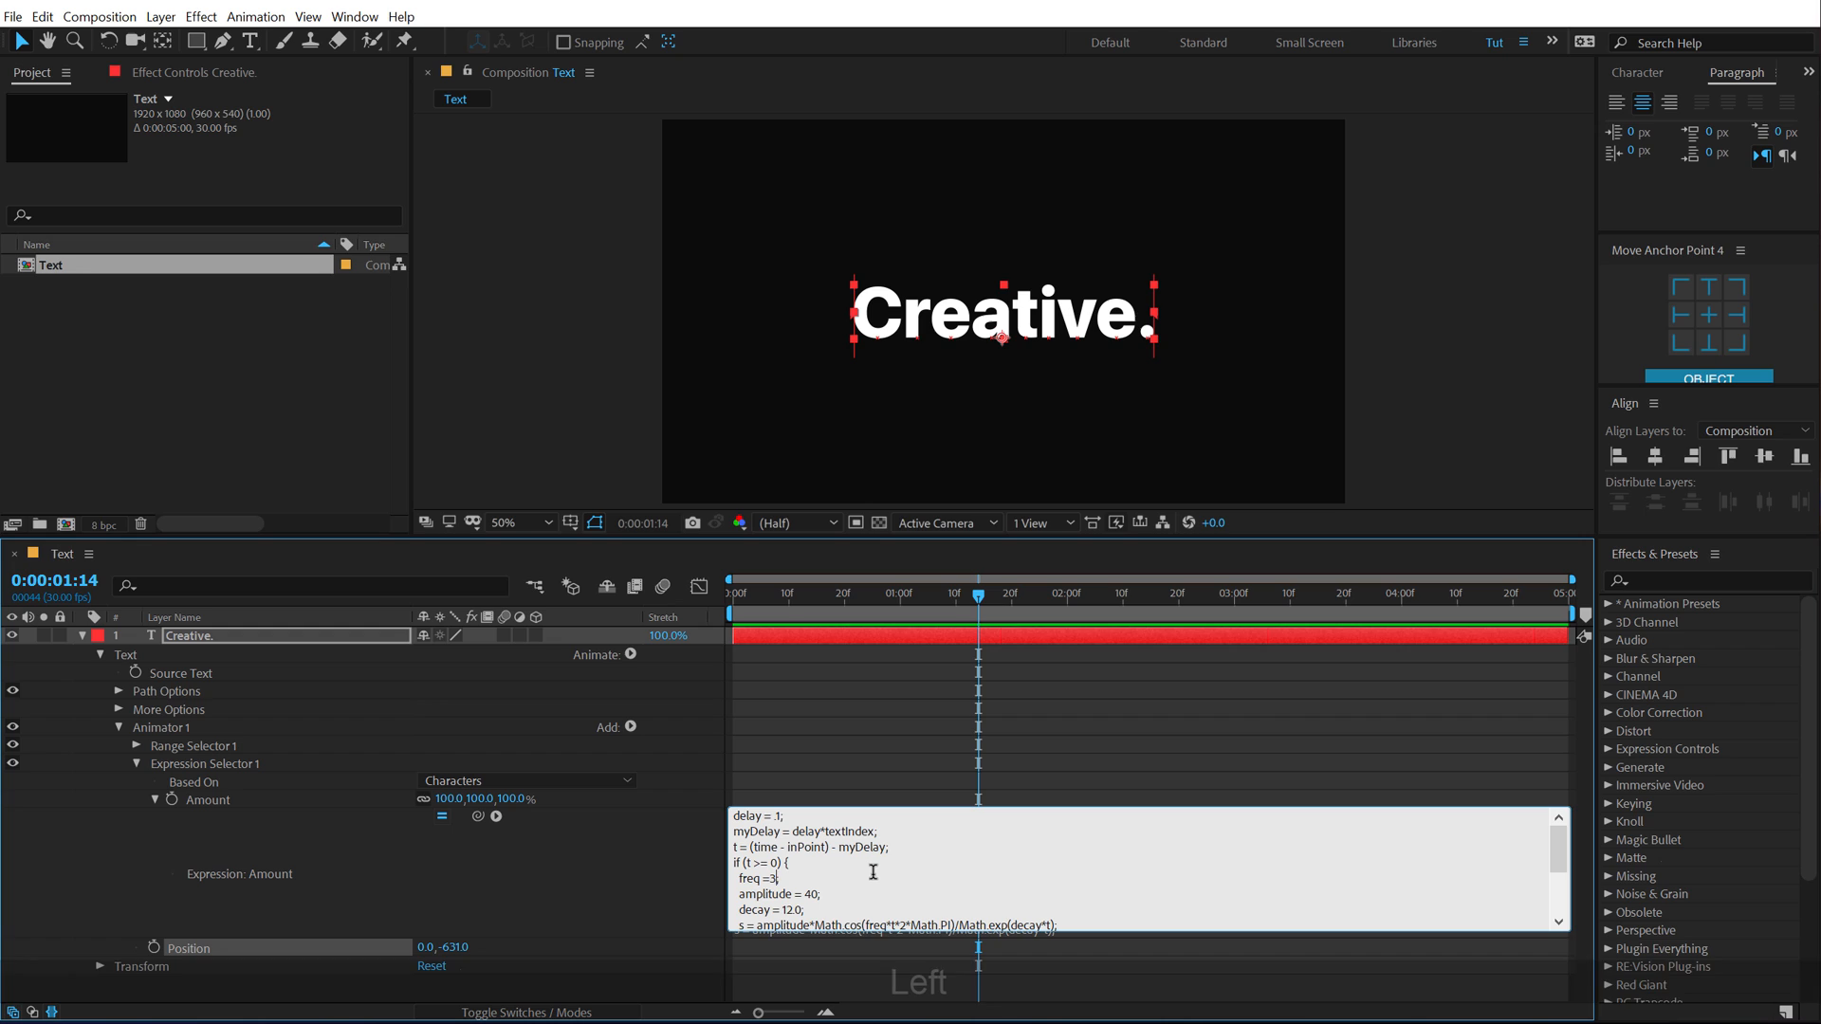
type("10")
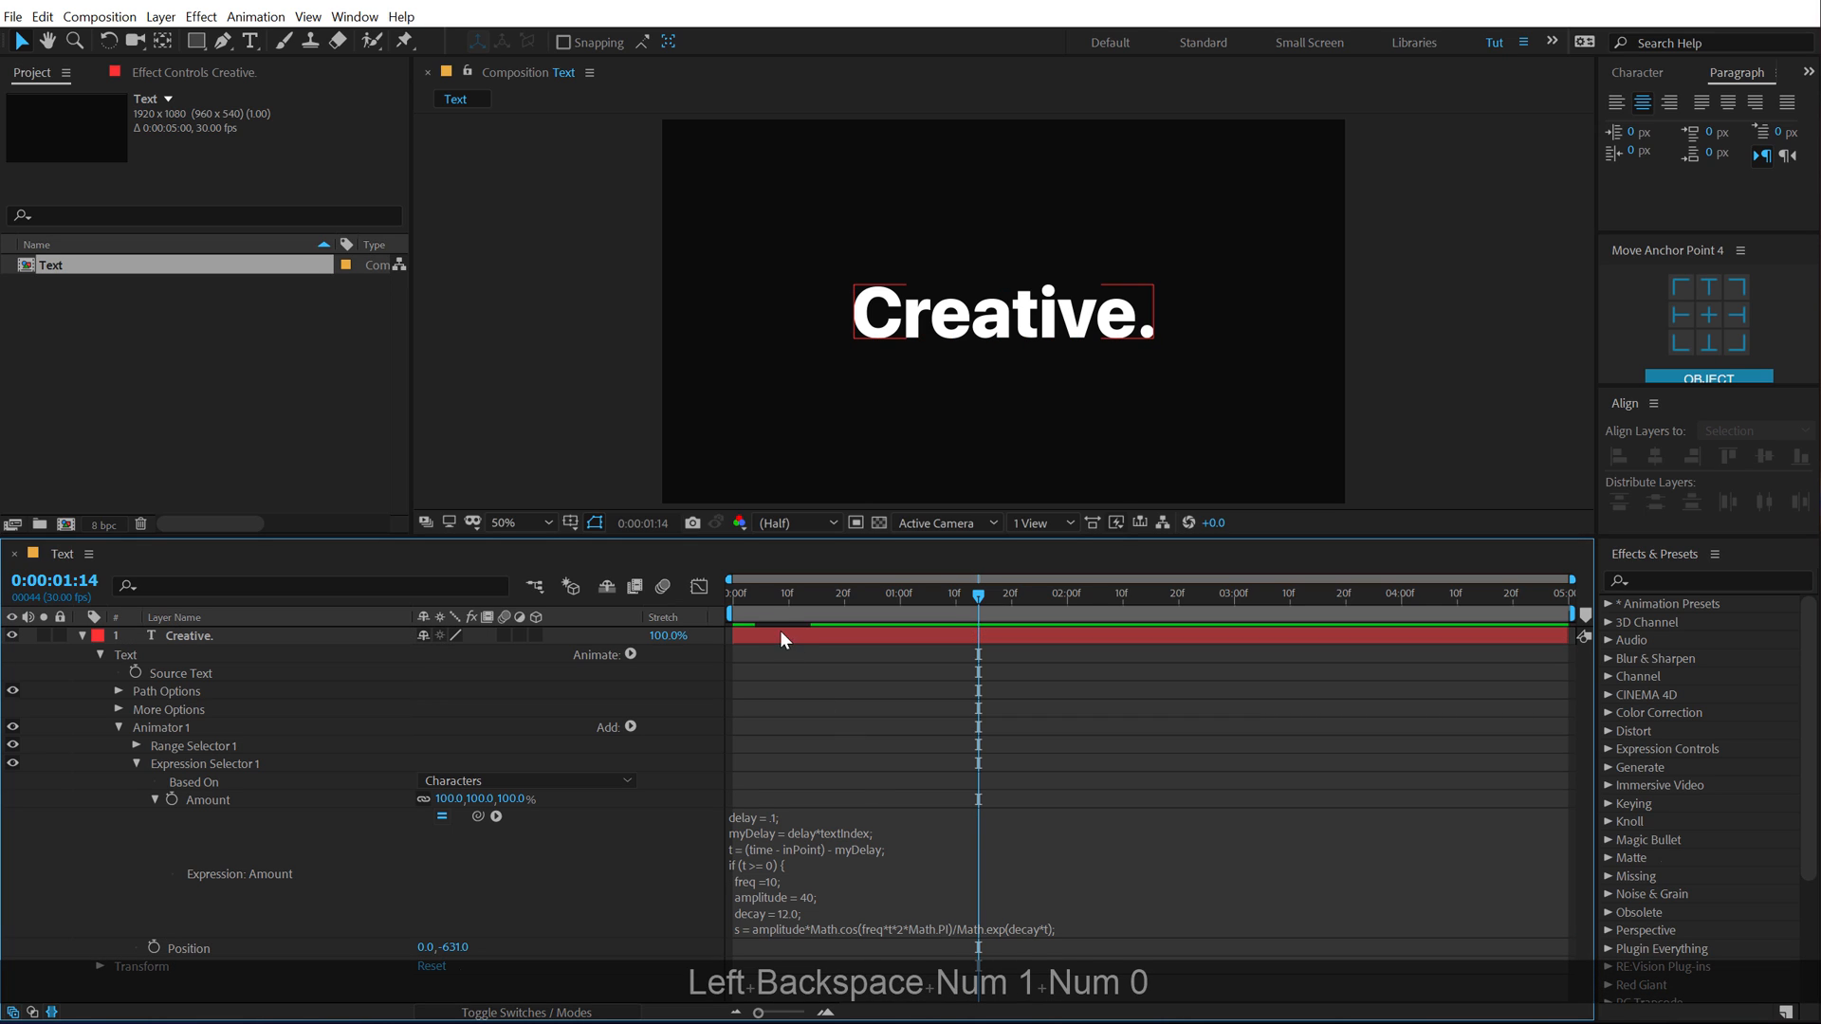
key("Home")
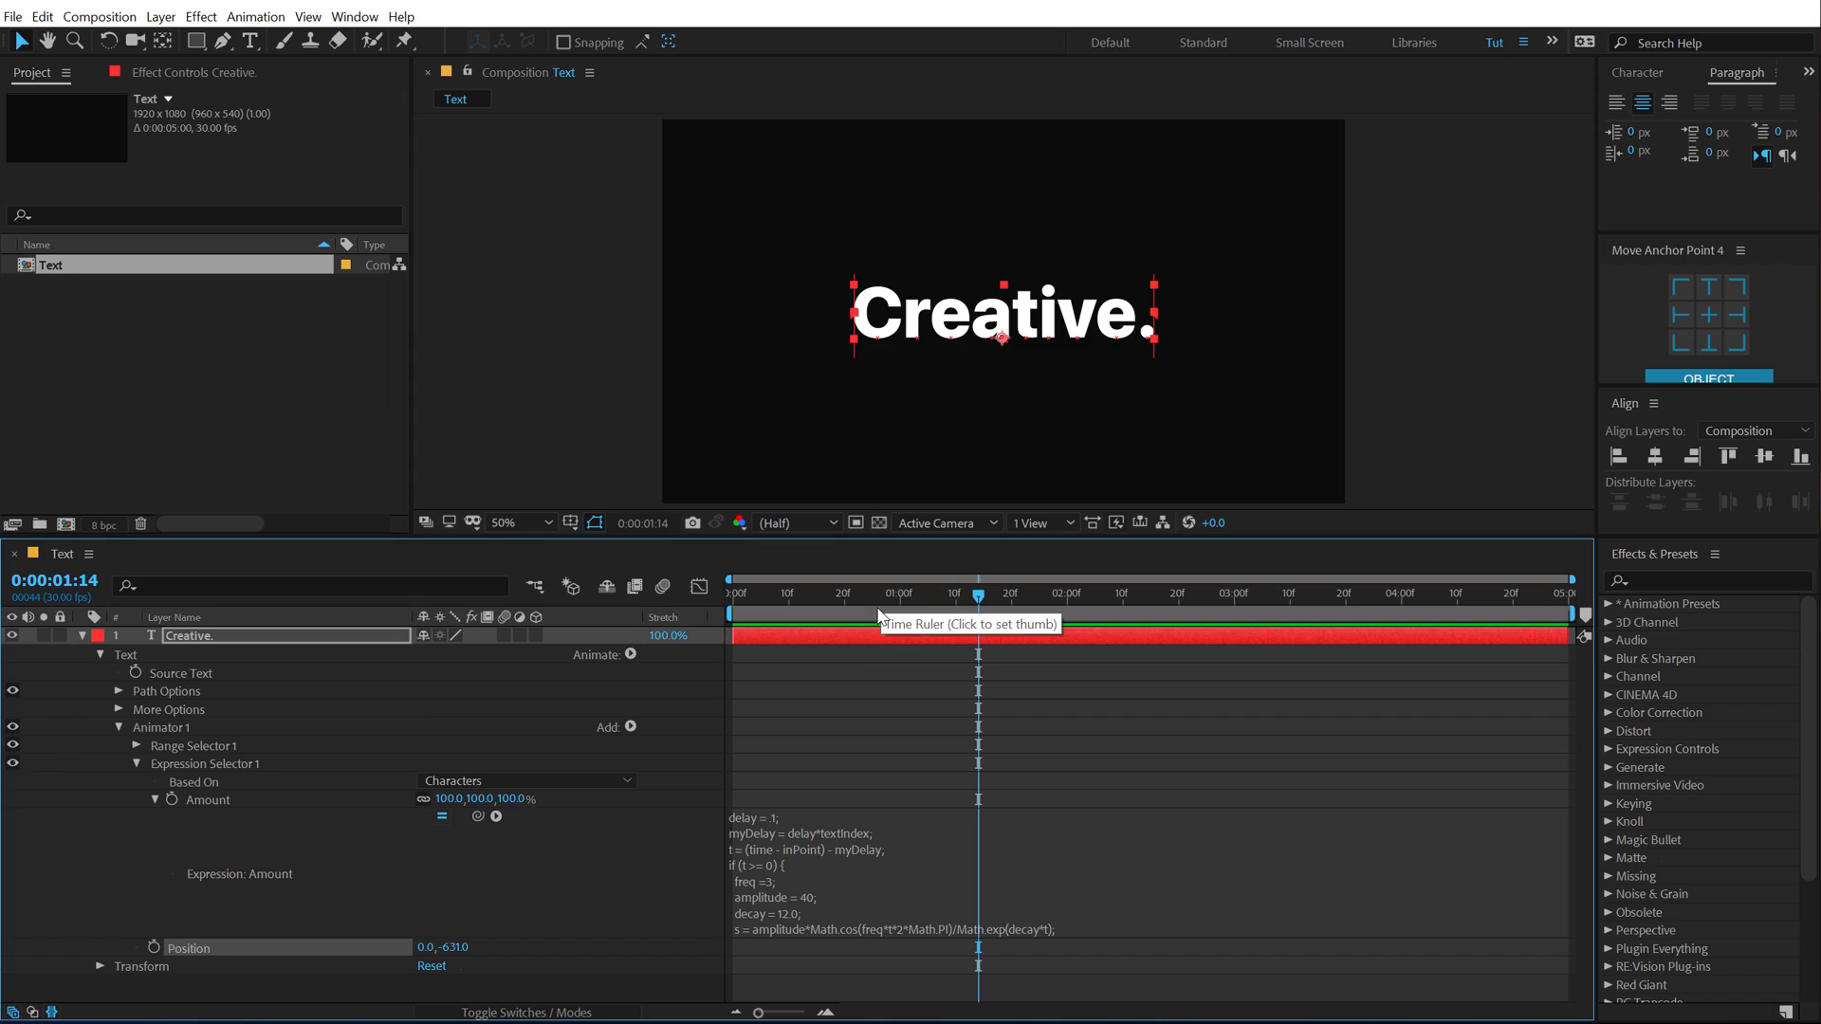
mouse_move(809, 905)
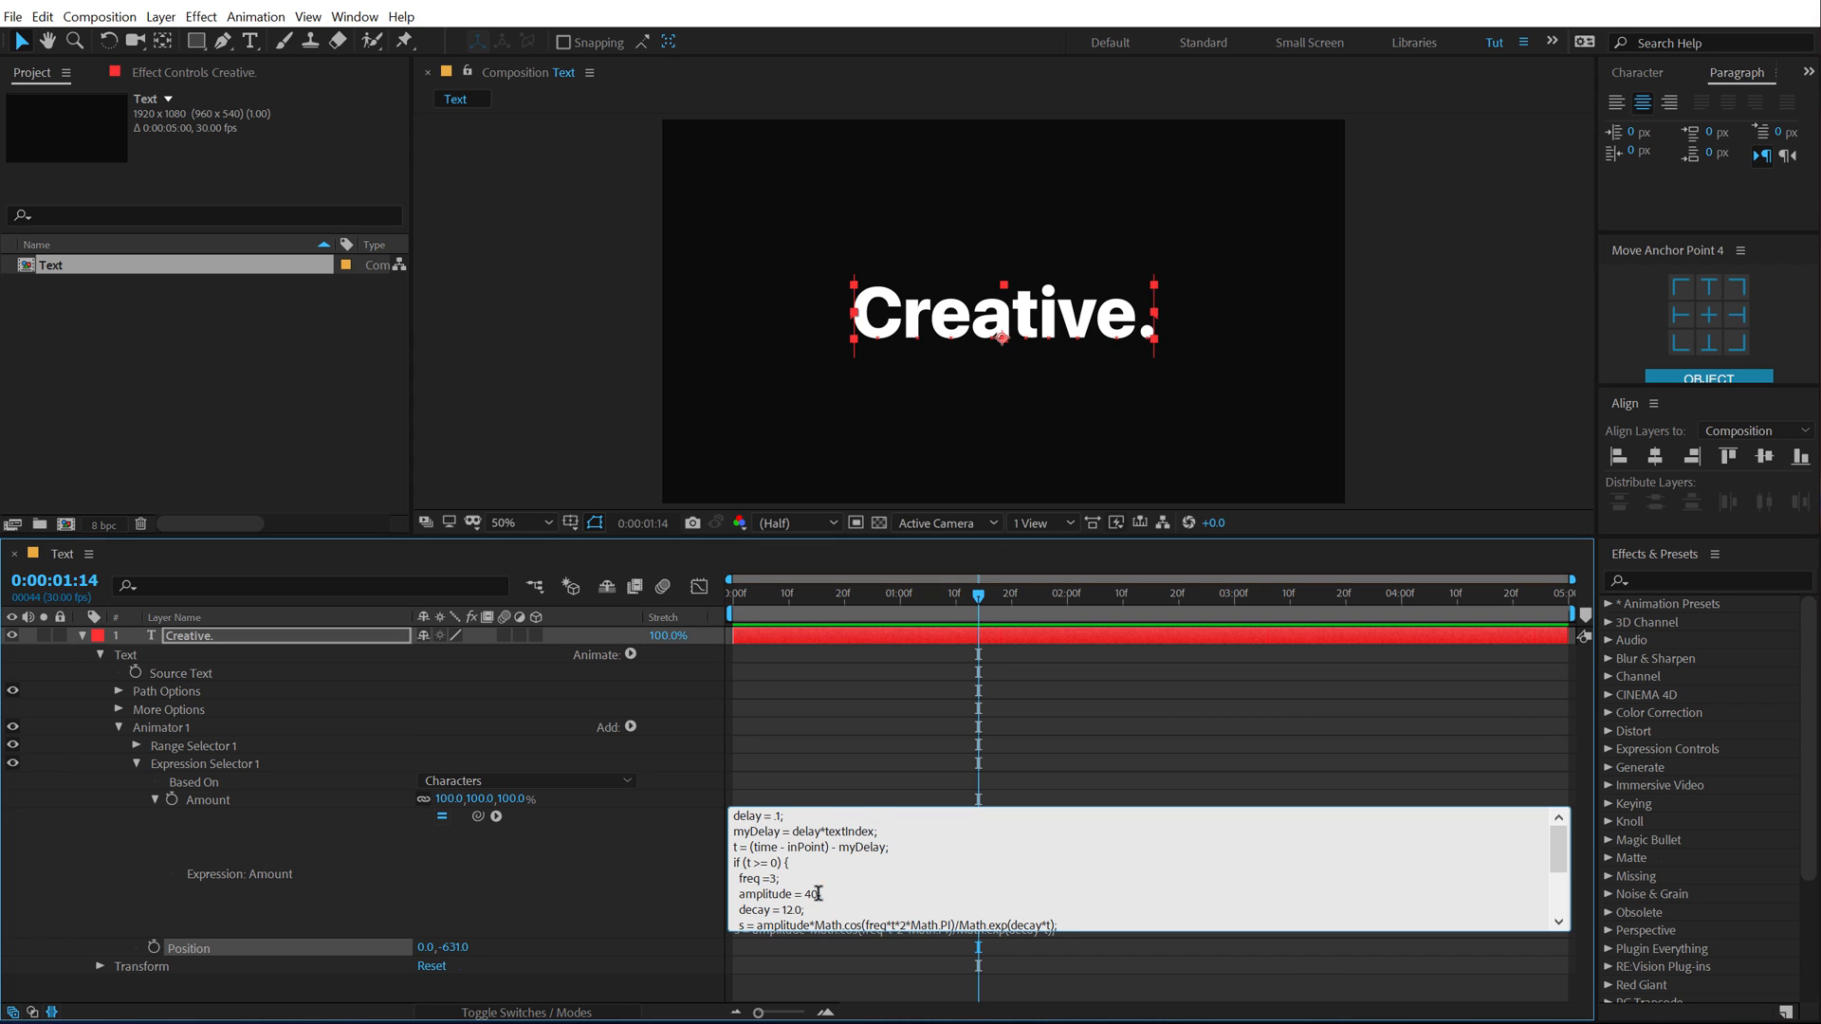
Step: Edit the expression's amplitude value and replay the bounce from the start
key("Backspace")
type("10;")
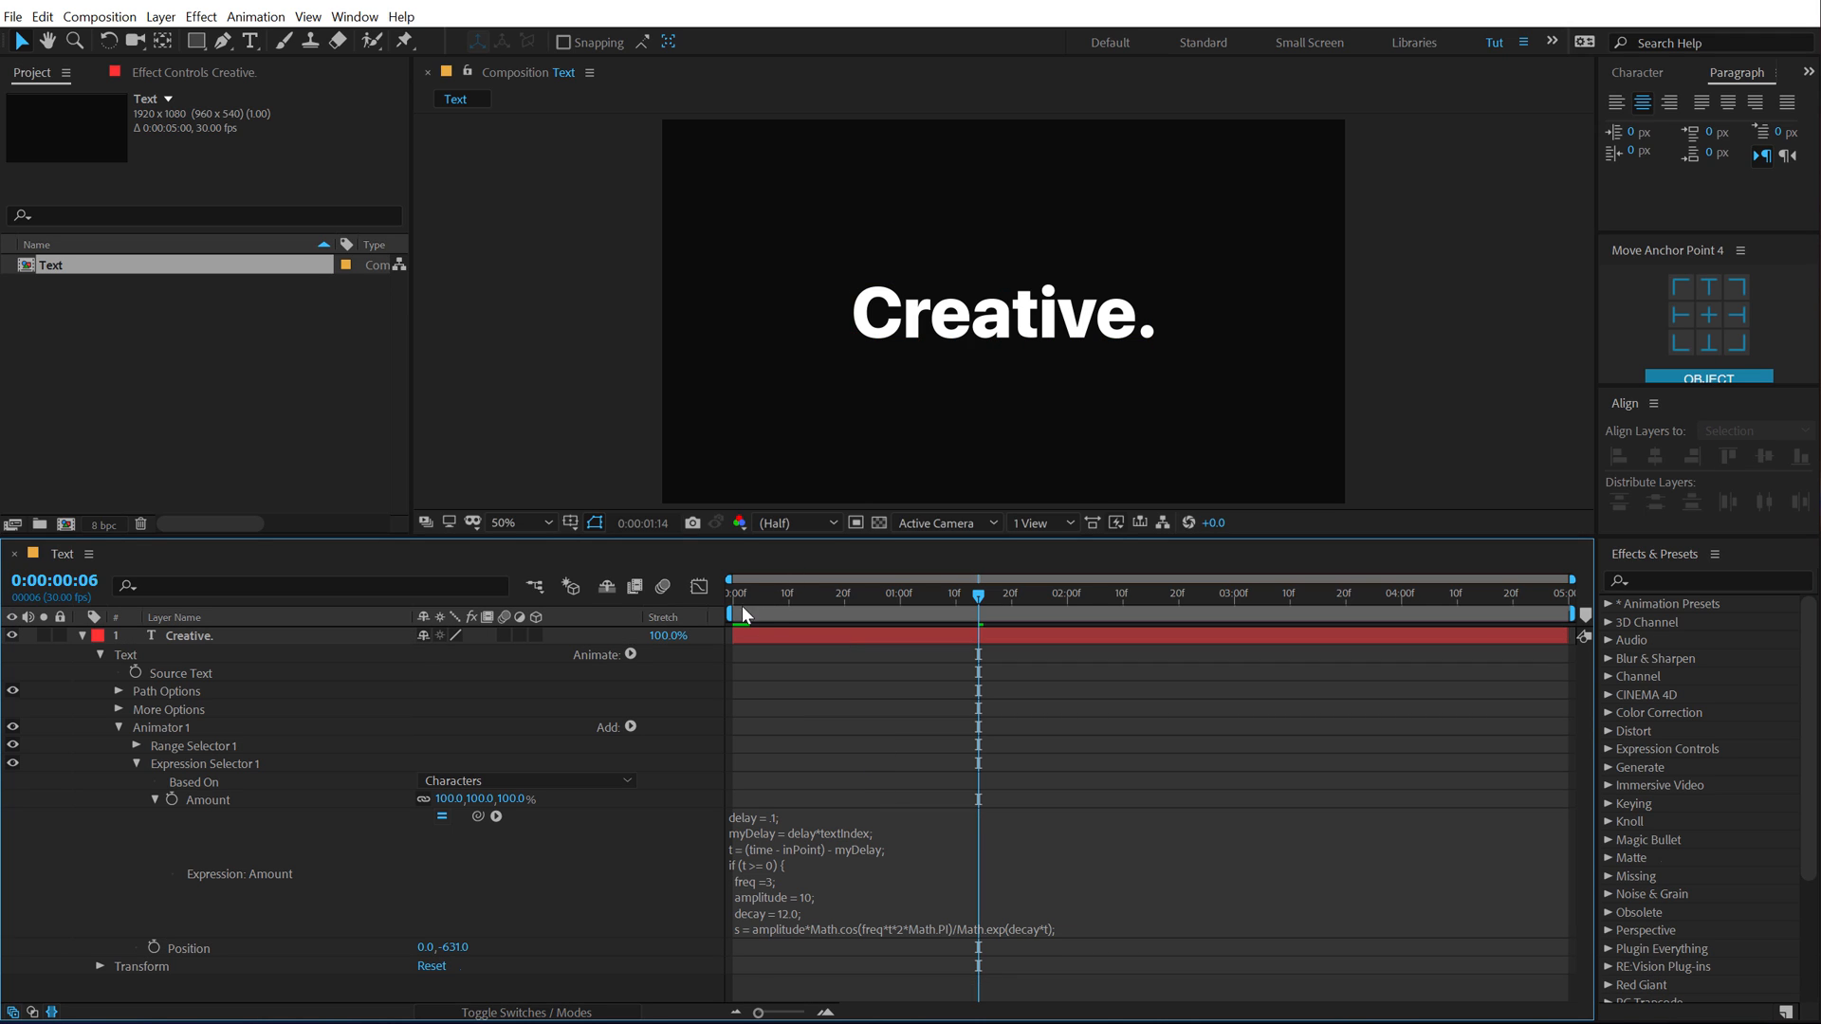
left_click(732, 610)
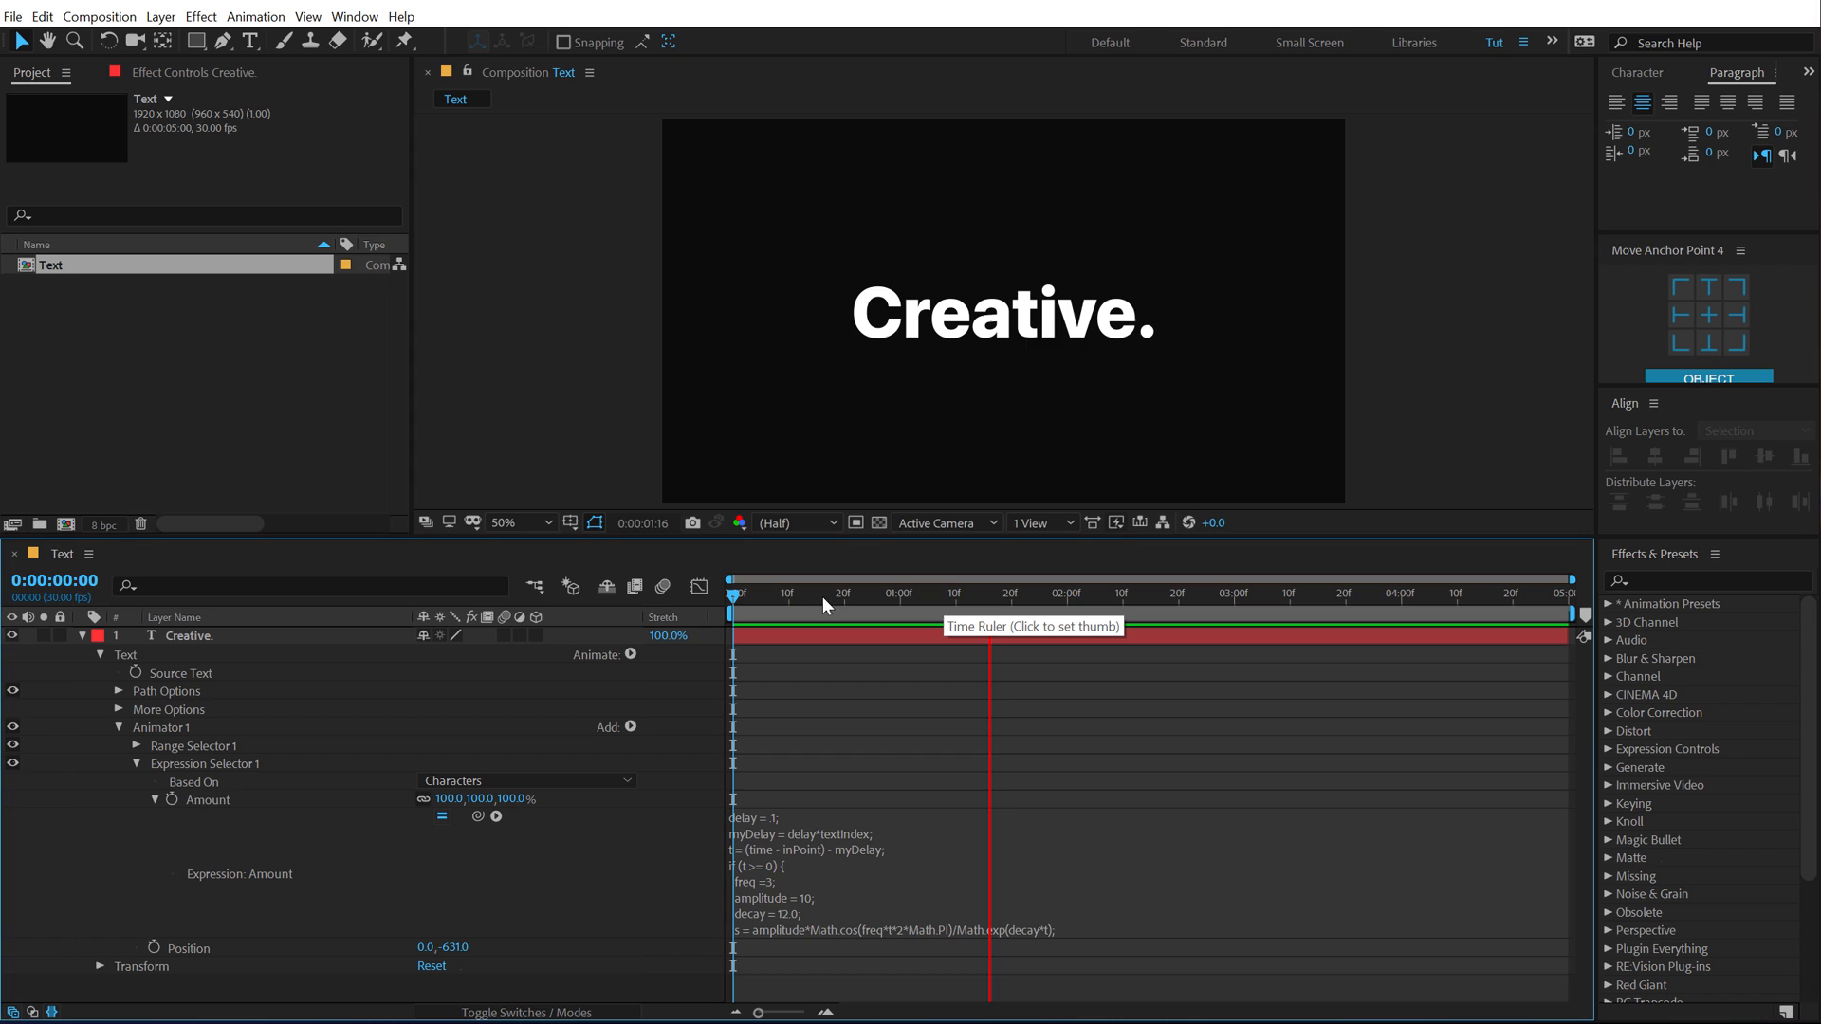
left_click(1047, 594)
type("0")
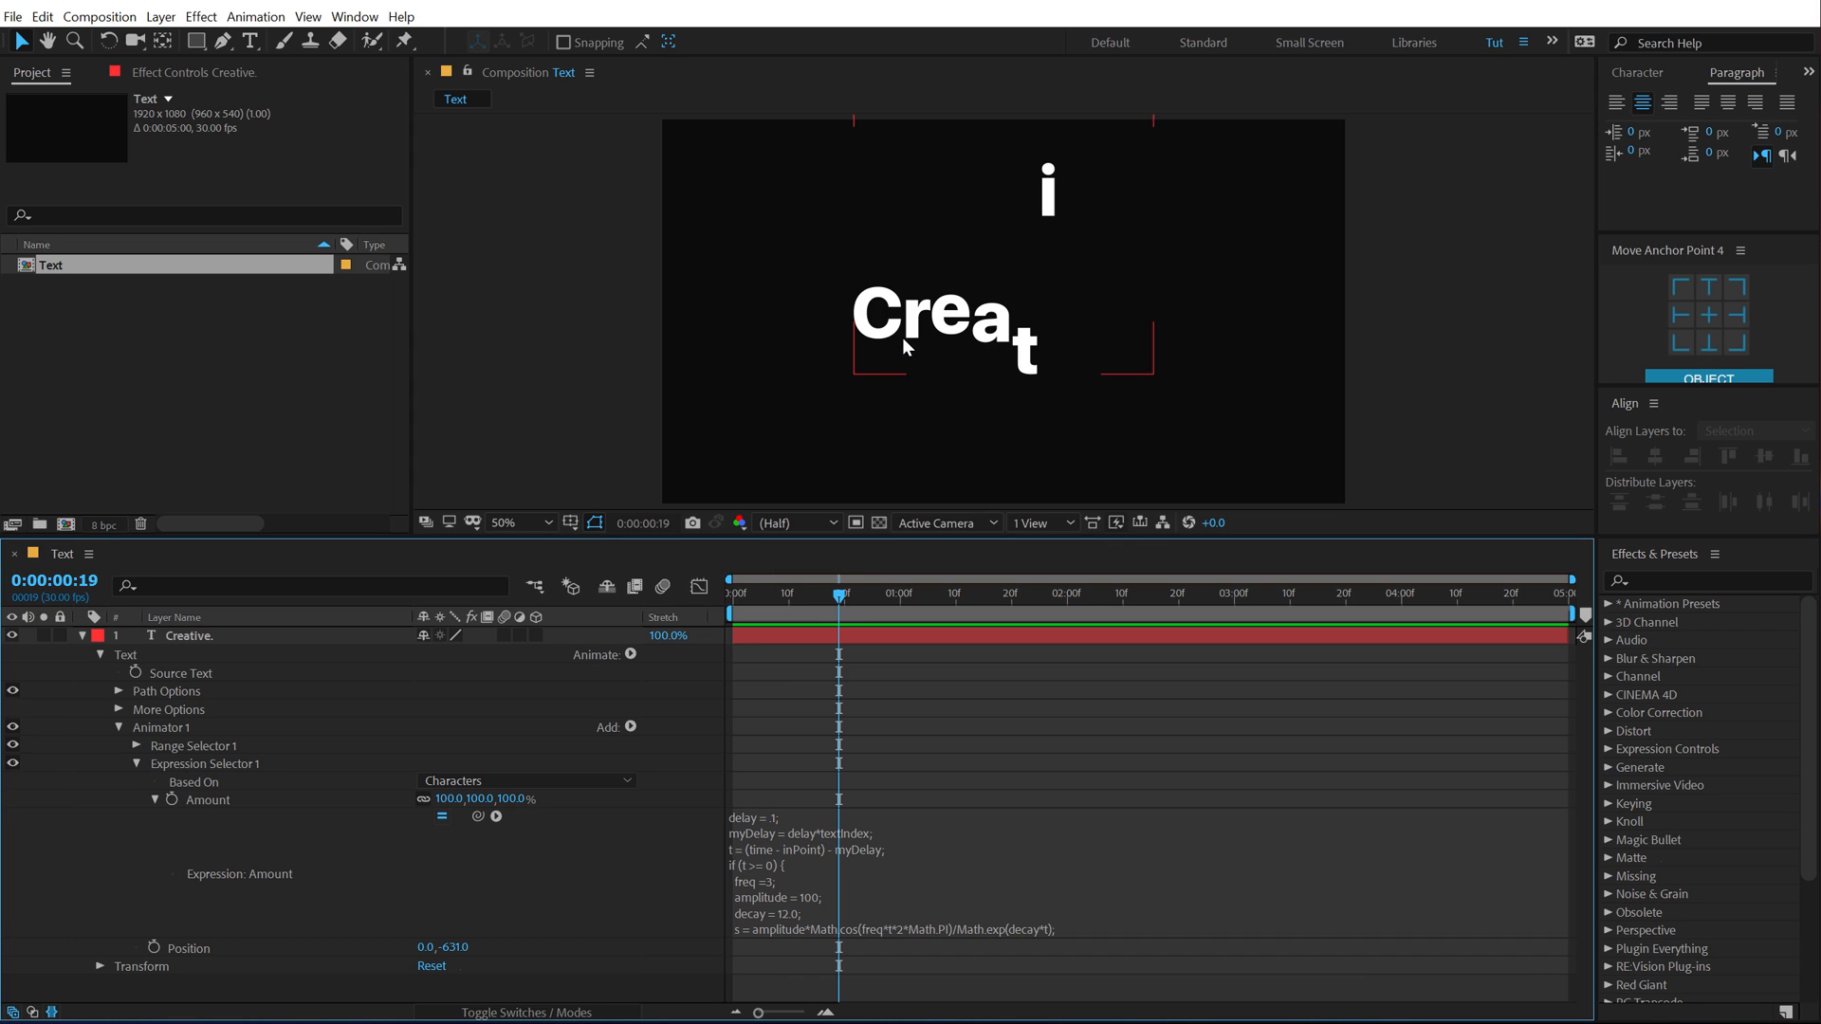
mouse_move(923, 354)
type("5")
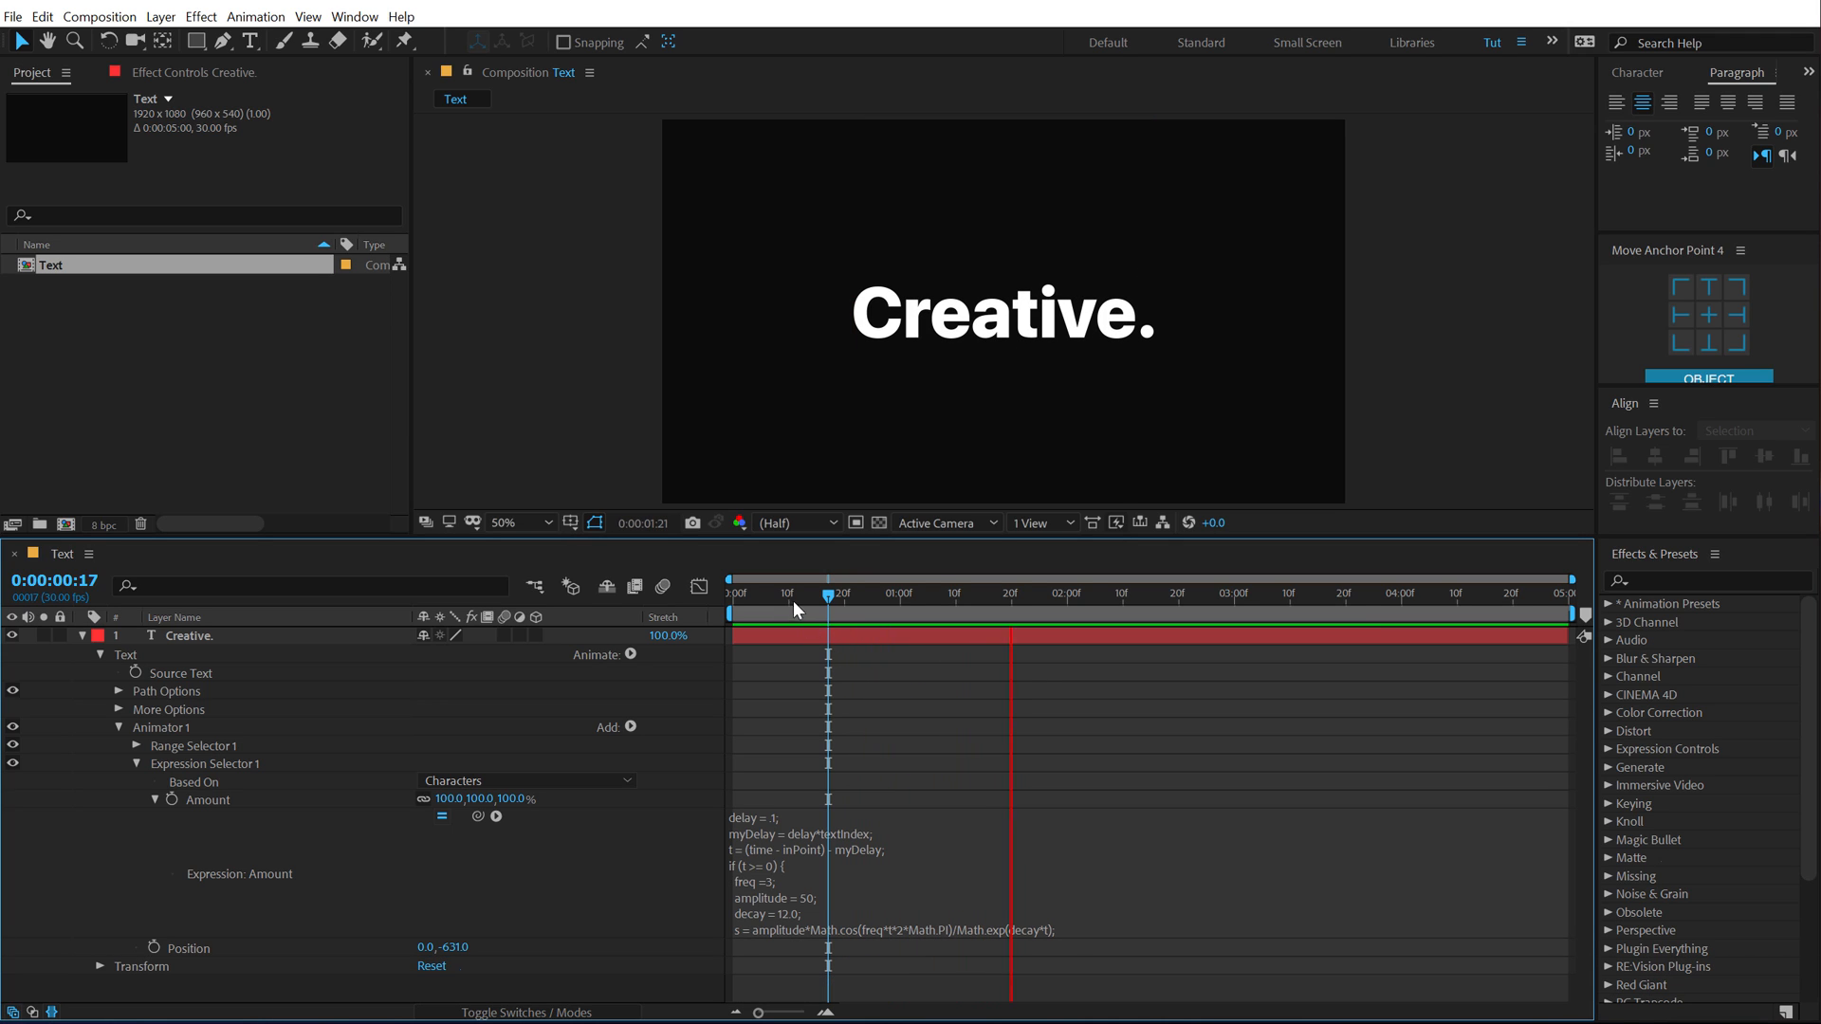
Step: Try decay 1.0, then 12, in the expression and replay the bounce
left_click(825, 594)
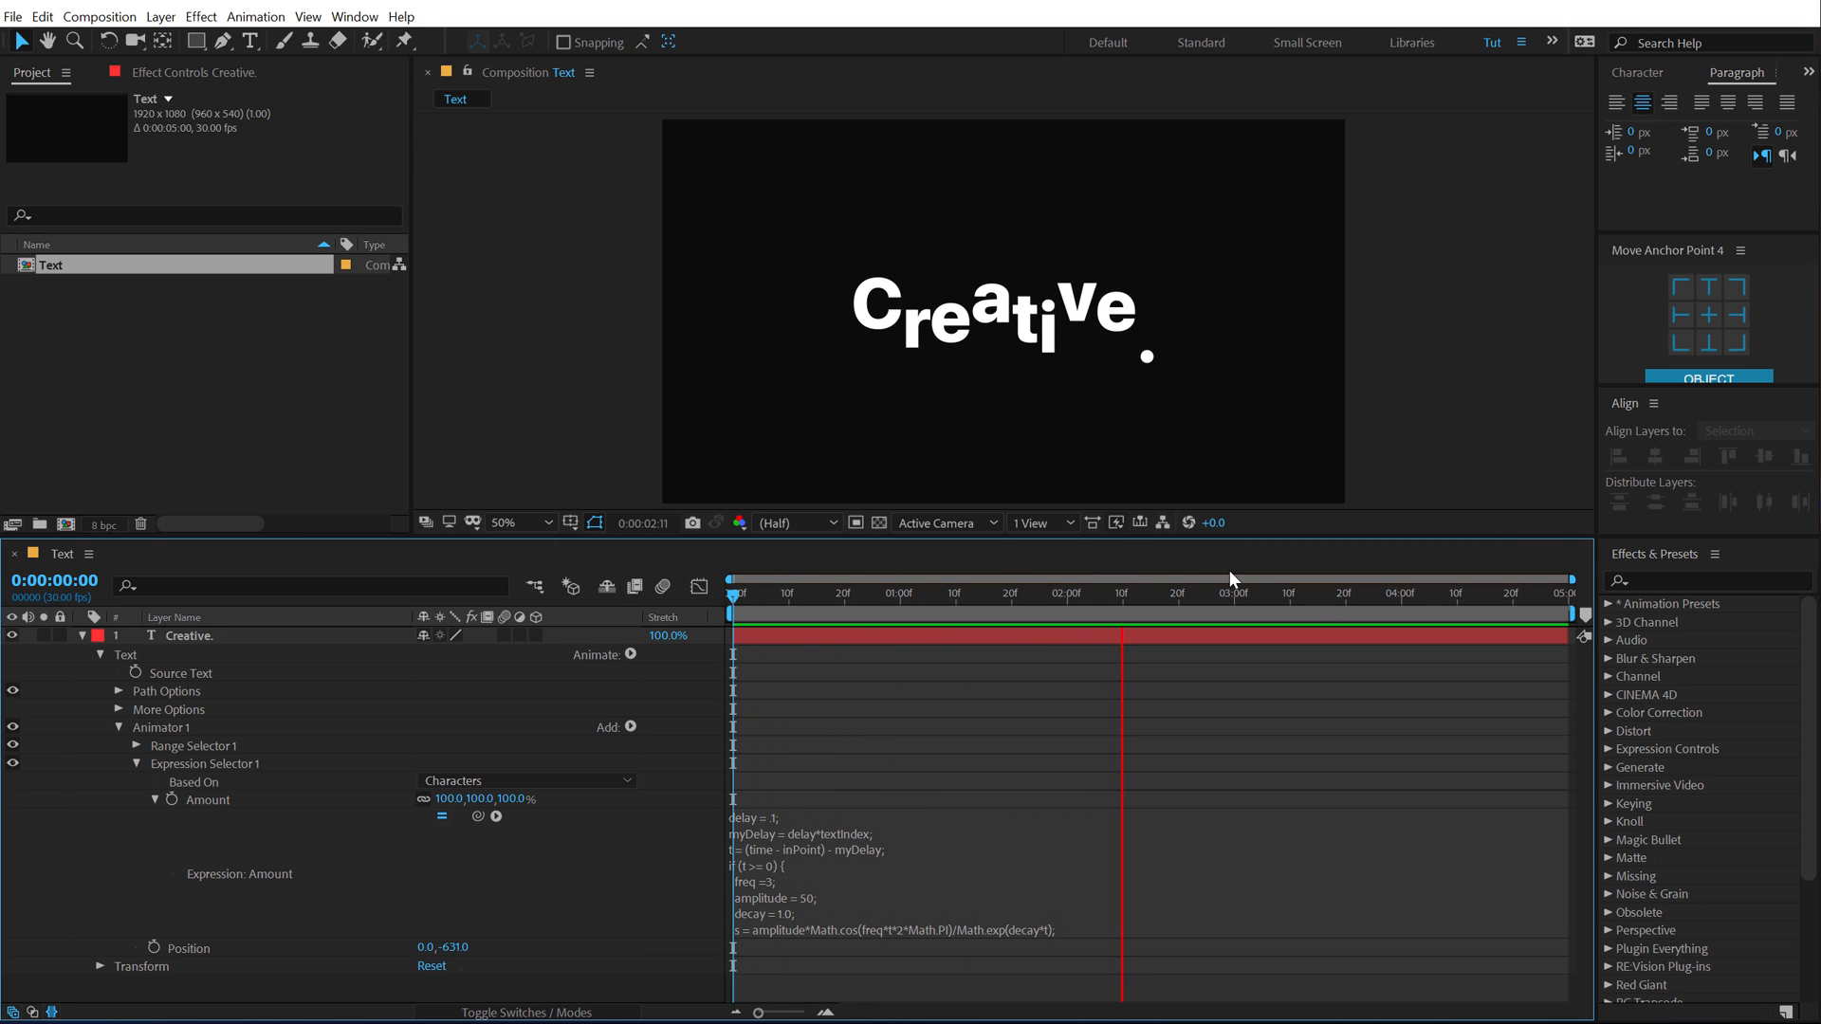
left_click(1144, 592)
type("2")
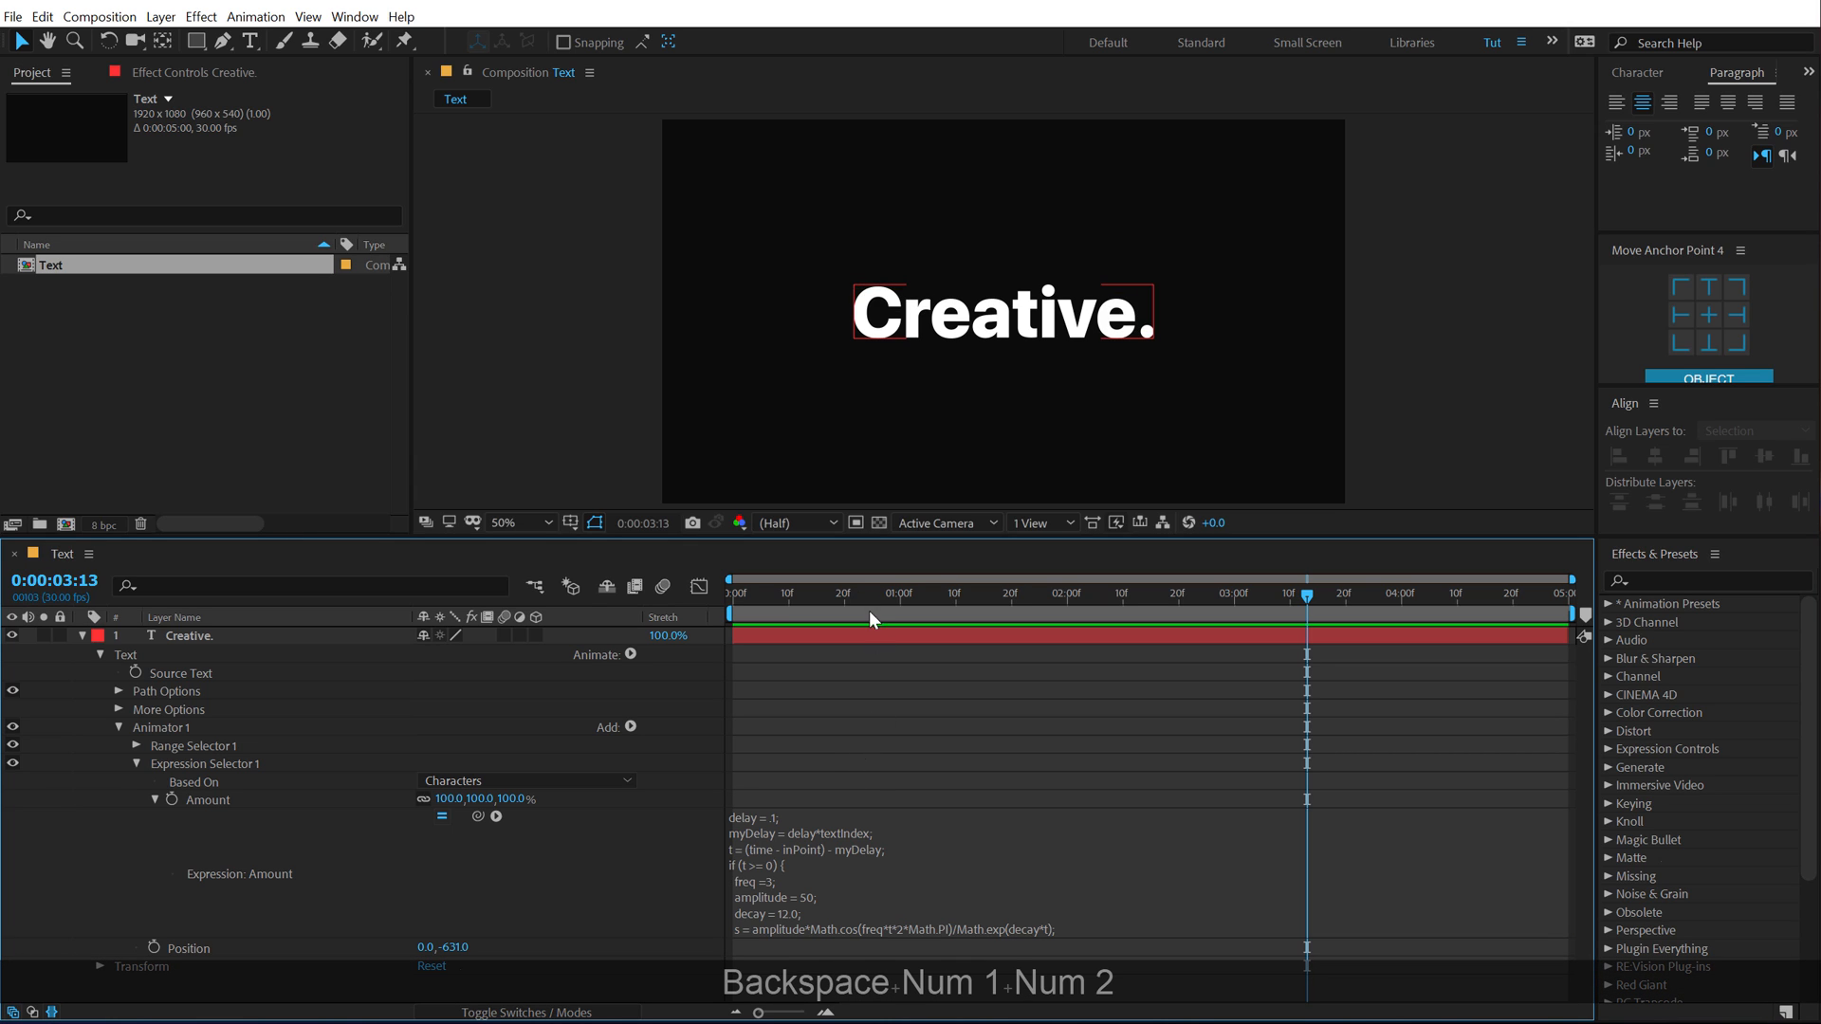
key("Home")
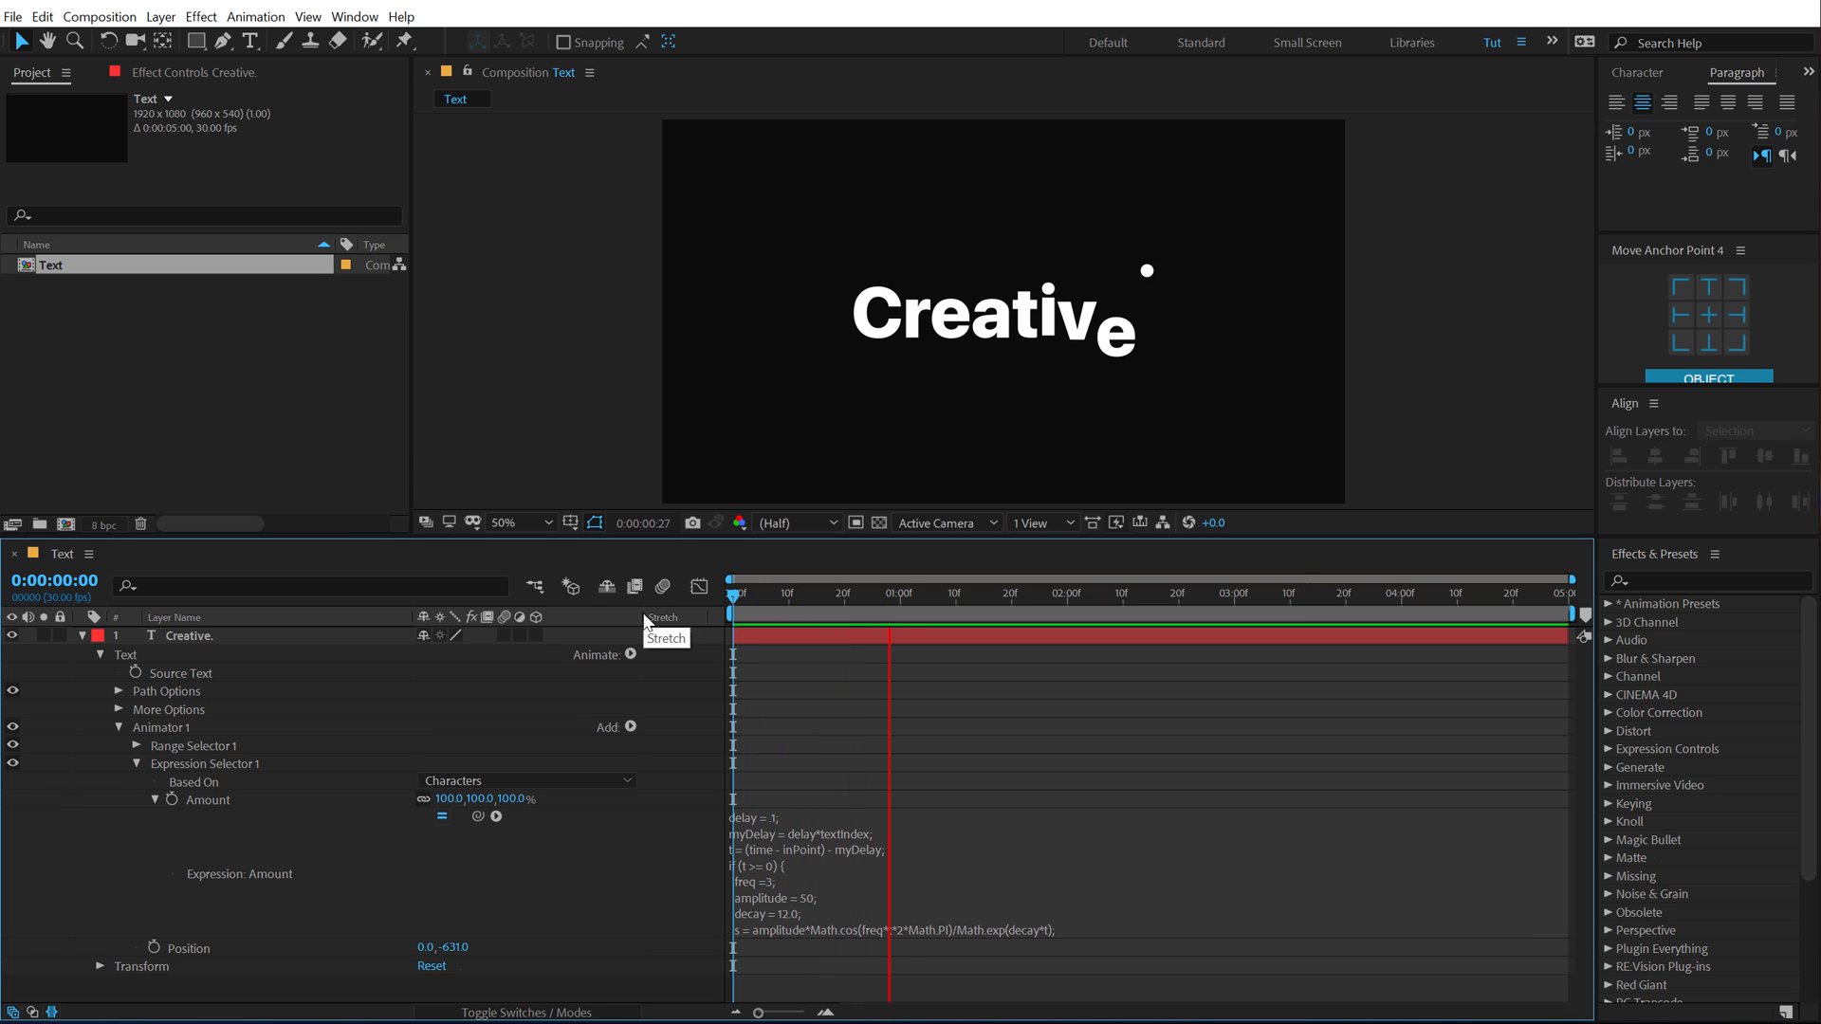